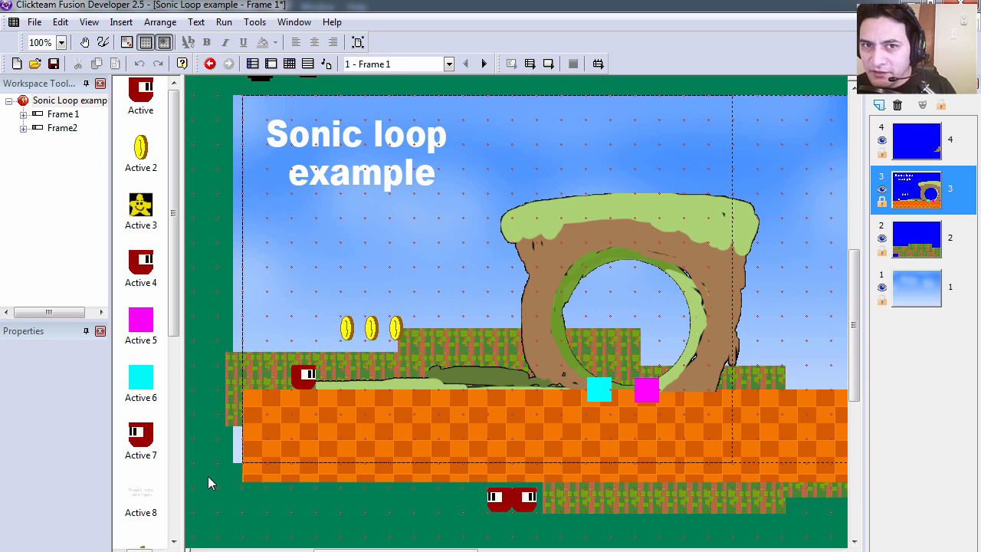
{"action": "mouse_move", "coordinate": [249, 479]}
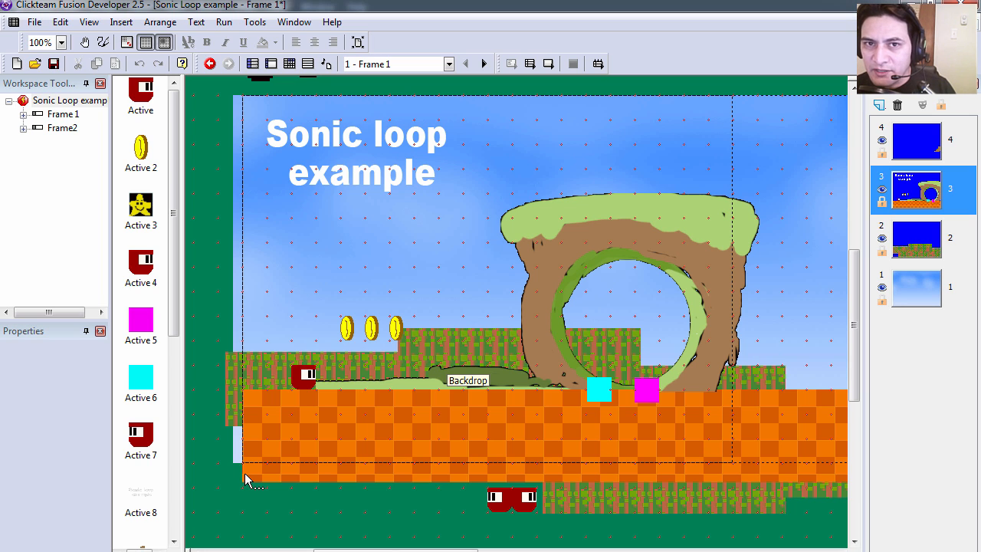
{"action": "mouse_move", "coordinate": [404, 525]}
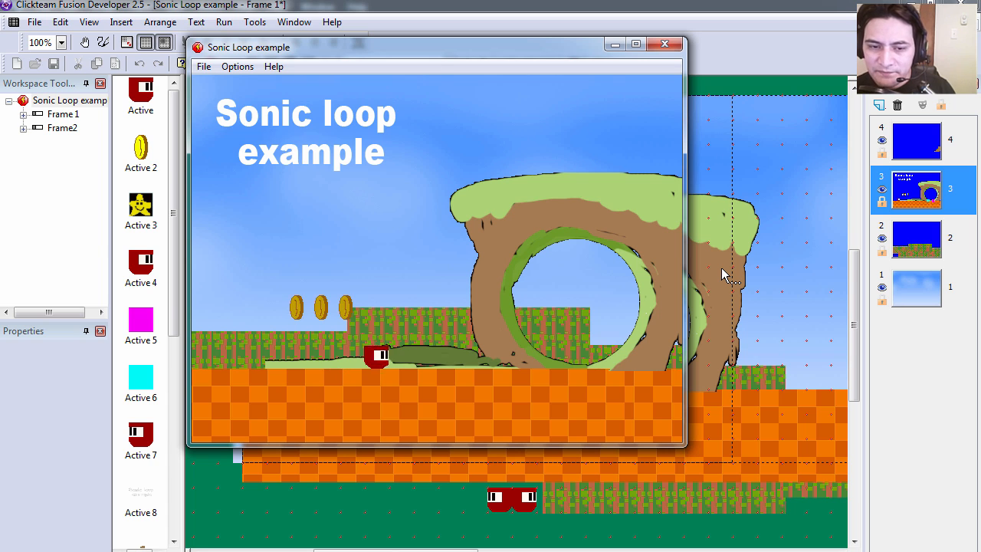
- Inspect the two counters, the Front backdrop and the magenta arrow trigger, which is invisible at start
{"action": "left_click", "coordinate": [664, 44]}
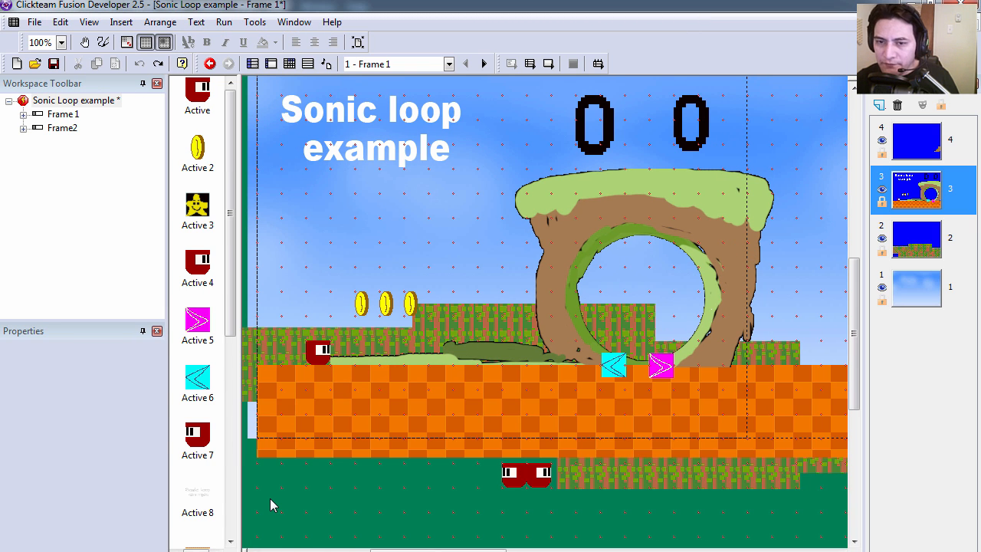
{"action": "scroll", "scroll_direction": "up", "scroll_amount": 3}
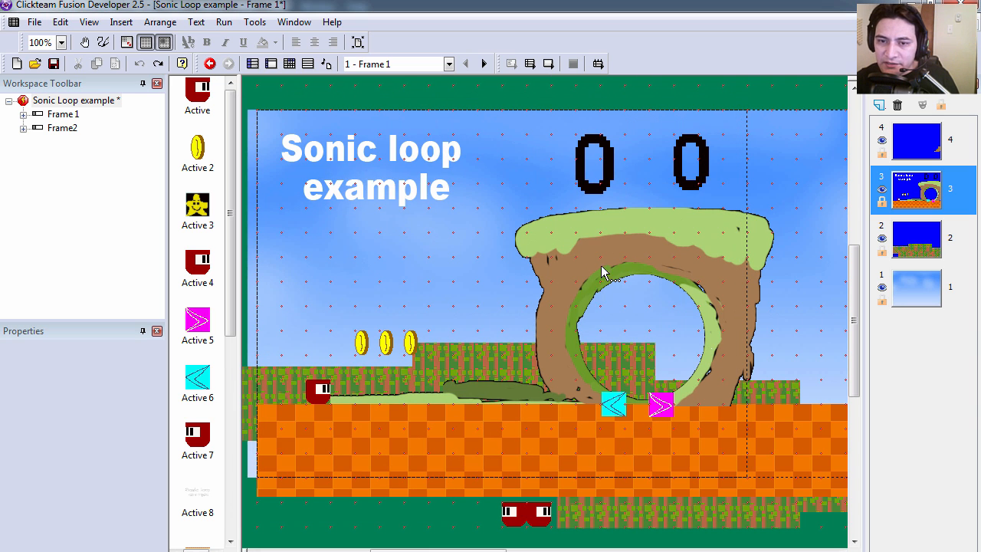
{"action": "mouse_move", "coordinate": [594, 161]}
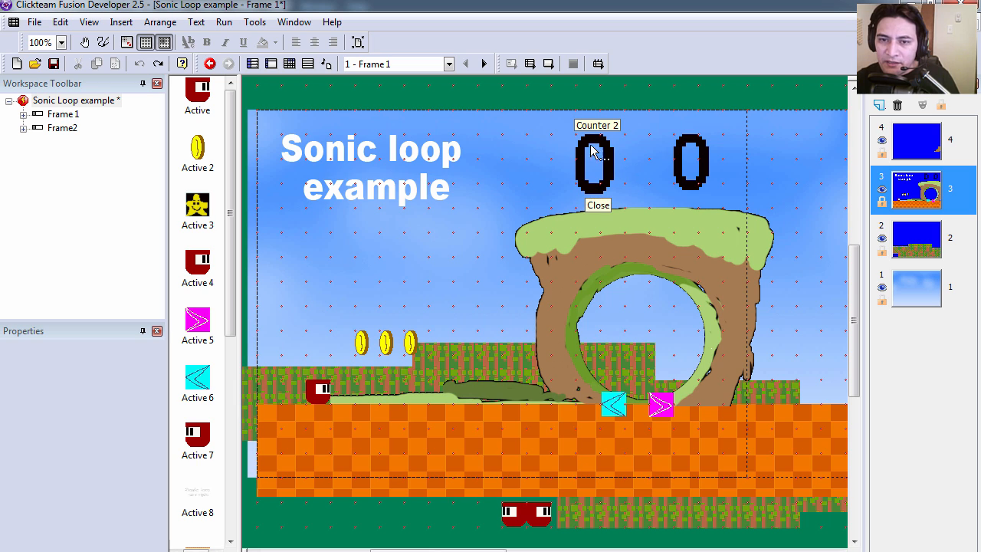
{"action": "left_click", "coordinate": [594, 165]}
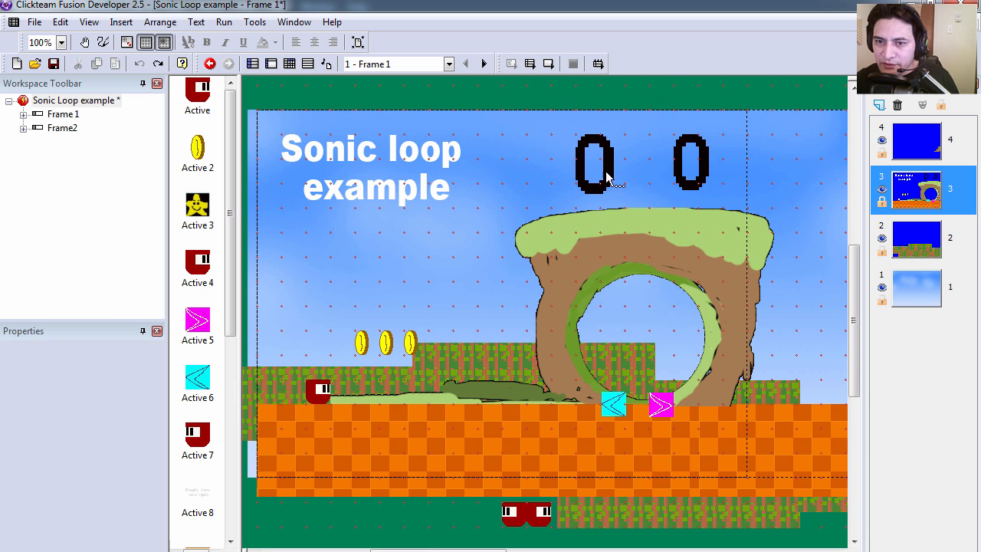
{"action": "left_click", "coordinate": [692, 164]}
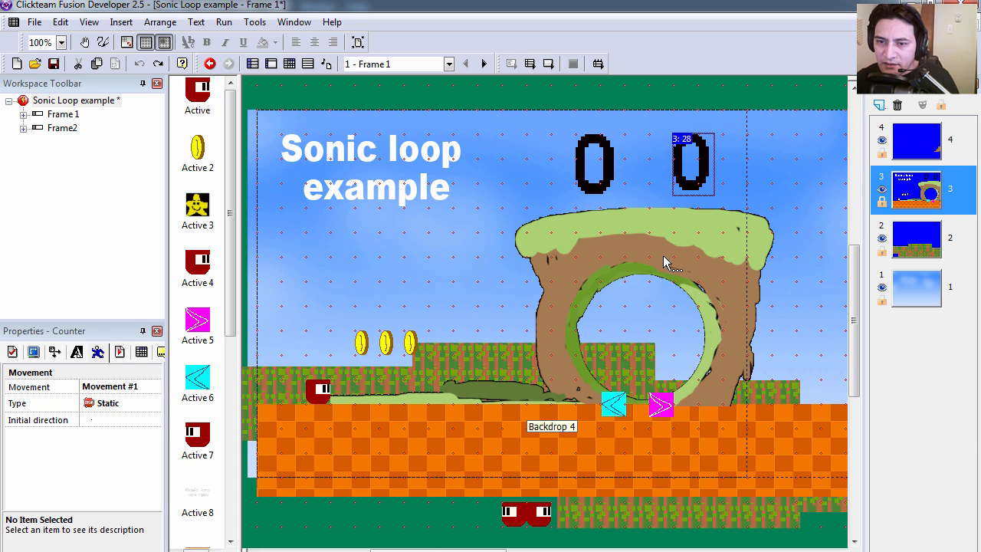
{"action": "left_click", "coordinate": [495, 245]}
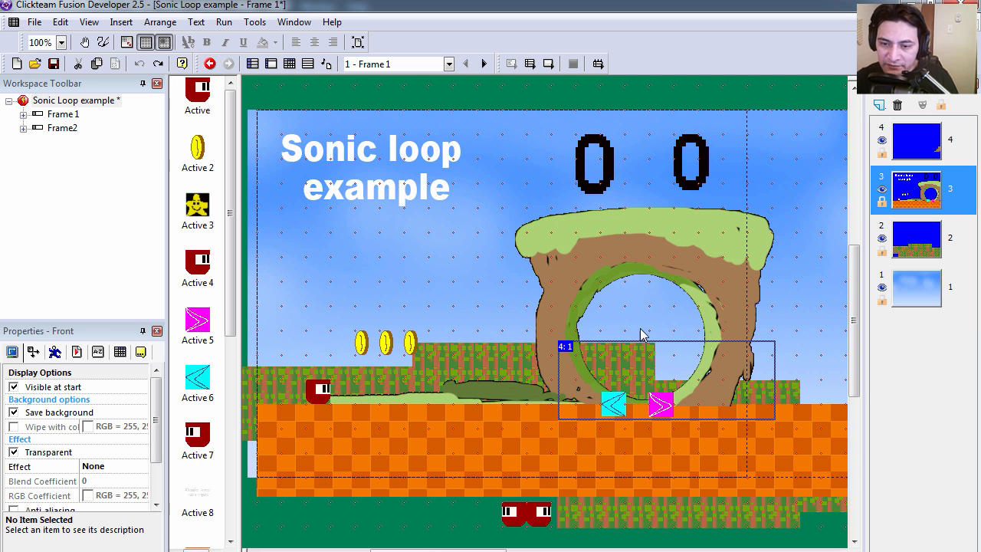
{"action": "mouse_move", "coordinate": [660, 406]}
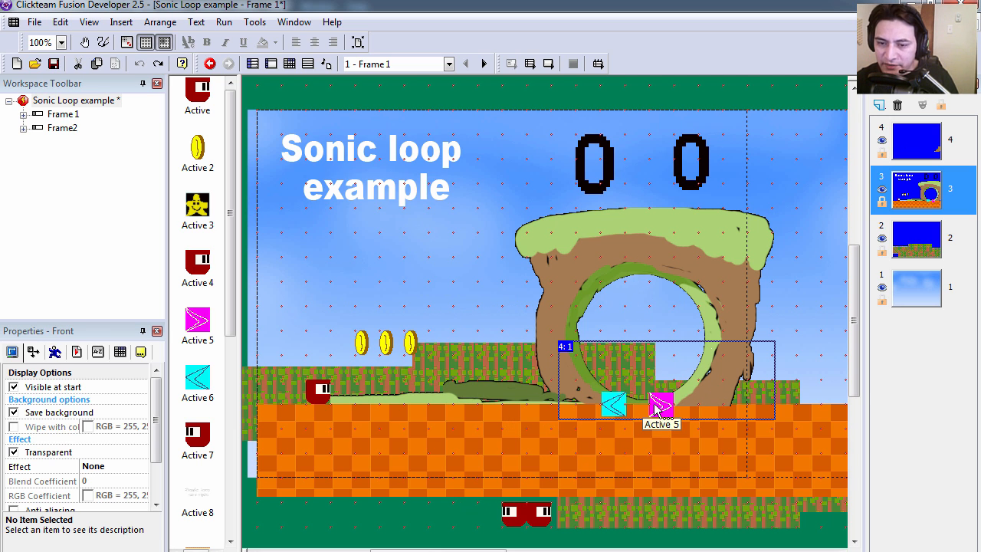
{"action": "left_click", "coordinate": [661, 410]}
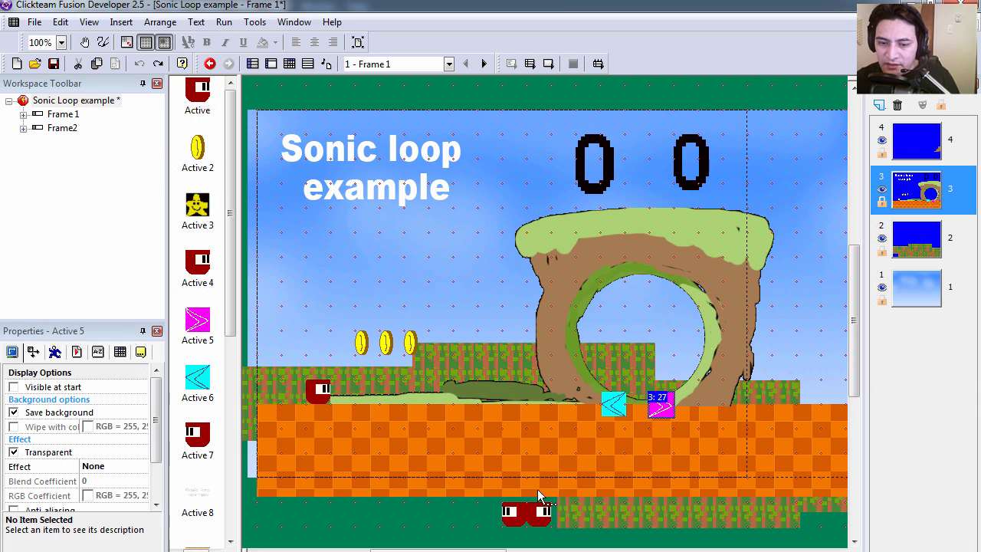
{"action": "scroll", "scroll_direction": "up", "scroll_amount": 3}
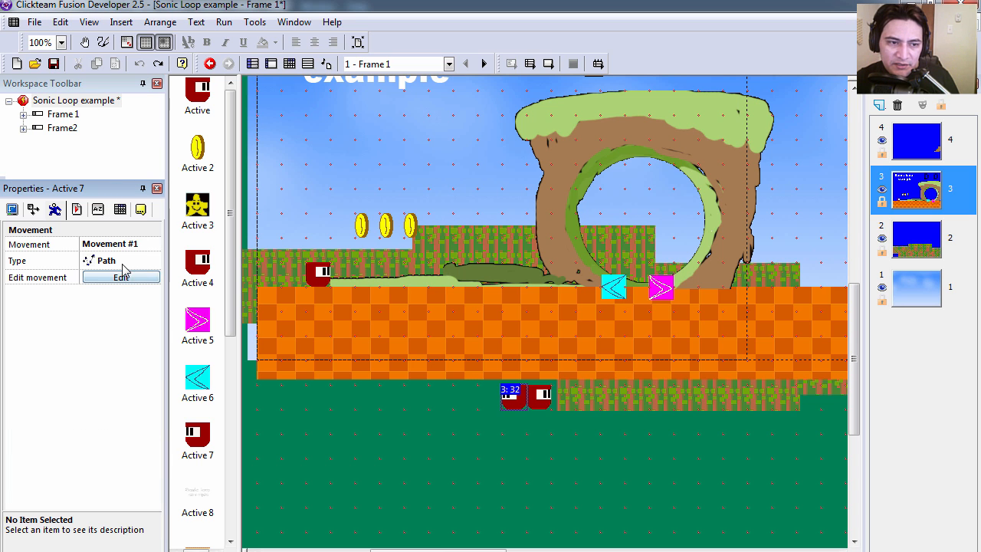
- Review Active 7's circular path movement, then bring up Active 4's path in the editor
{"action": "left_click", "coordinate": [121, 277]}
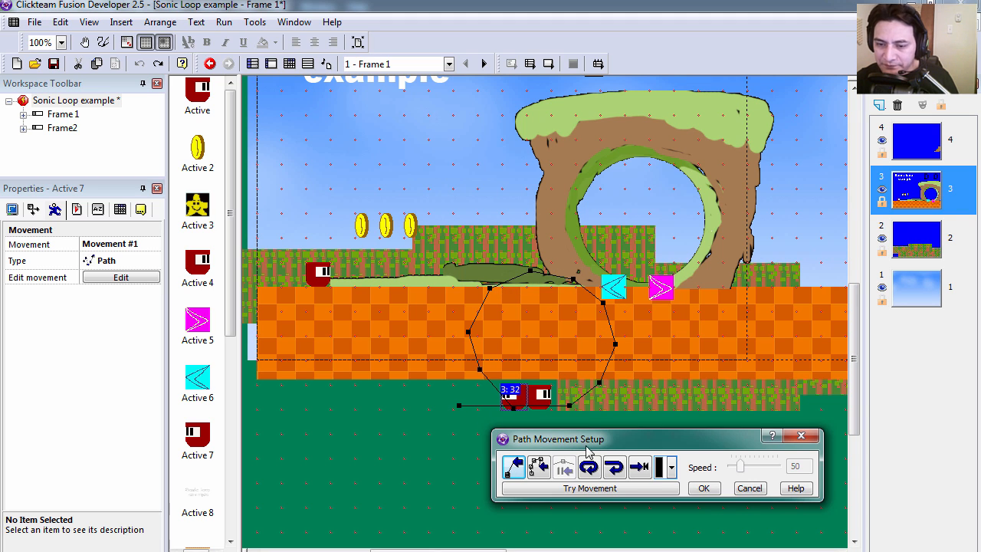
{"action": "left_click", "coordinate": [703, 488]}
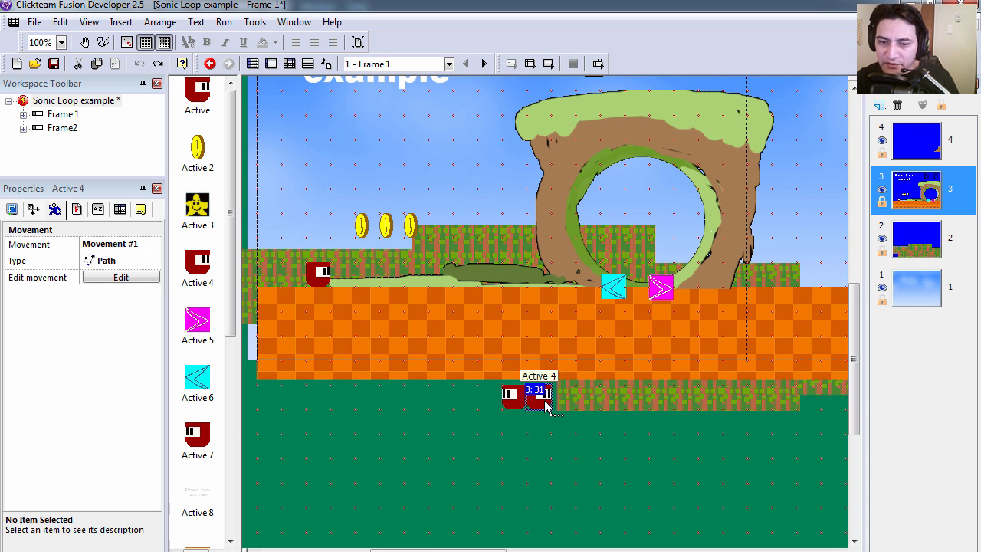
{"action": "left_click", "coordinate": [121, 277]}
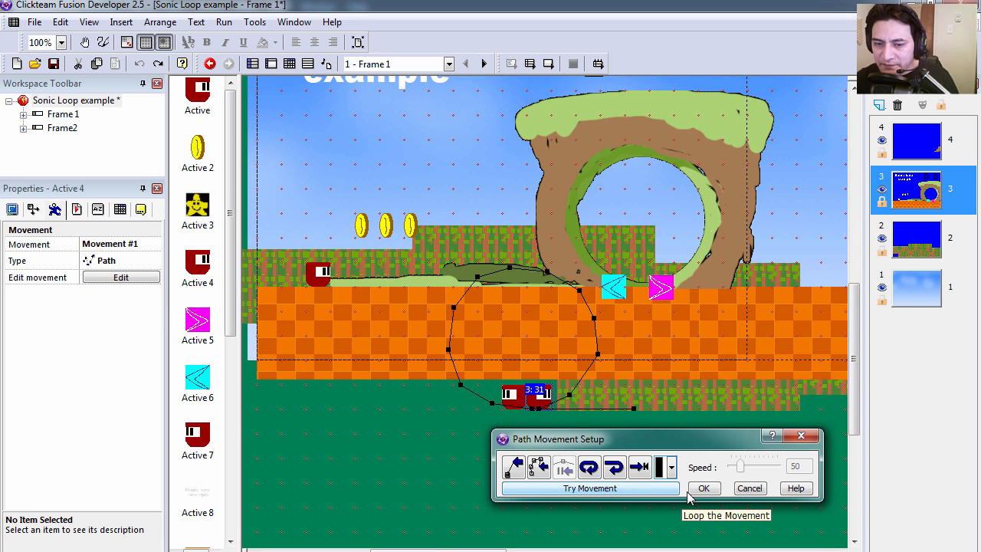
{"action": "mouse_move", "coordinate": [538, 414]}
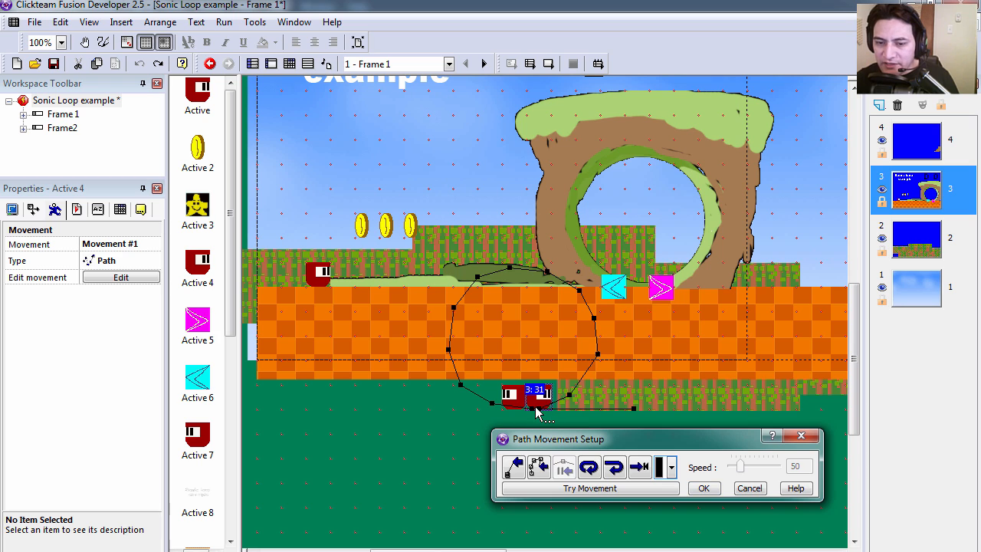
{"action": "mouse_move", "coordinate": [533, 276]}
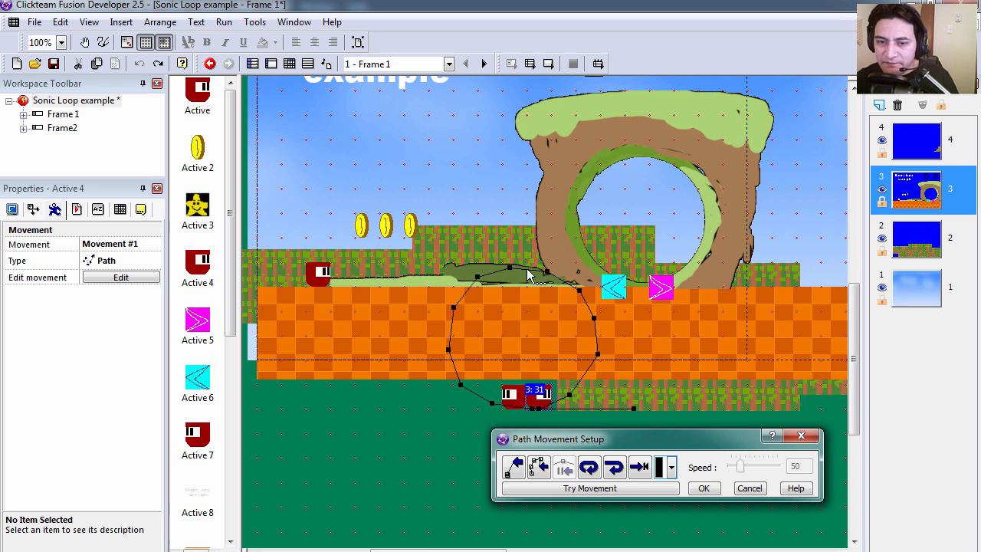
{"action": "mouse_move", "coordinate": [701, 481]}
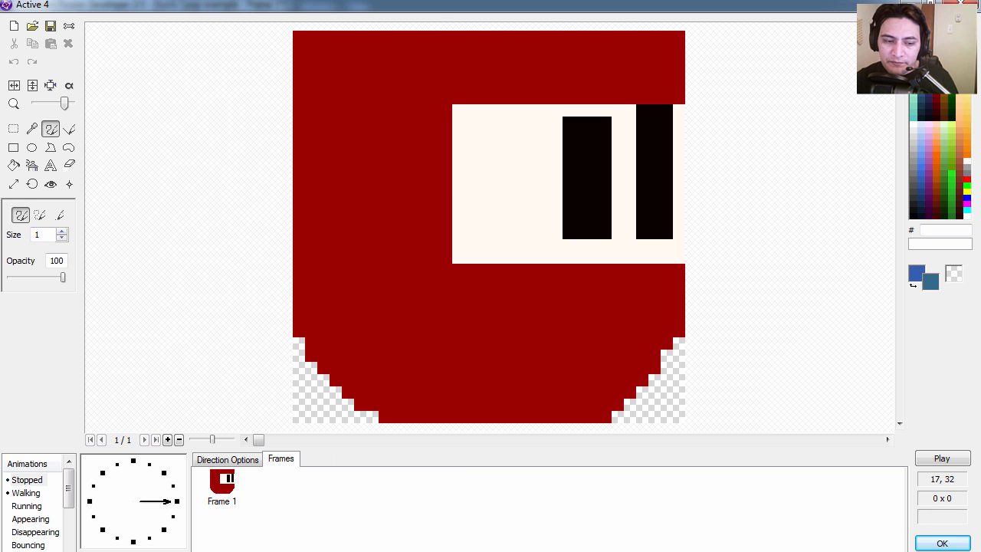
{"action": "mouse_move", "coordinate": [293, 529]}
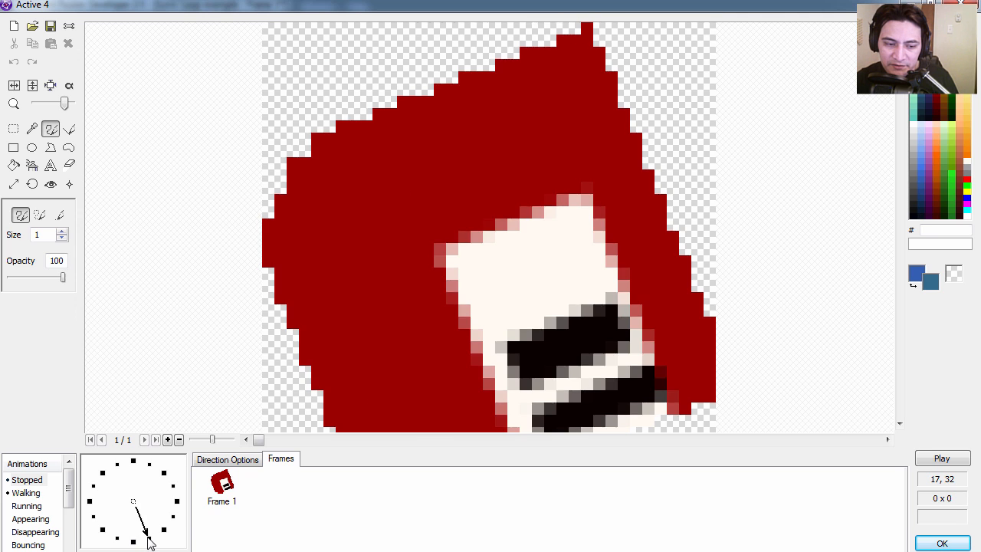
- View Active 4's rotated frame for another direction and return to the level layout
{"action": "left_click", "coordinate": [153, 501]}
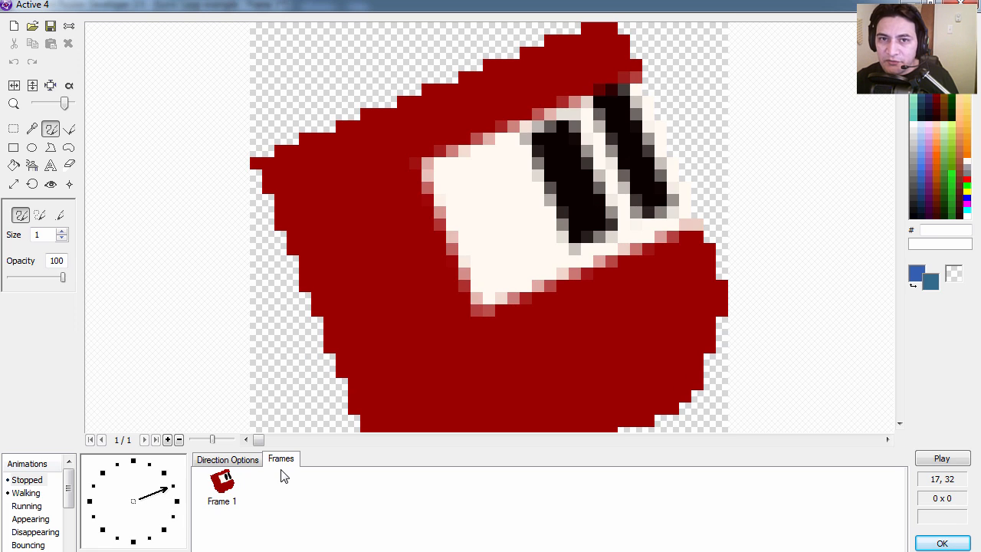
{"action": "mouse_move", "coordinate": [733, 517]}
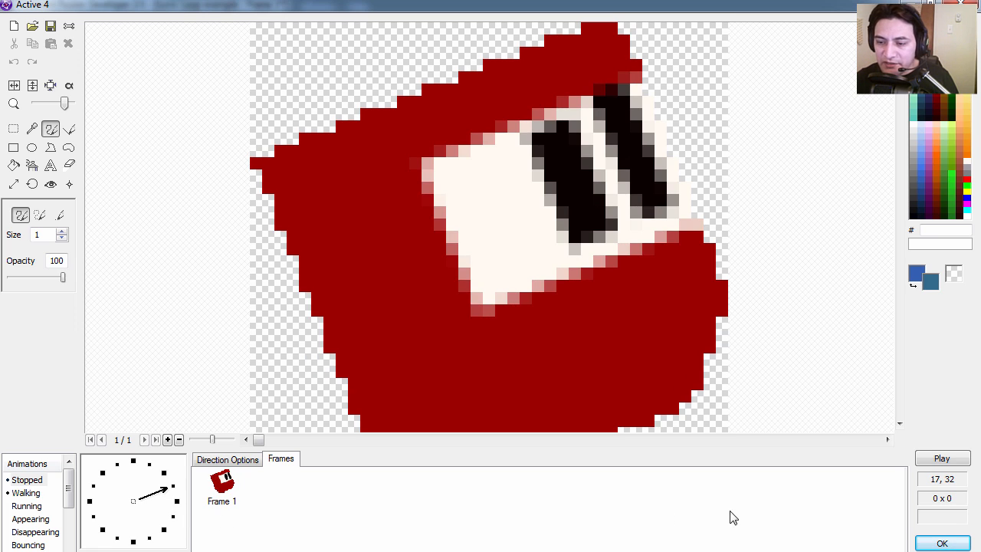
{"action": "left_click", "coordinate": [941, 543]}
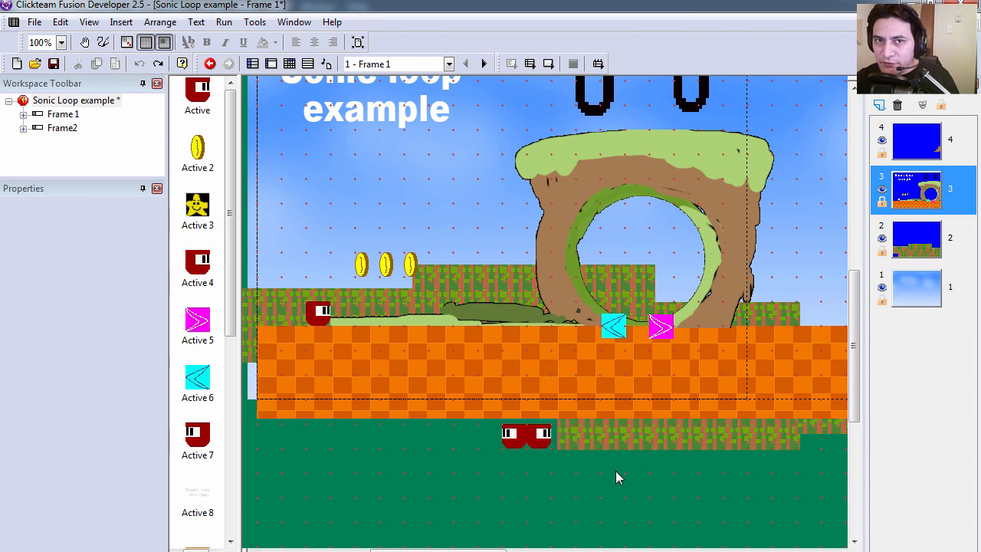
- Insert a 'le loop' comment at row 7 of the event list with a pink background
{"action": "scroll", "scroll_direction": "down", "scroll_amount": 3}
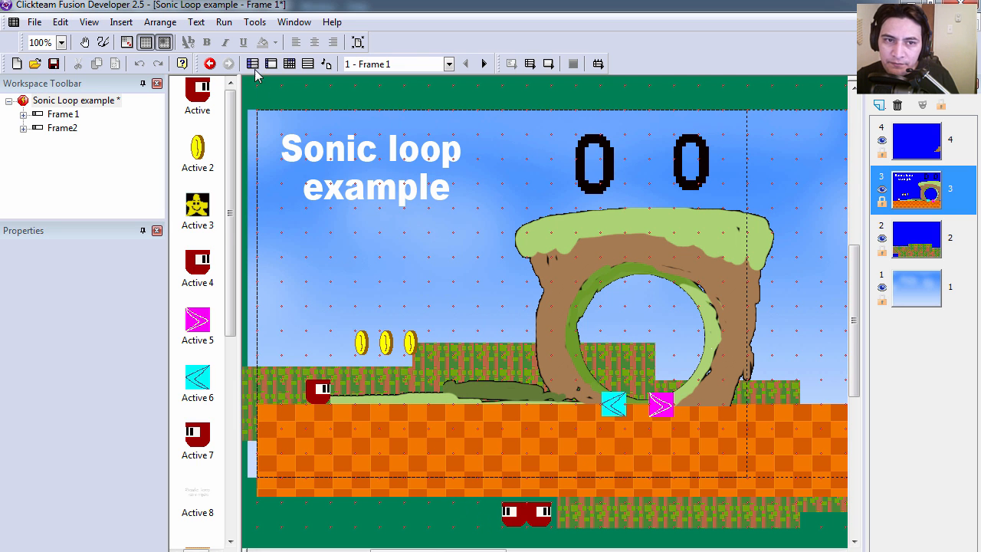
{"action": "left_click", "coordinate": [271, 64]}
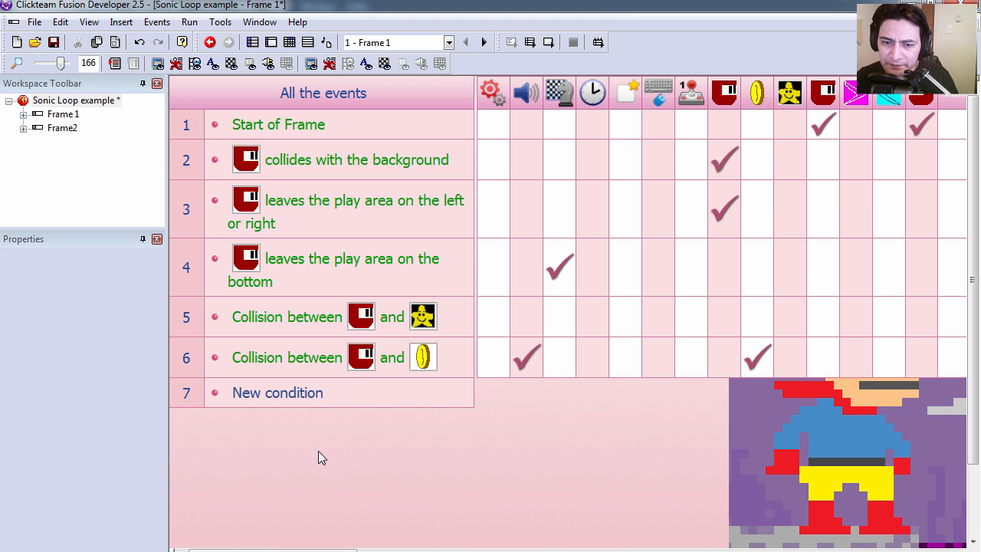
{"action": "double_click", "coordinate": [277, 392]}
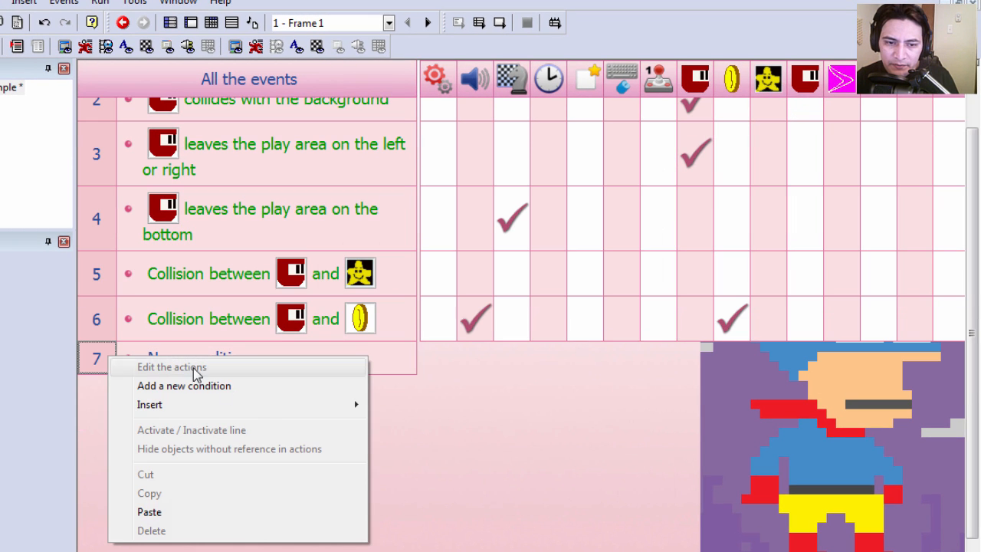
{"action": "left_click", "coordinate": [172, 366]}
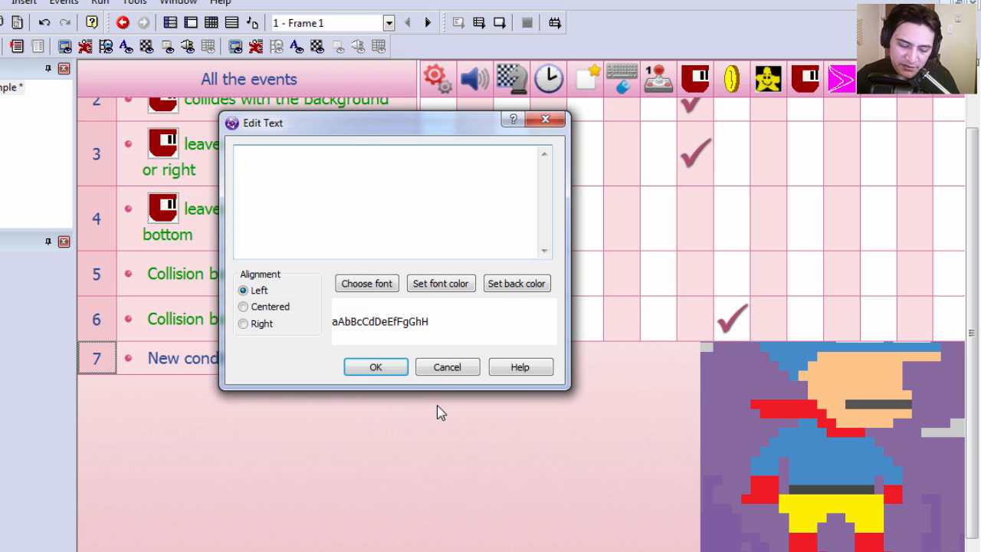
{"action": "type", "text": "le"}
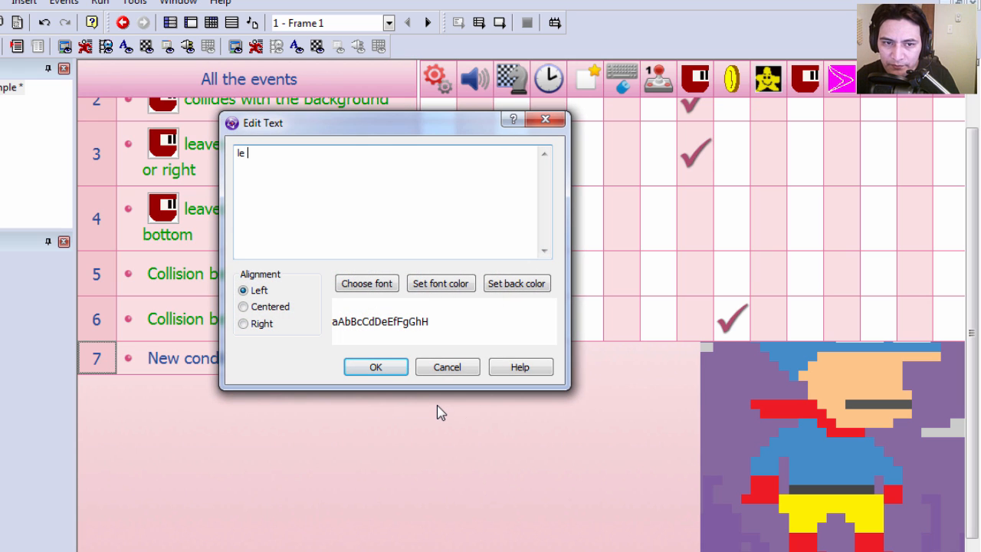
{"action": "type", "text": "loop"}
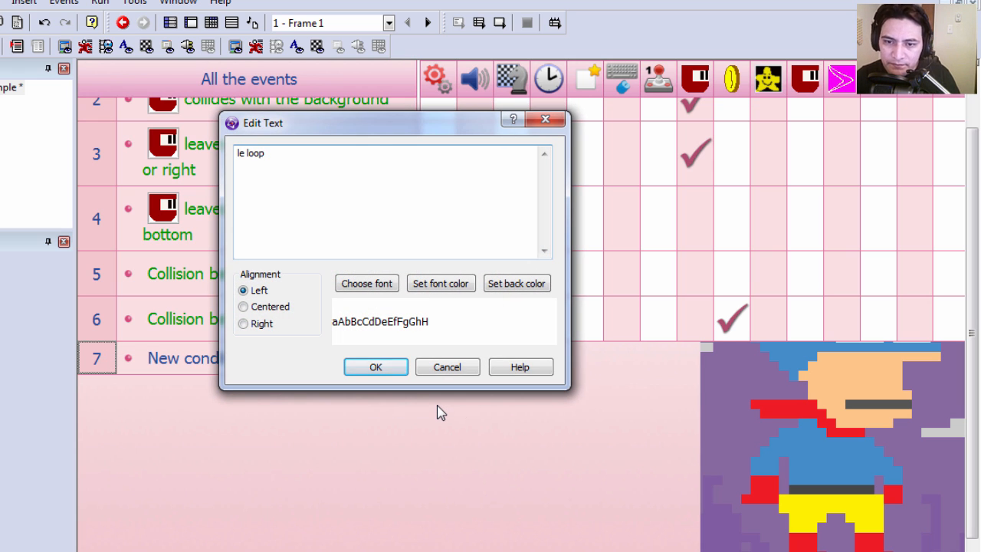
{"action": "left_click", "coordinate": [441, 282]}
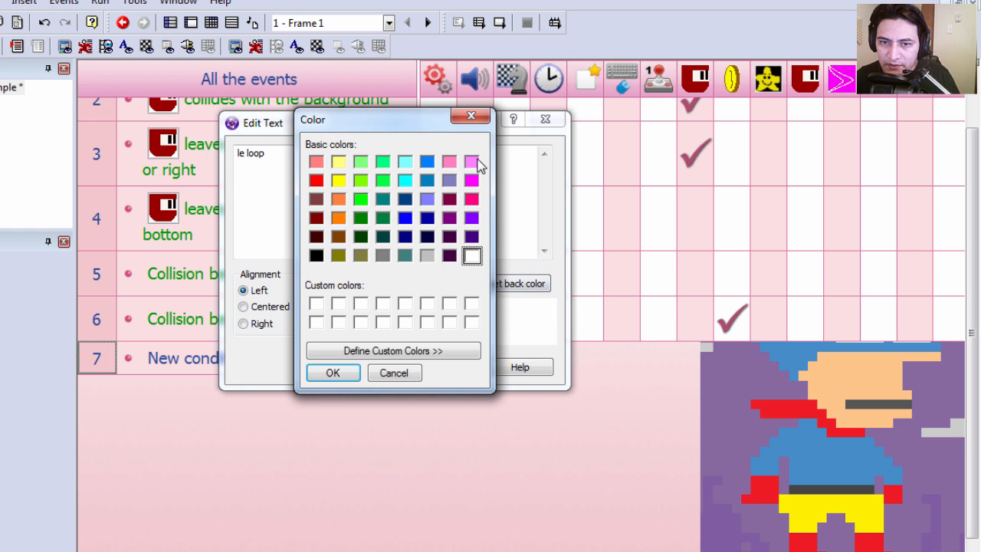
{"action": "left_click", "coordinate": [332, 372]}
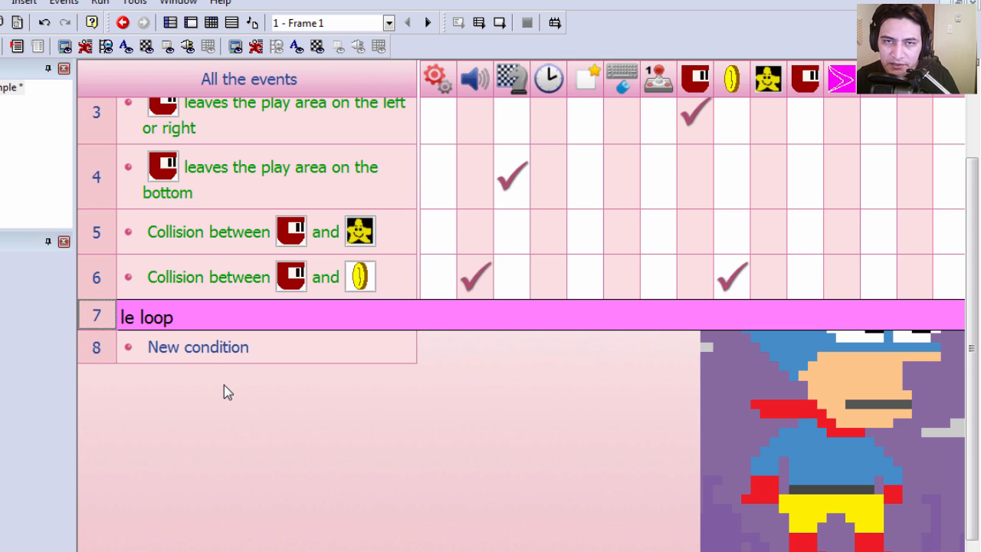
- Add an Always event at row 8 setting the counter from the player's Movement expression
{"action": "double_click", "coordinate": [197, 347]}
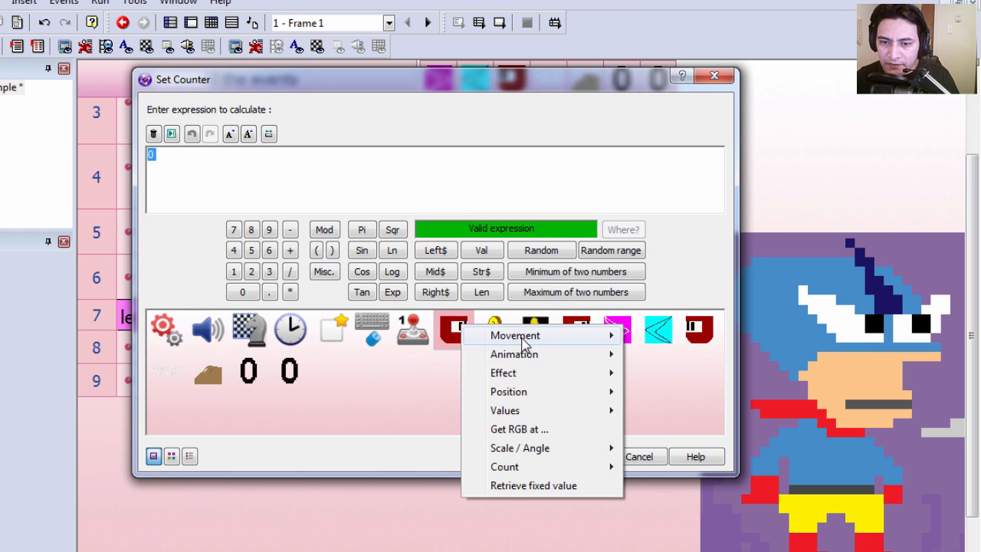
{"action": "left_click", "coordinate": [515, 335]}
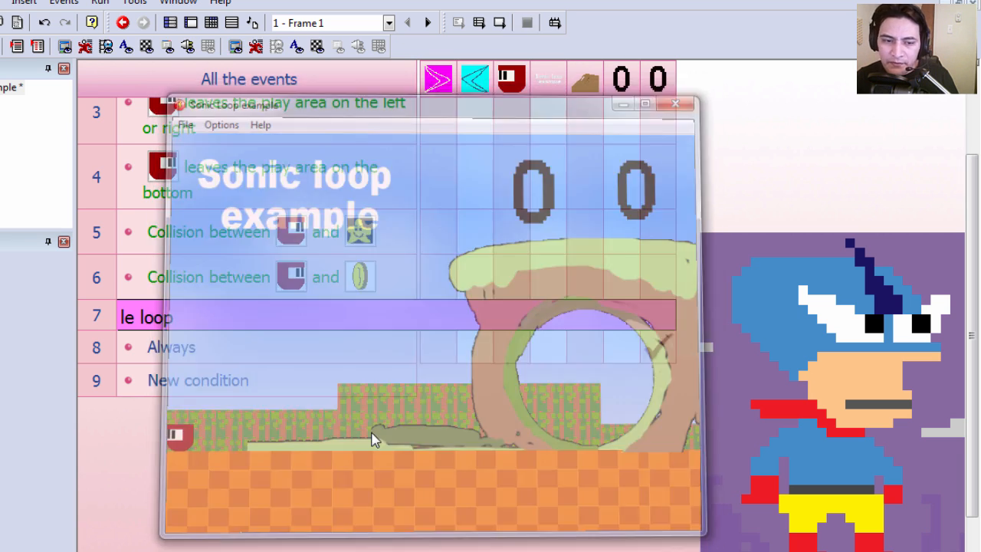
- Close the test run and add a row 9 condition testing the left counter Equal 0
{"action": "left_click", "coordinate": [675, 103]}
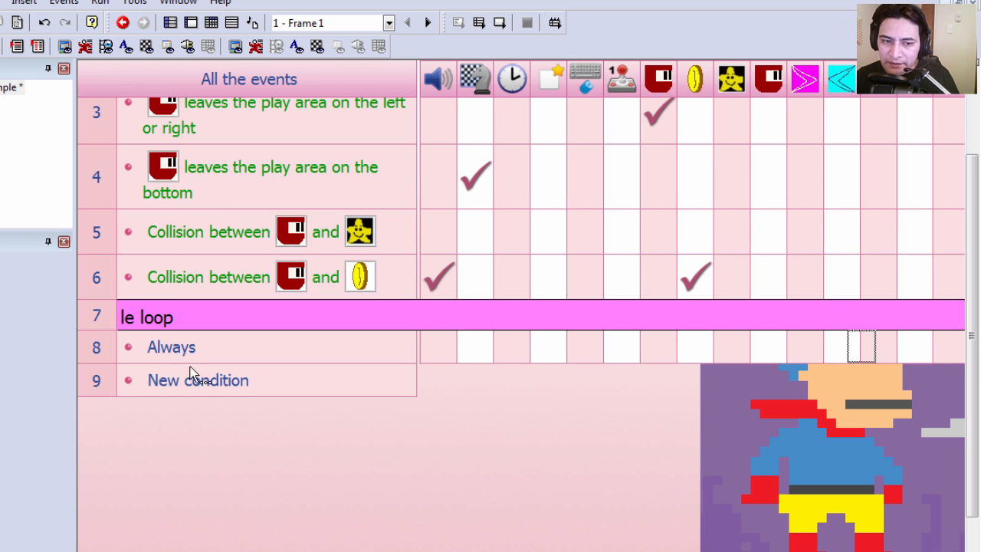
{"action": "mouse_move", "coordinate": [475, 360]}
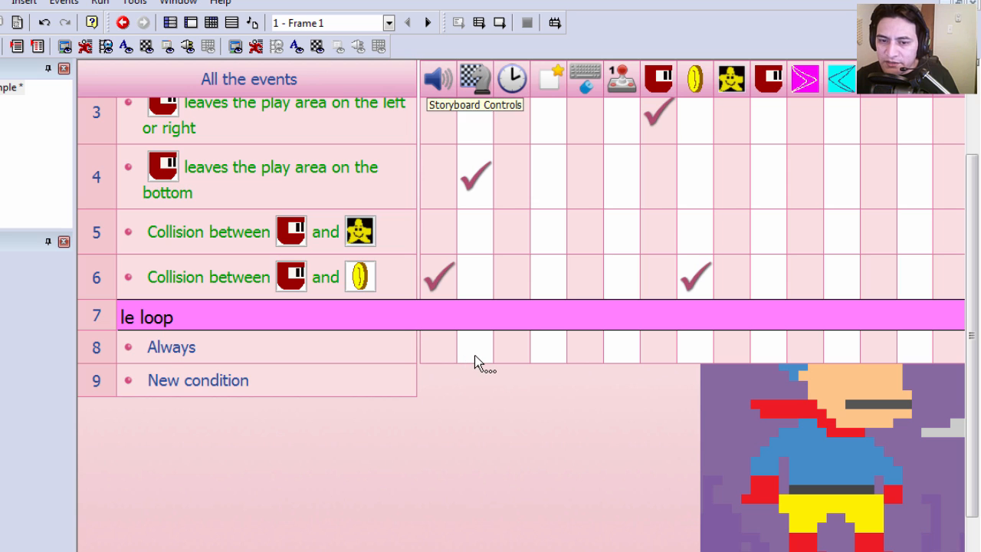
{"action": "double_click", "coordinate": [197, 380]}
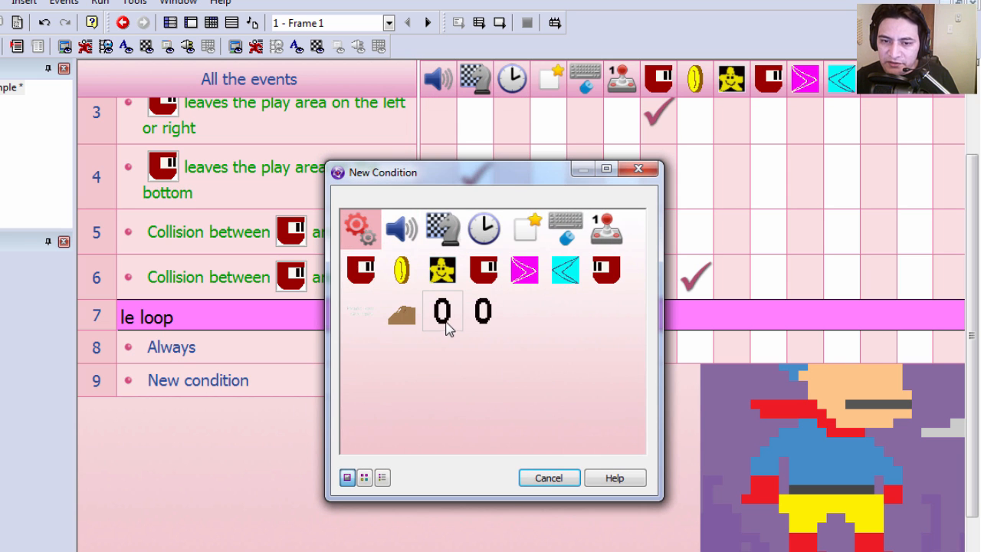
{"action": "left_click", "coordinate": [442, 311]}
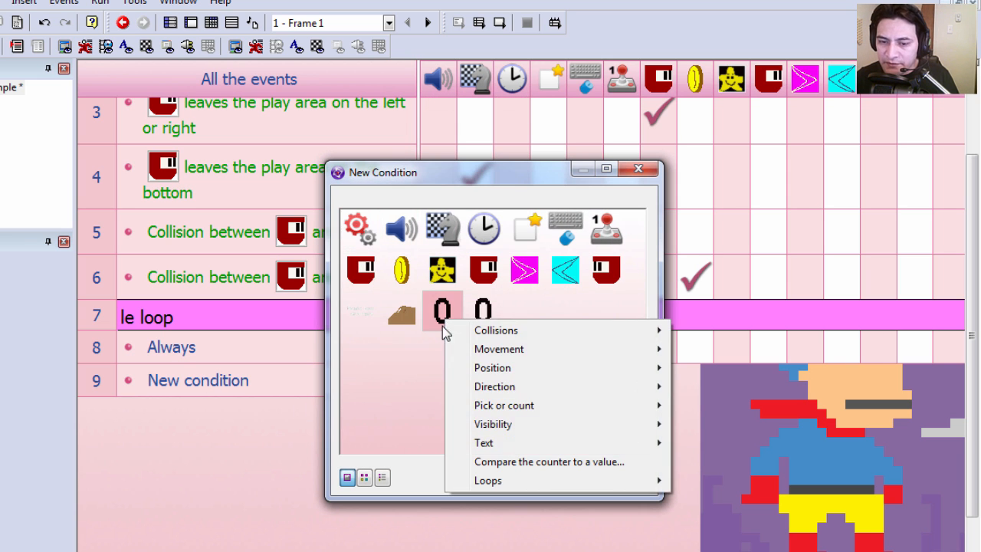
{"action": "left_click", "coordinate": [548, 461]}
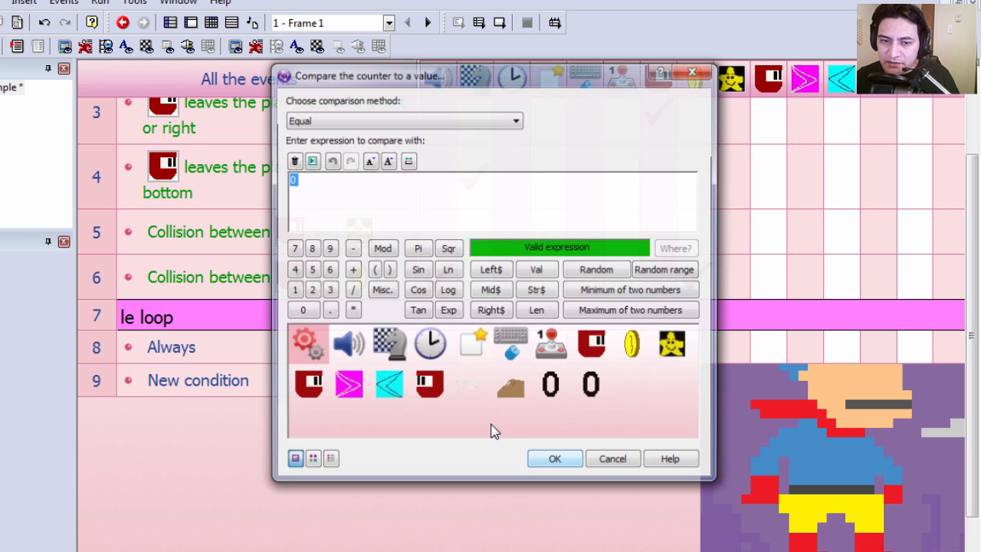
{"action": "left_click", "coordinate": [554, 459]}
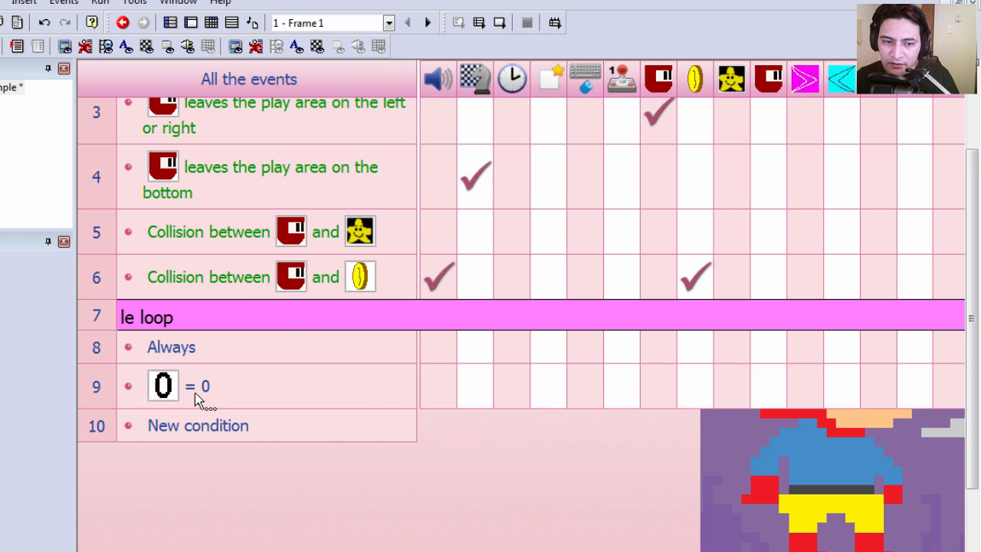
- Give row 9 a Storyboard action centring the window position in the frame
{"action": "left_click", "coordinate": [163, 386]}
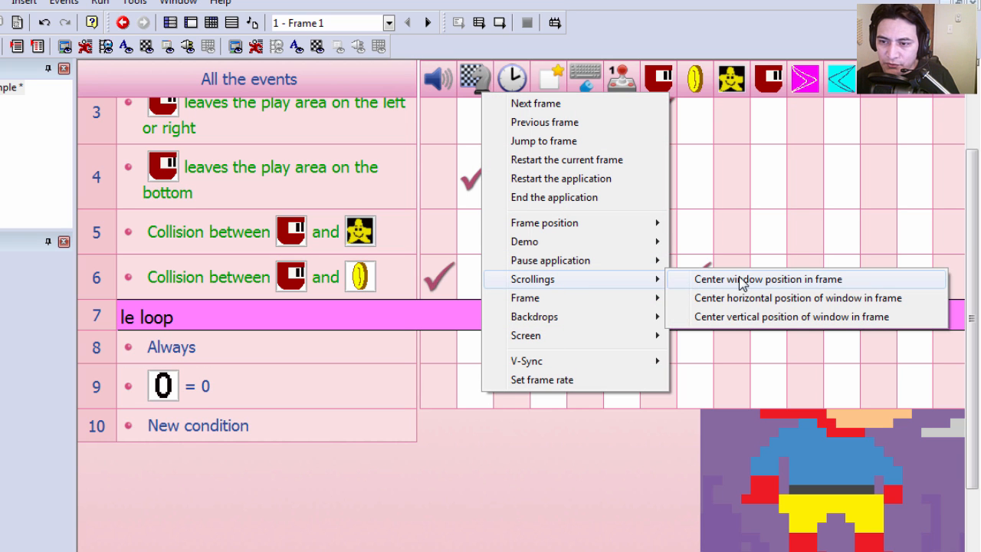
{"action": "left_click", "coordinate": [766, 279]}
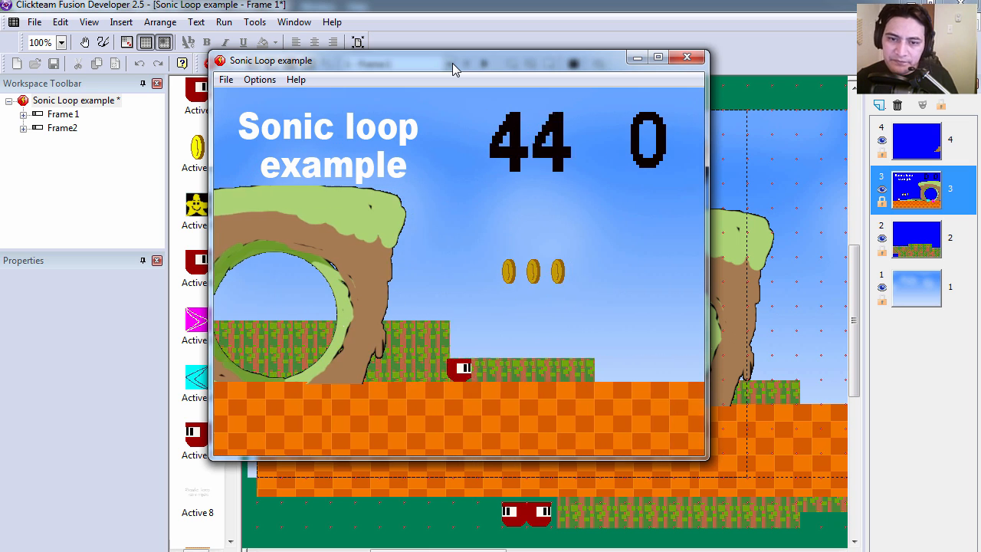
- Close the running Sonic Loop test window
{"action": "left_click", "coordinate": [686, 56]}
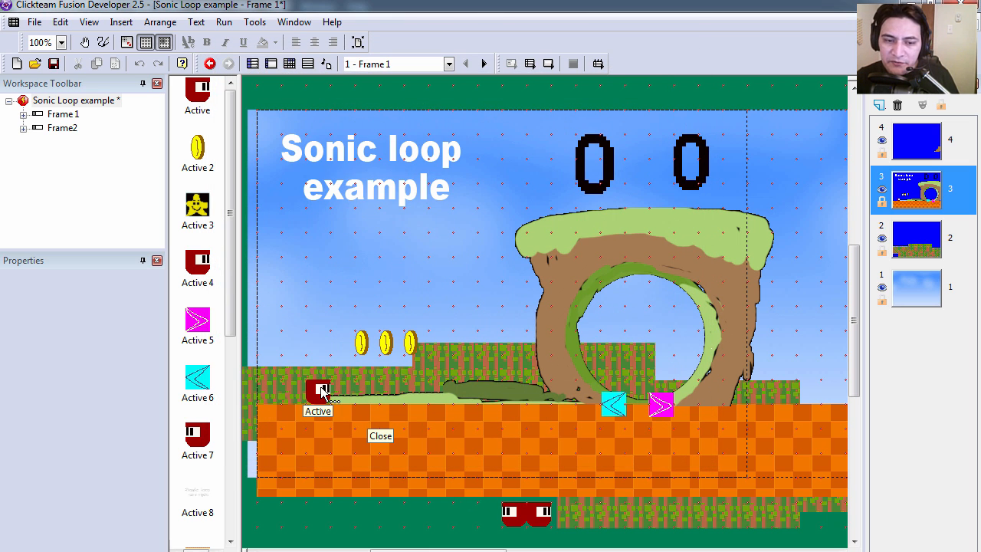
{"action": "mouse_move", "coordinate": [663, 404]}
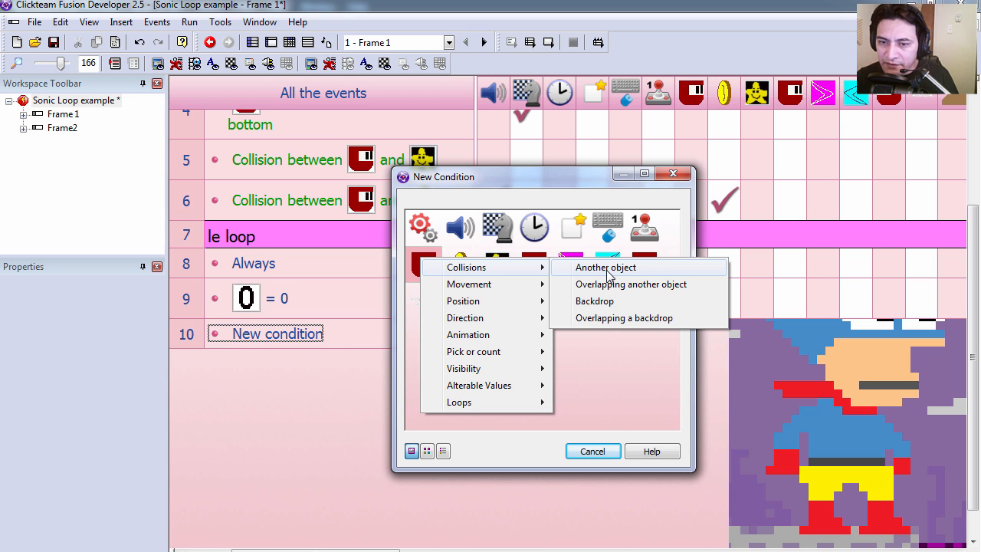
- Add row 10: player collides with magenta arrow adds to the counter, then test and close
{"action": "left_click", "coordinate": [605, 266]}
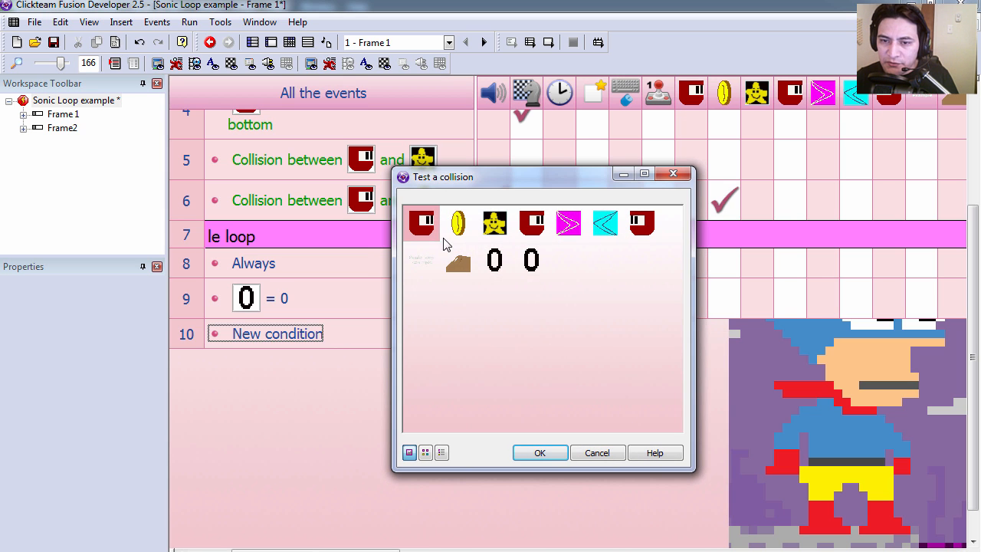
{"action": "mouse_move", "coordinate": [567, 223]}
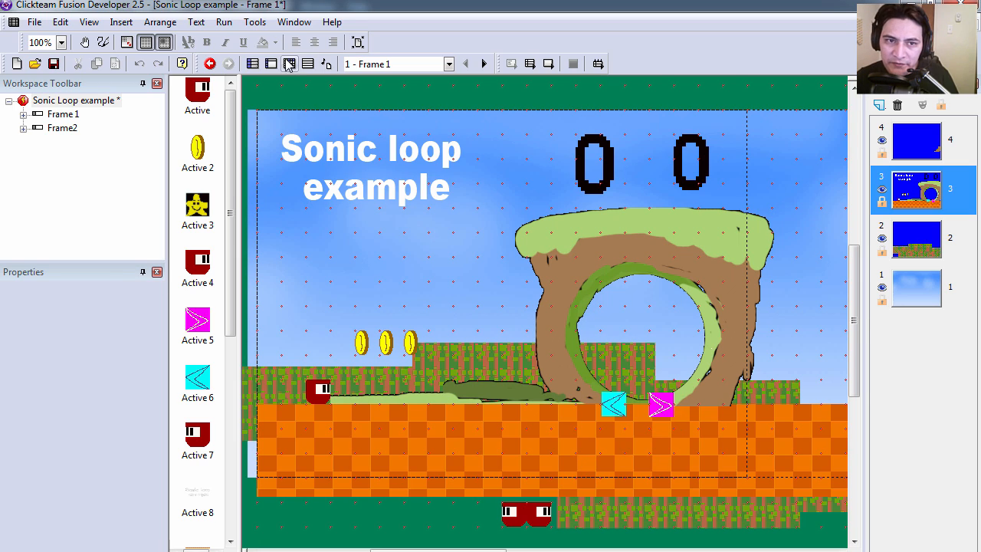
{"action": "left_click", "coordinate": [289, 63]}
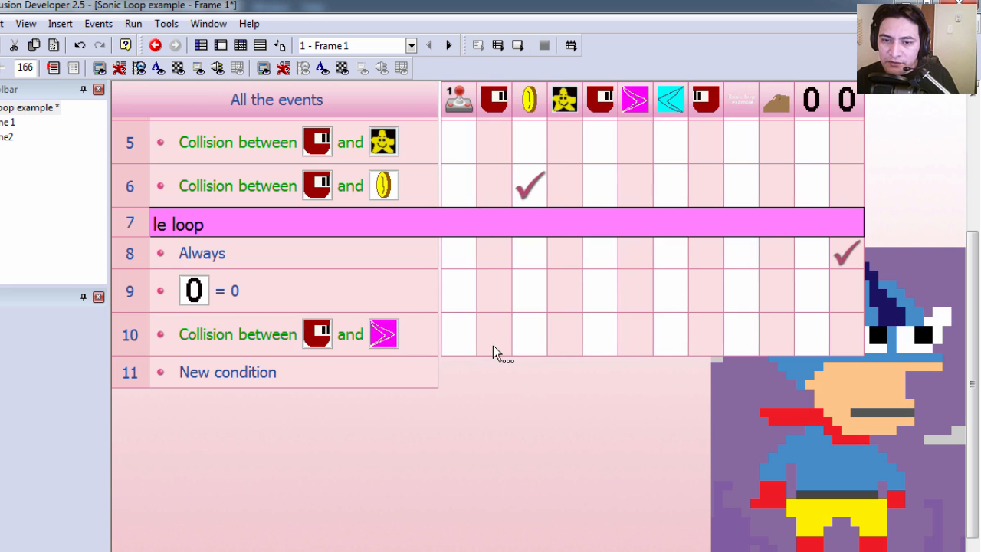
{"action": "left_click", "coordinate": [494, 334]}
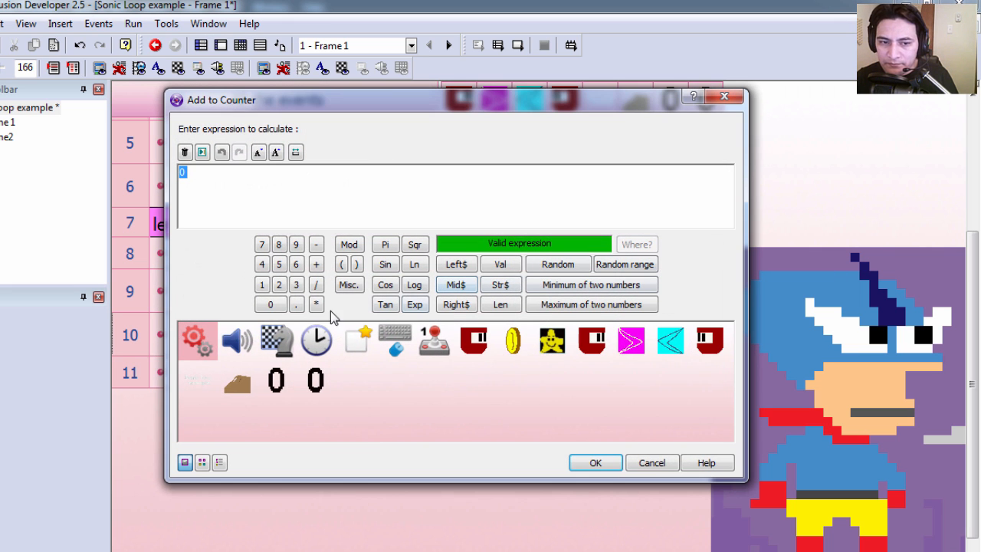
{"action": "left_click", "coordinate": [595, 462]}
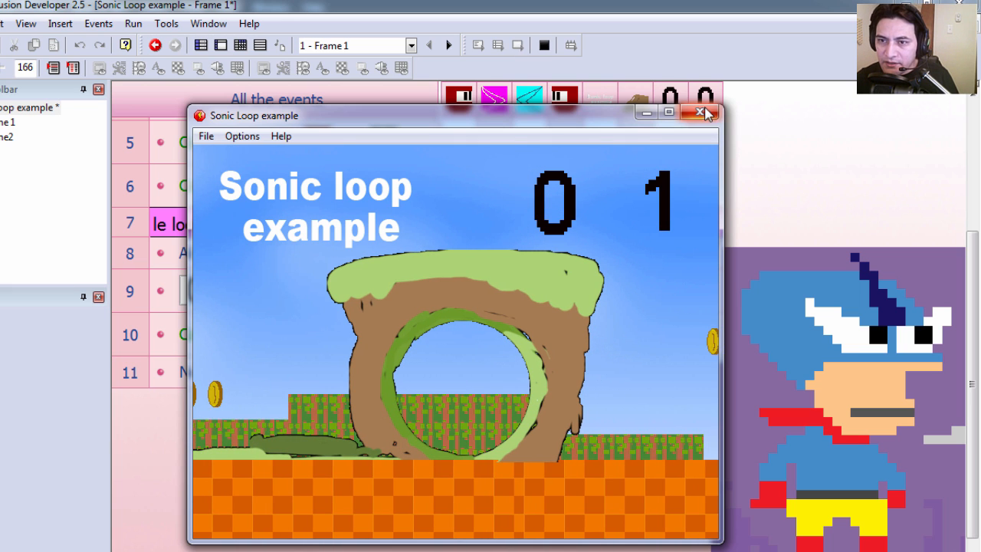
{"action": "left_click", "coordinate": [701, 112]}
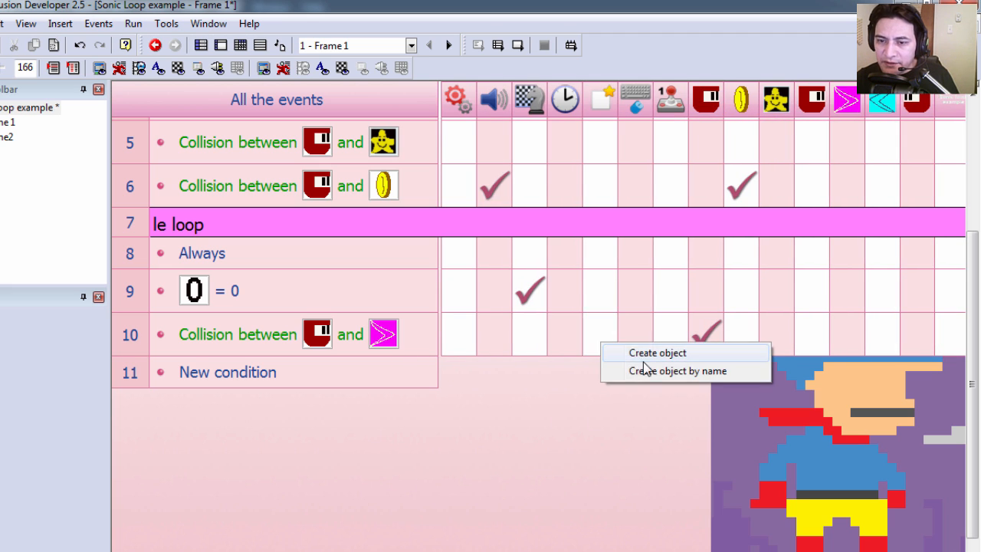
- Make row 10's collision create a new Right object positioned relative to the player
{"action": "left_click", "coordinate": [656, 353]}
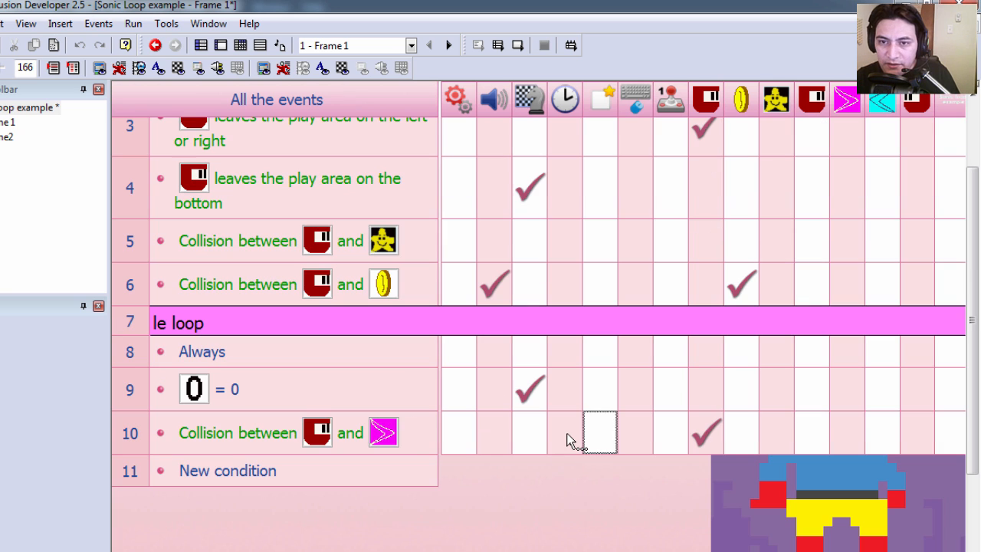
{"action": "right_click", "coordinate": [600, 432]}
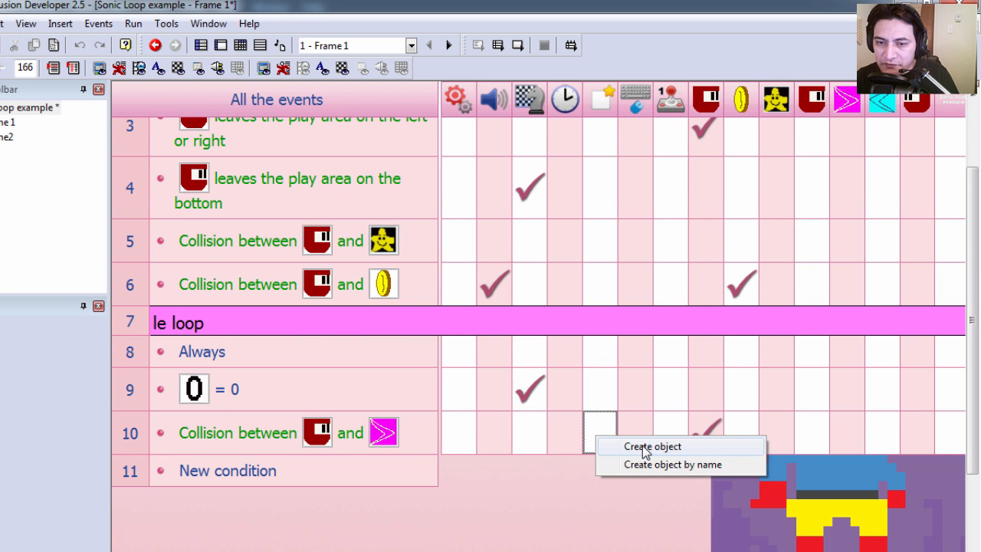
{"action": "left_click", "coordinate": [651, 446]}
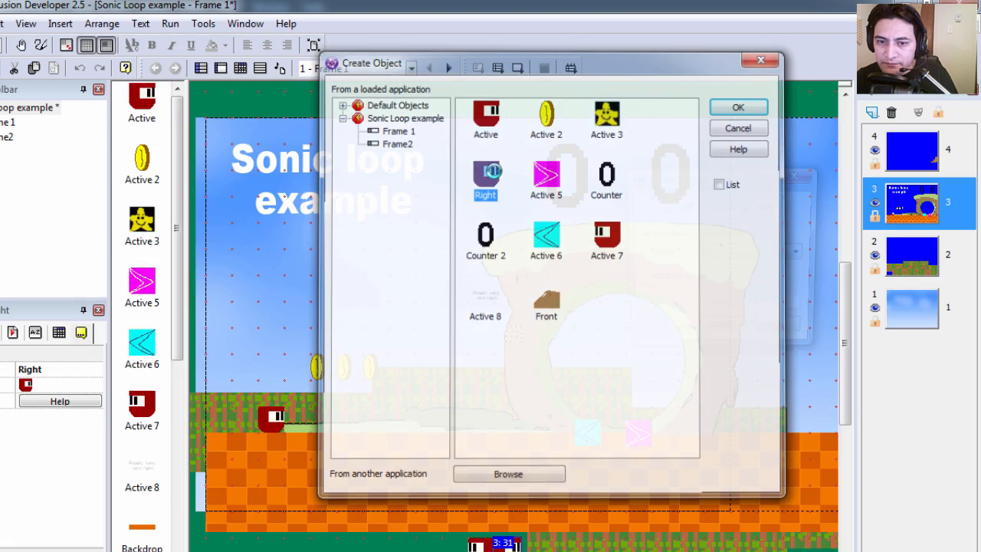
{"action": "left_click", "coordinate": [738, 106]}
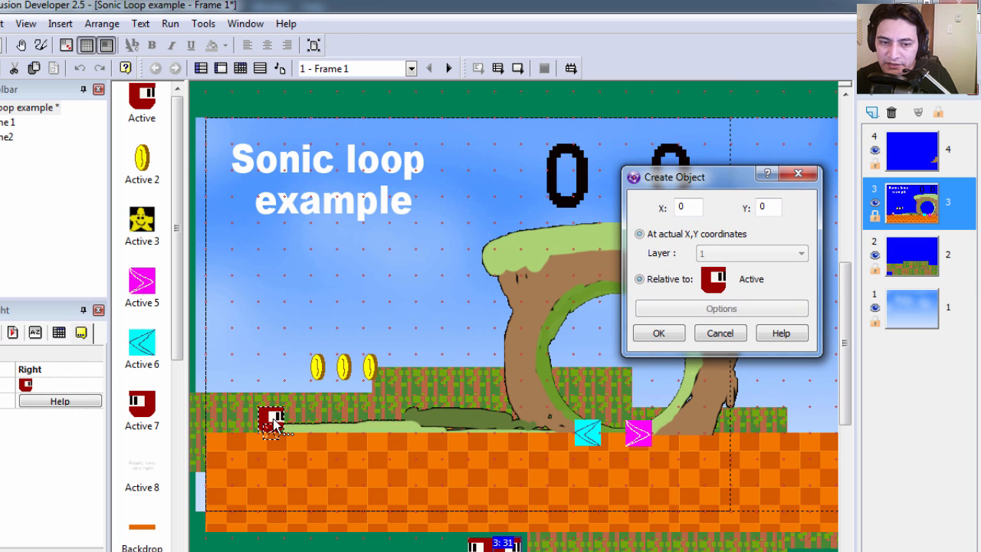
{"action": "left_click", "coordinate": [639, 279]}
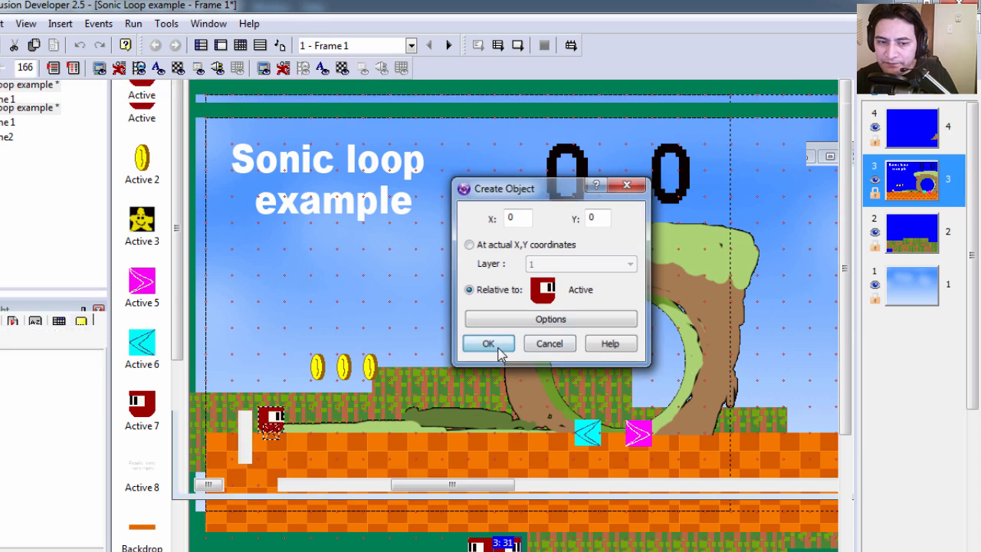
{"action": "left_click", "coordinate": [488, 343]}
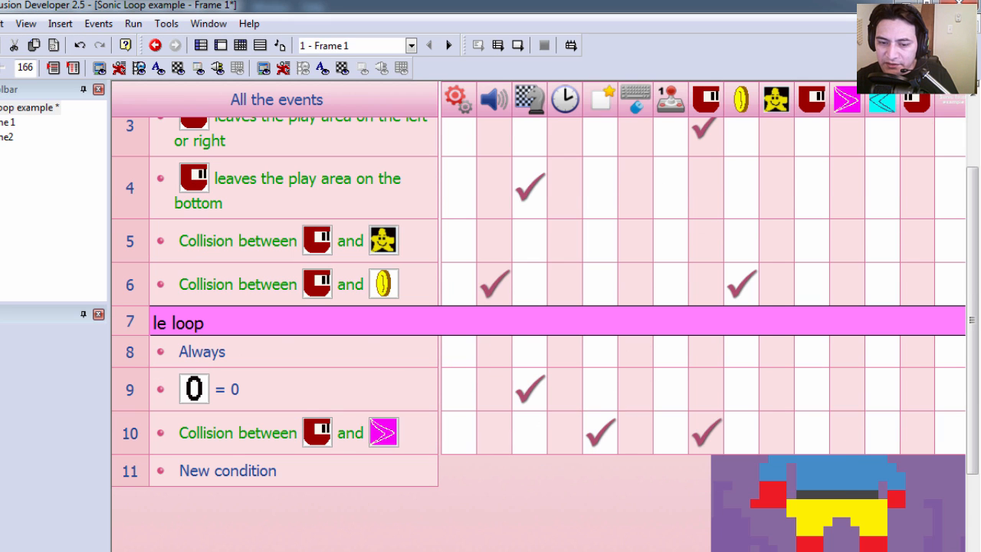
{"action": "scroll", "scroll_direction": "down", "scroll_amount": 3}
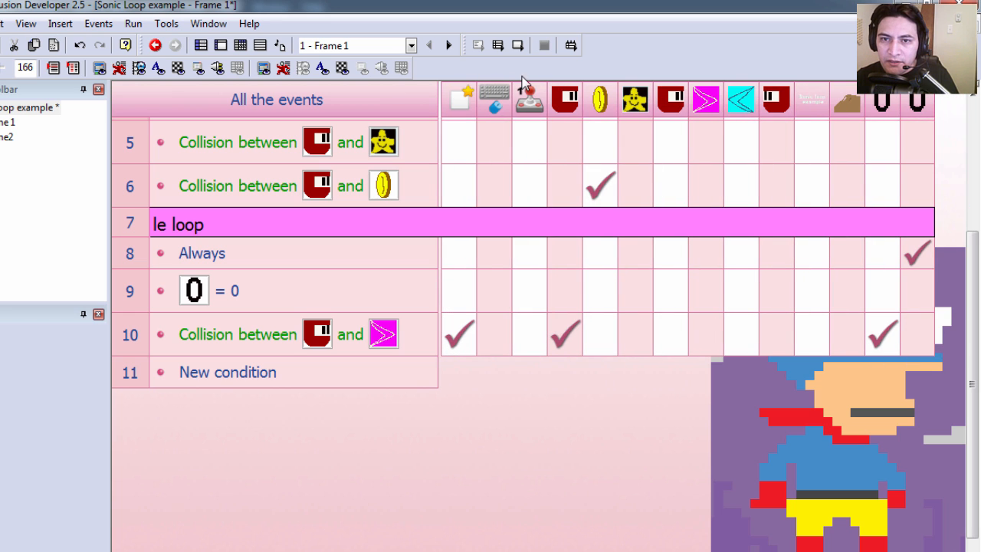
- Test-run the frame, close it, and duplicate the counter equals 0 event
{"action": "left_click", "coordinate": [155, 45]}
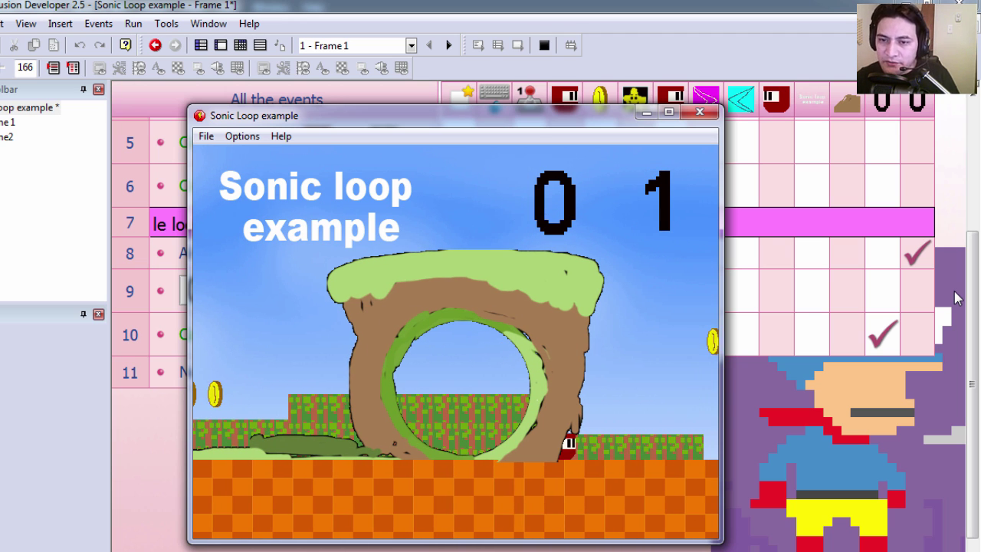
{"action": "left_click", "coordinate": [698, 112]}
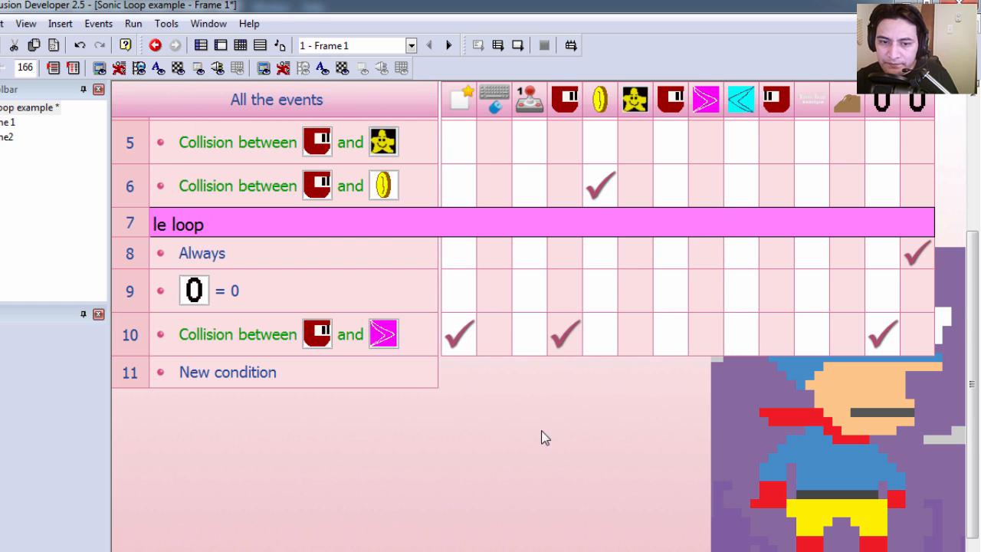
{"action": "left_click", "coordinate": [459, 334]}
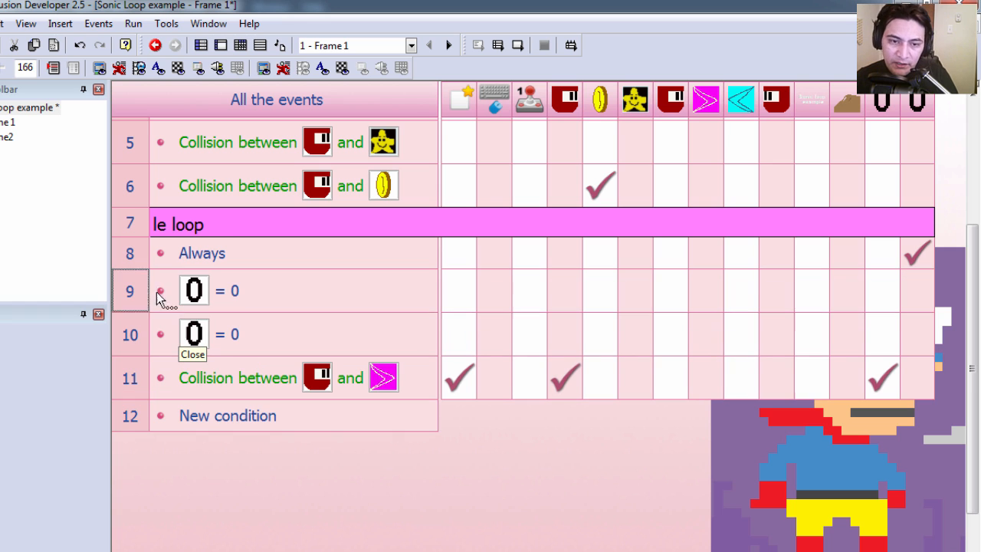
- Change the copied event to compare the counter with 1 and edit its storyboard action
{"action": "double_click", "coordinate": [194, 335]}
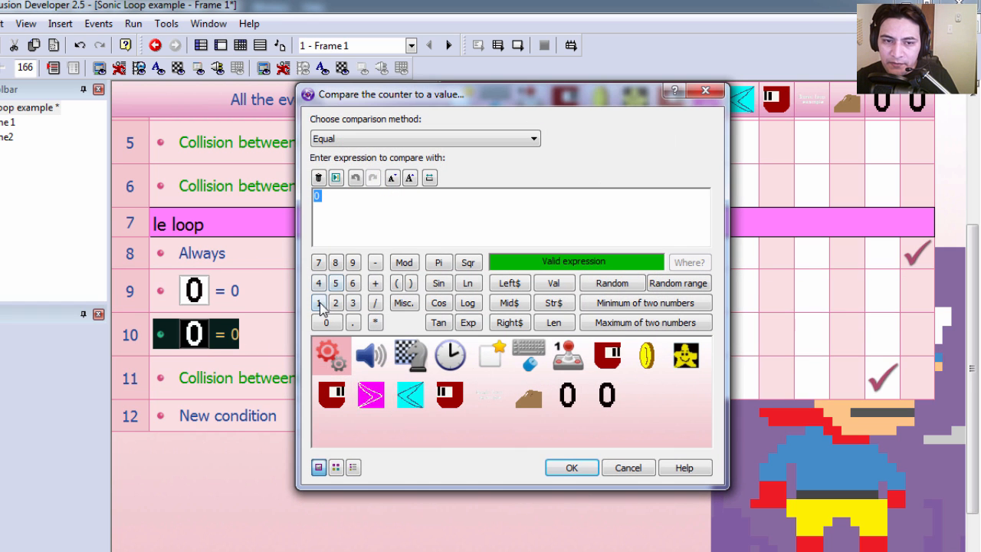
{"action": "left_click", "coordinate": [571, 467]}
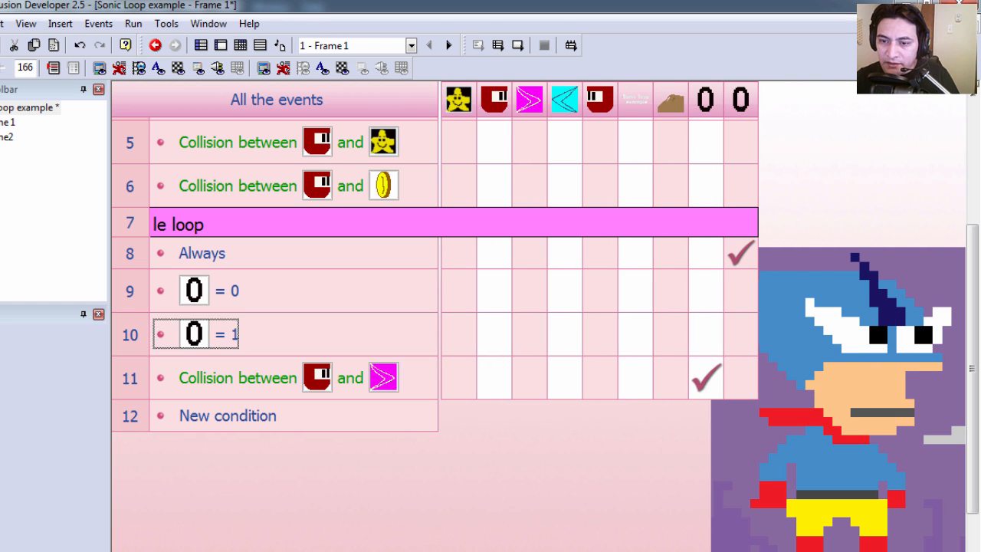
{"action": "mouse_move", "coordinate": [703, 383]}
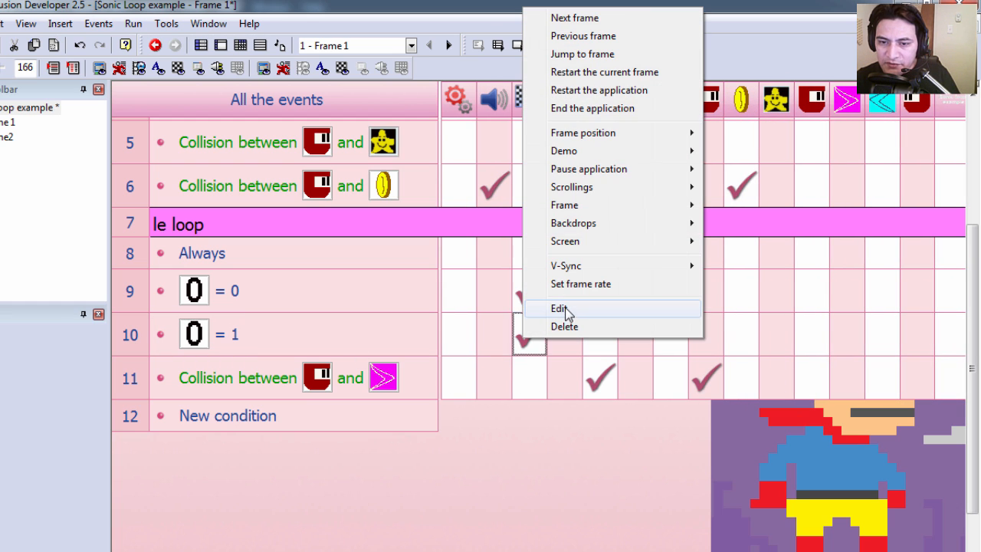
{"action": "left_click", "coordinate": [559, 308]}
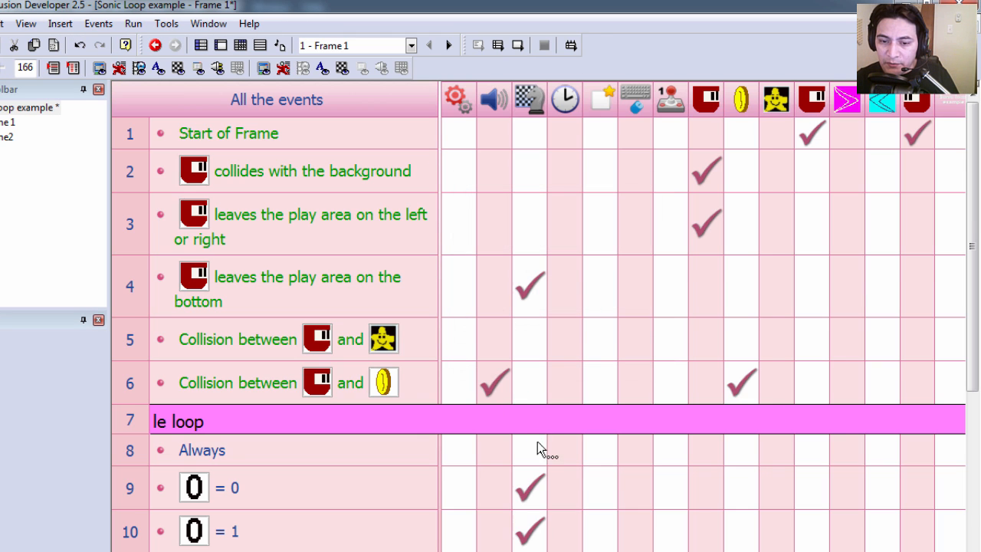
{"action": "scroll", "scroll_direction": "down", "scroll_amount": 3}
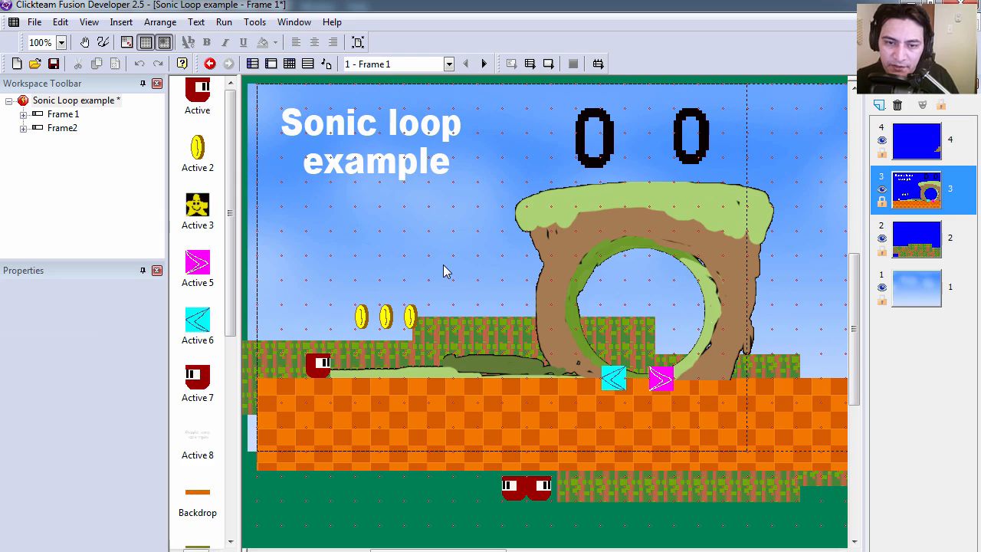
{"action": "mouse_move", "coordinate": [455, 276]}
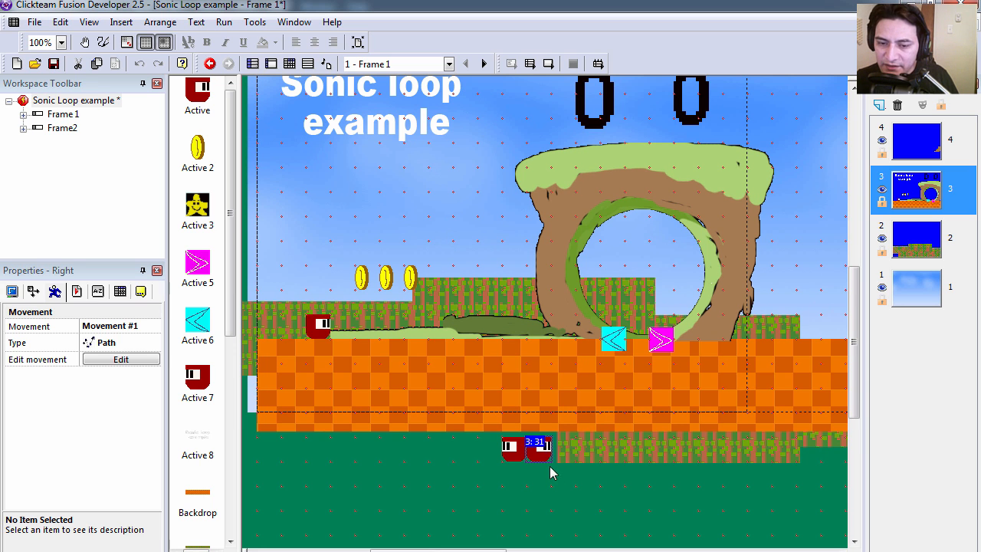
{"action": "scroll", "scroll_direction": "down", "scroll_amount": 3}
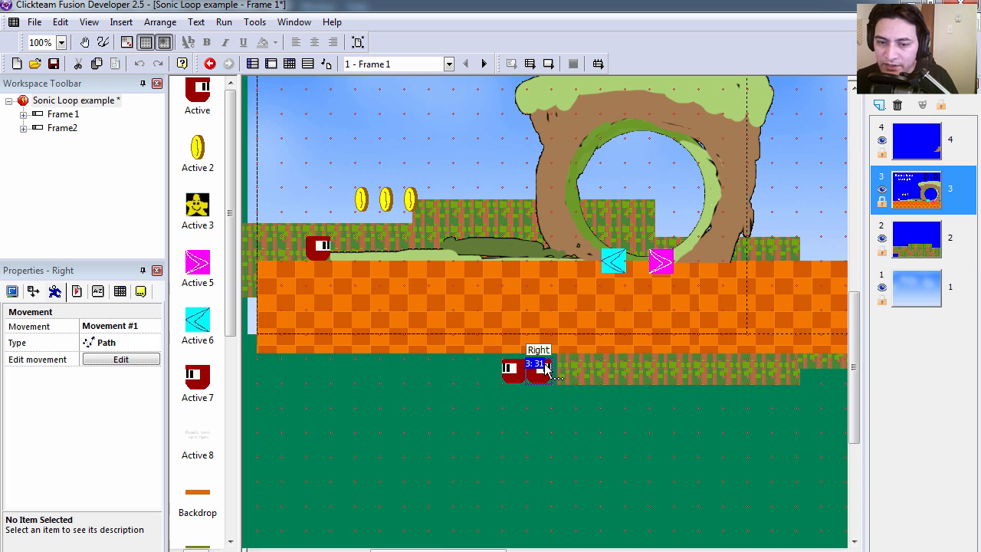
{"action": "left_click", "coordinate": [120, 358]}
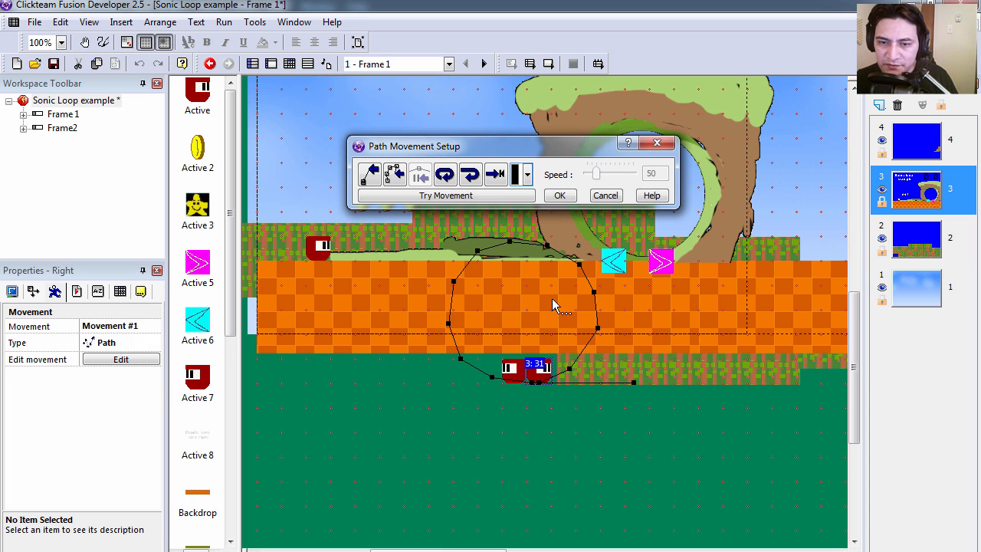
{"action": "mouse_move", "coordinate": [563, 382]}
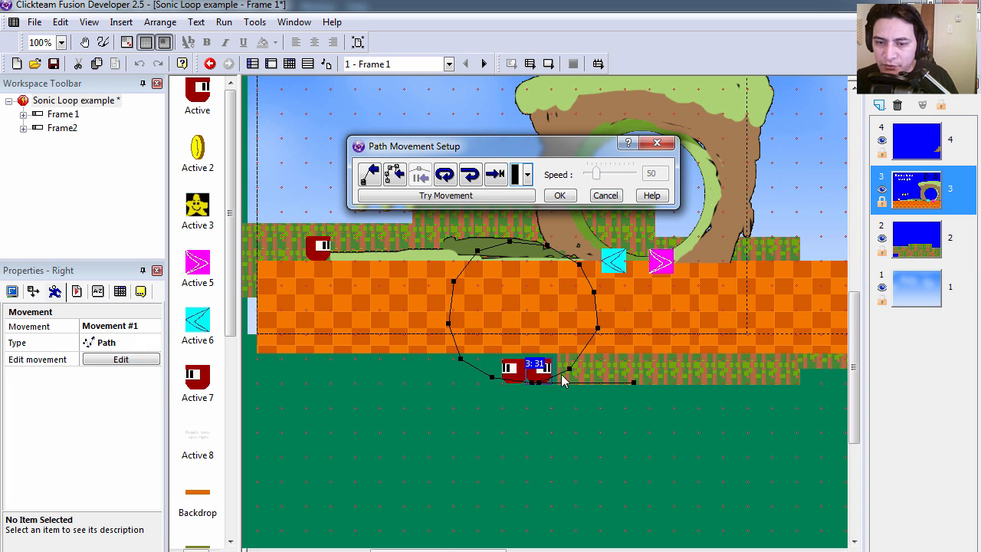
{"action": "mouse_move", "coordinate": [647, 385]}
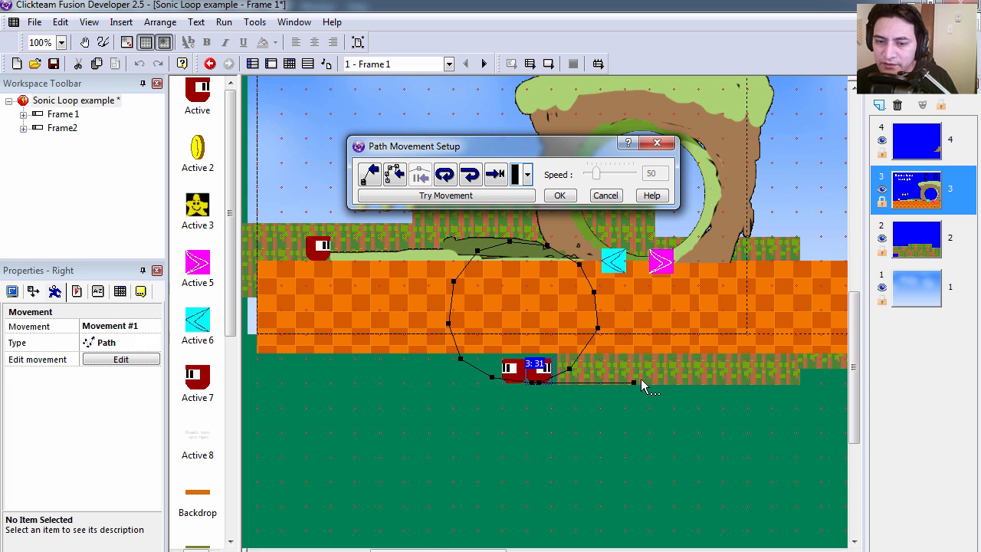
{"action": "mouse_move", "coordinate": [613, 218]}
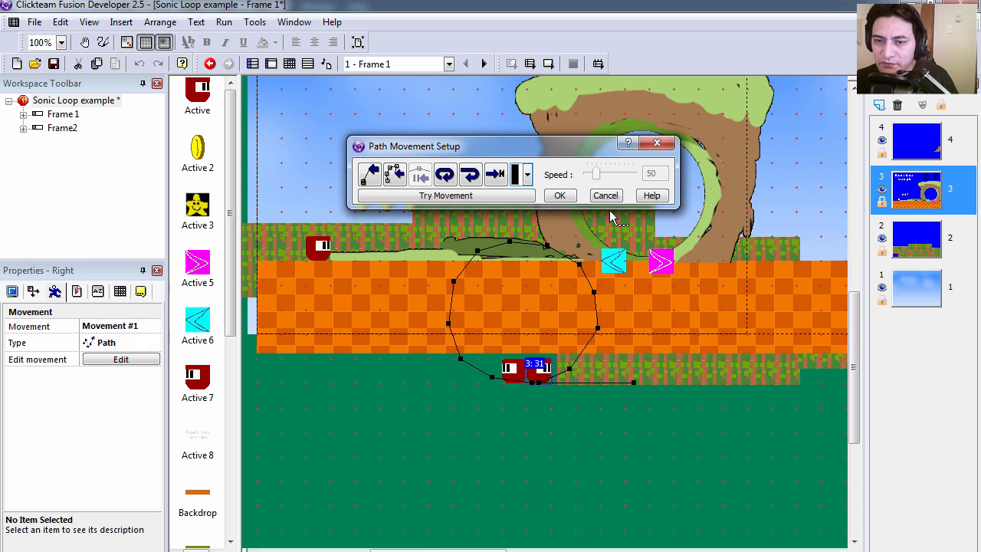
{"action": "left_click", "coordinate": [559, 195]}
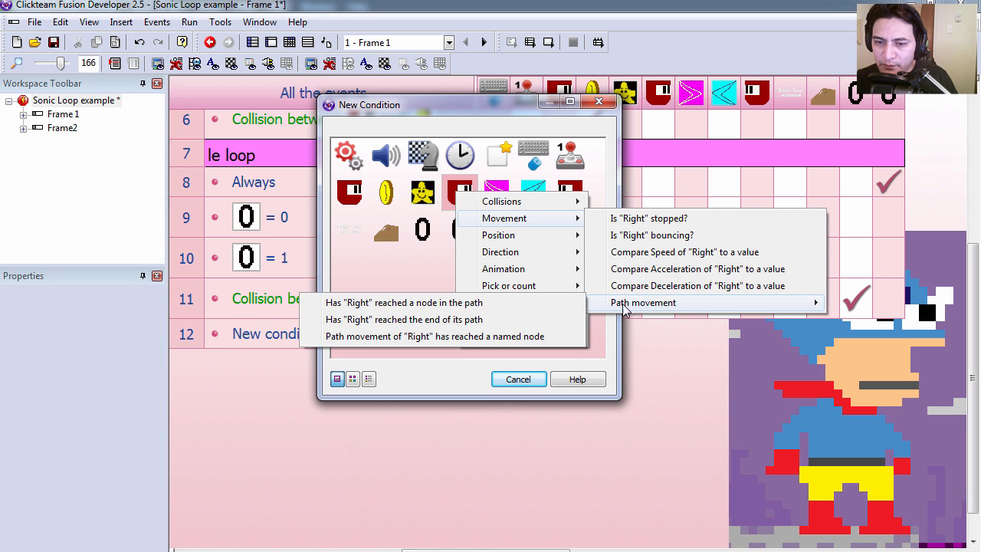
- Add a Right end-of-path event that destroys Right, then test-run the frame
{"action": "left_click", "coordinate": [404, 319]}
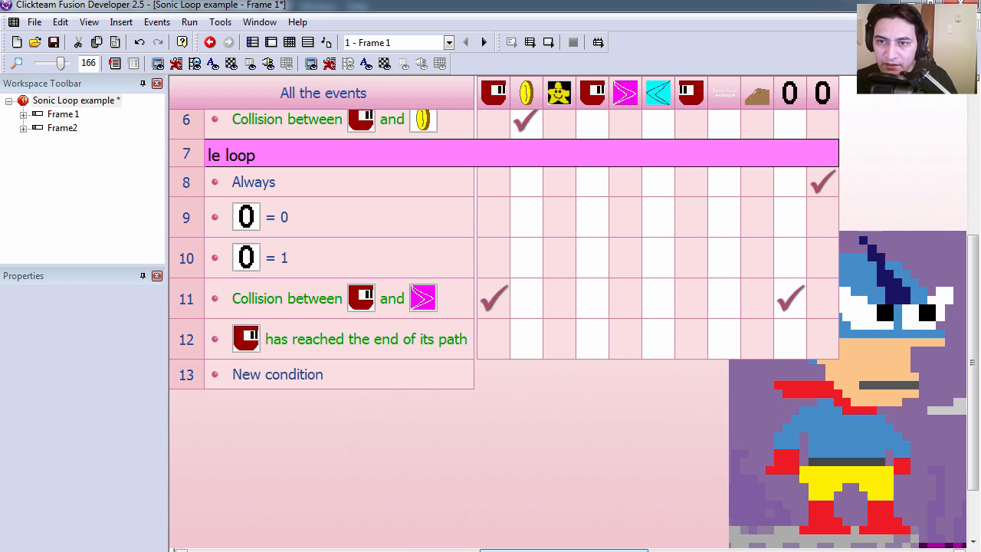
{"action": "right_click", "coordinate": [592, 339]}
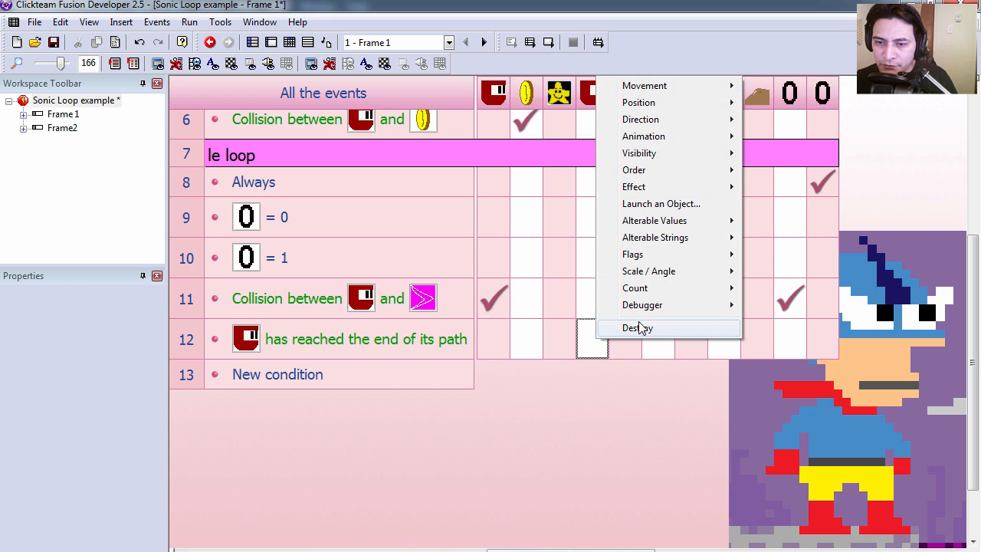
{"action": "left_click", "coordinate": [637, 327]}
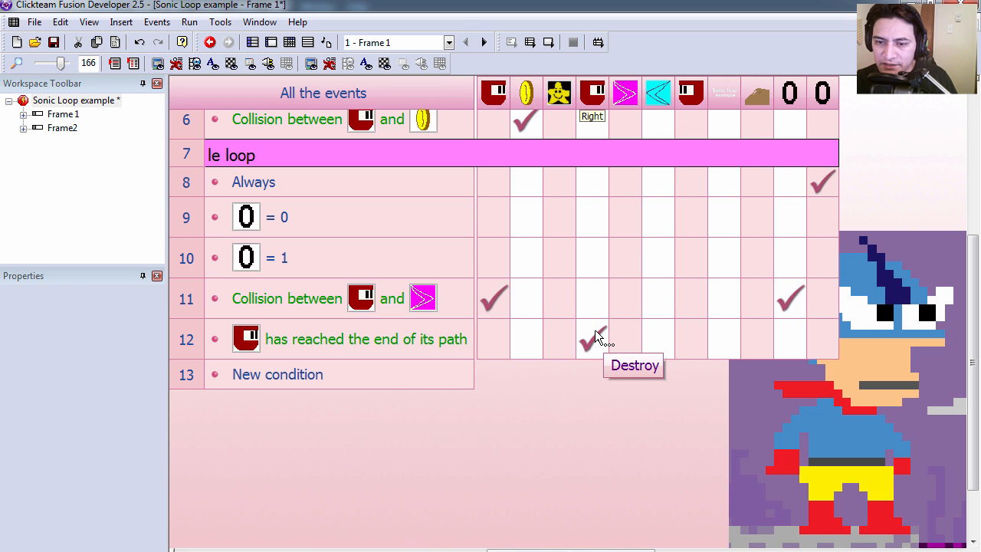
{"action": "left_click", "coordinate": [484, 42]}
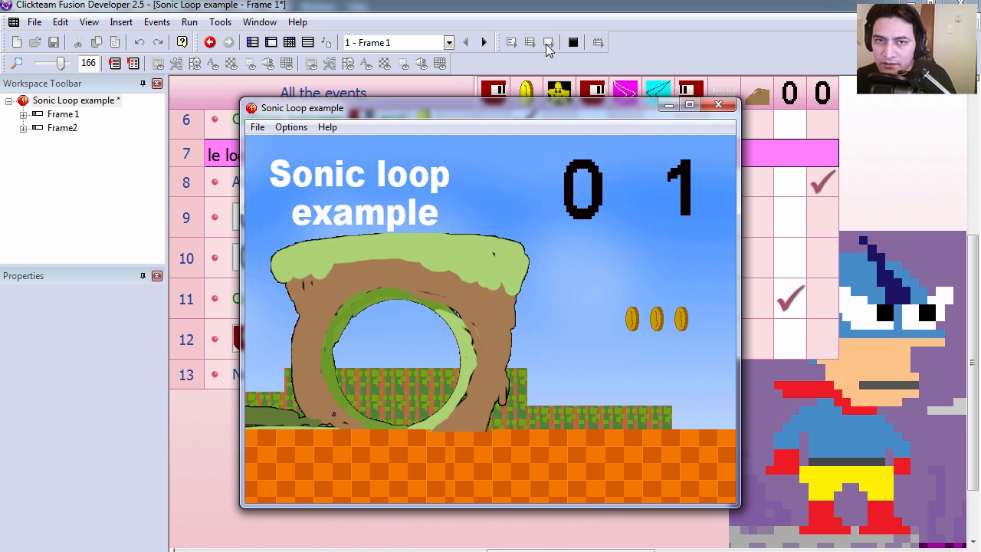
{"action": "left_click", "coordinate": [719, 105]}
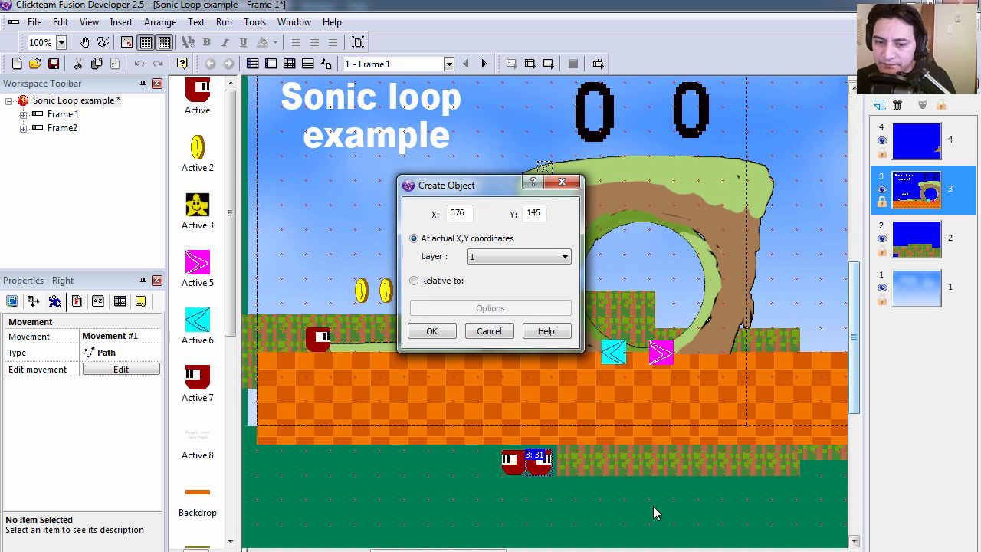
- Confirm the created object's position and add a Set Counter action to event 12, test-running around it
{"action": "left_click", "coordinate": [414, 280]}
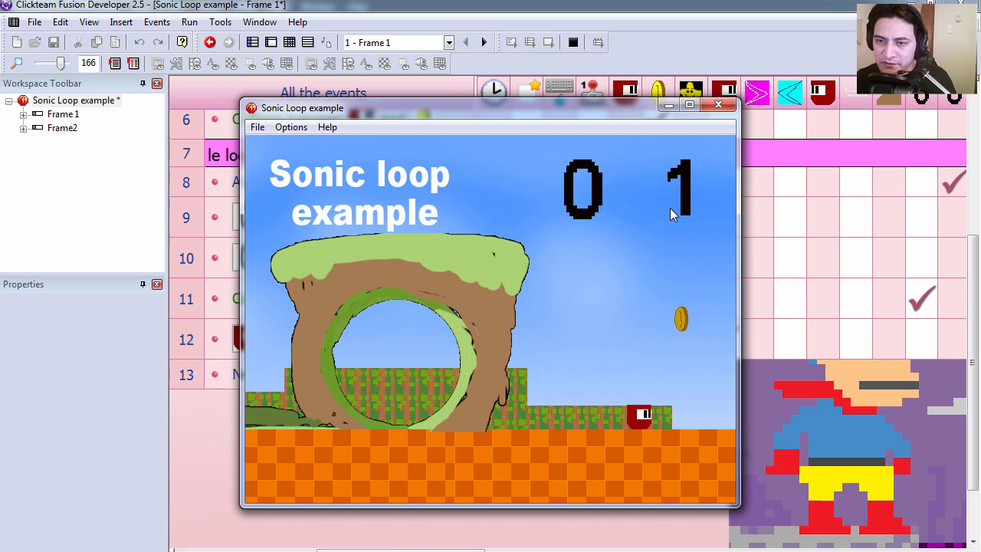
{"action": "left_click", "coordinate": [718, 104]}
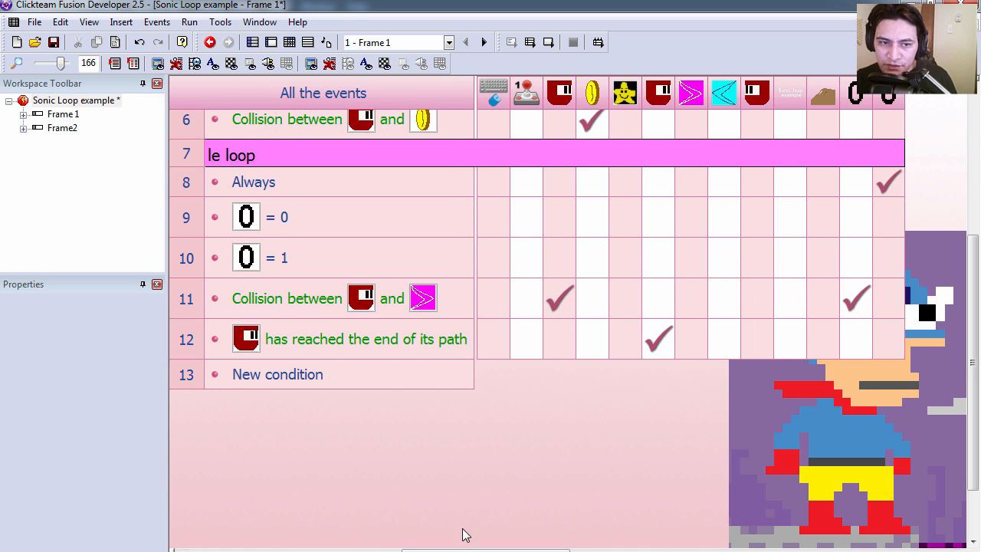
{"action": "right_click", "coordinate": [690, 340]}
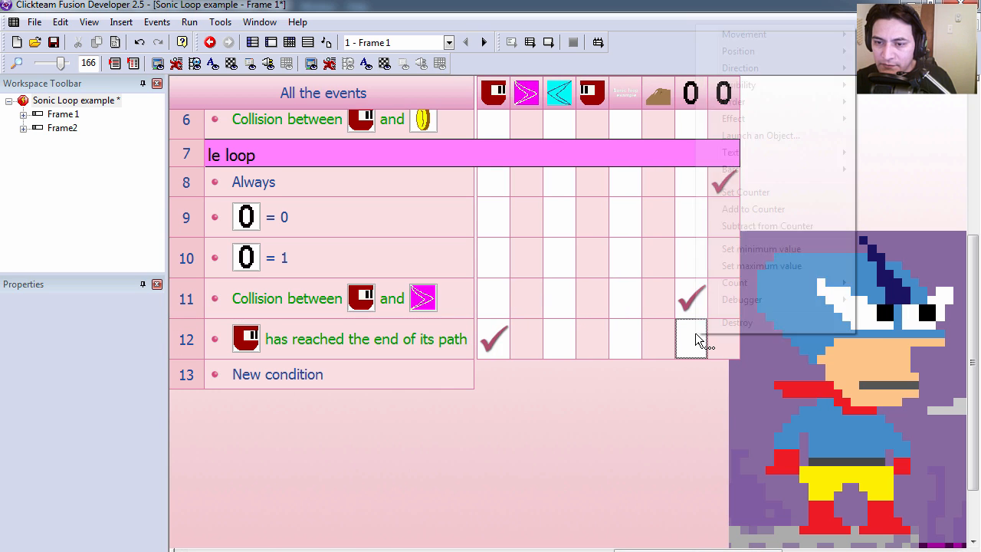
{"action": "left_click", "coordinate": [744, 191]}
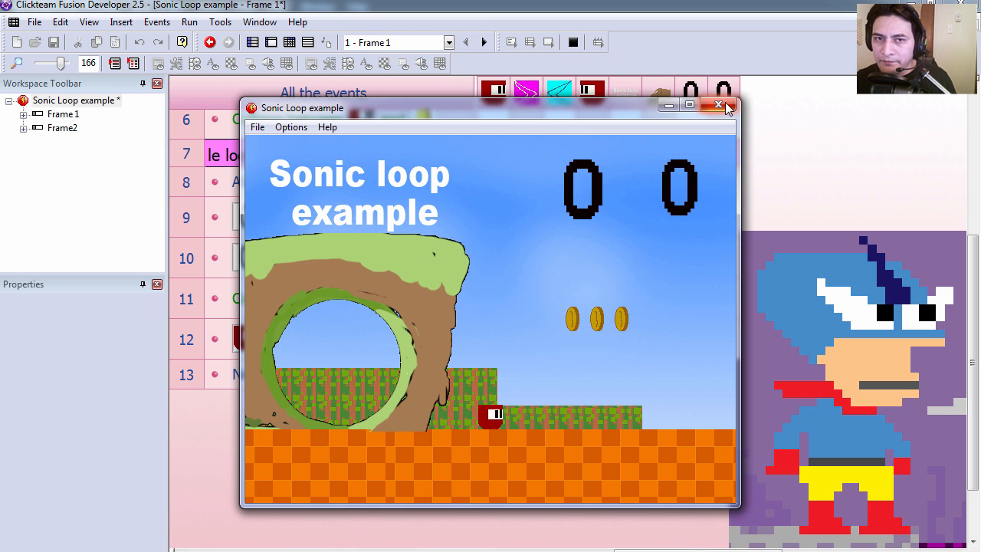
{"action": "left_click", "coordinate": [718, 106]}
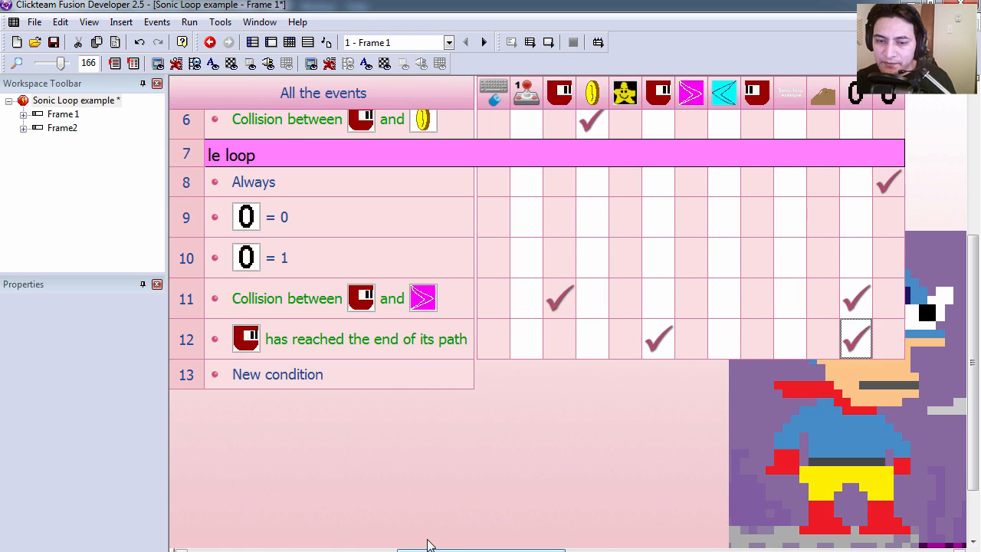
{"action": "mouse_move", "coordinate": [591, 94]}
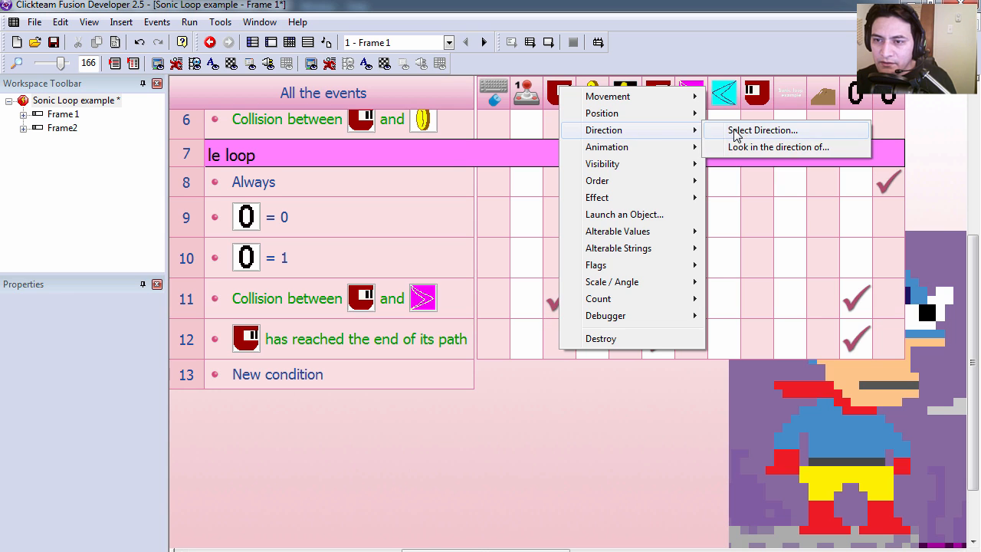
- Set the object's direction to right and its acceleration to 50 in event 12
{"action": "left_click", "coordinate": [761, 129]}
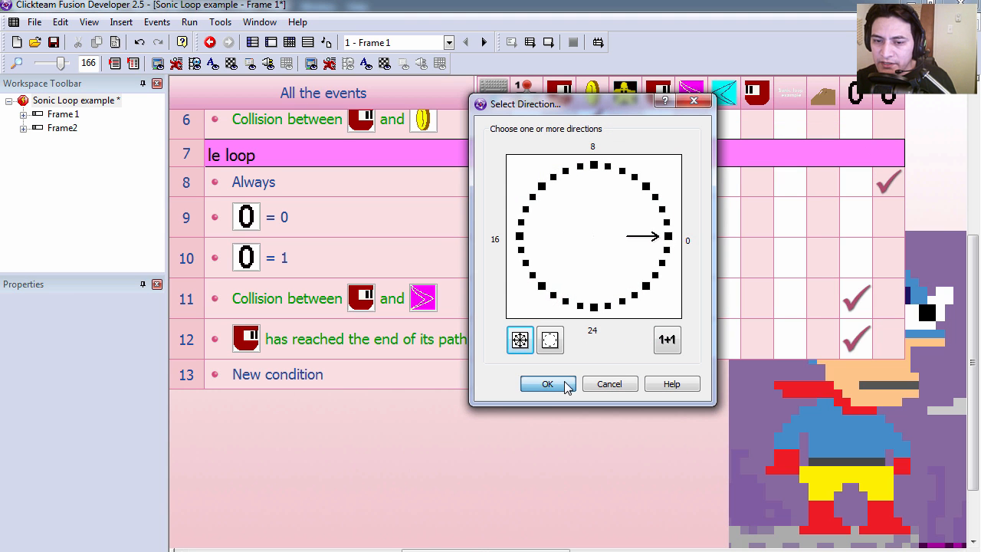
{"action": "left_click", "coordinate": [547, 384]}
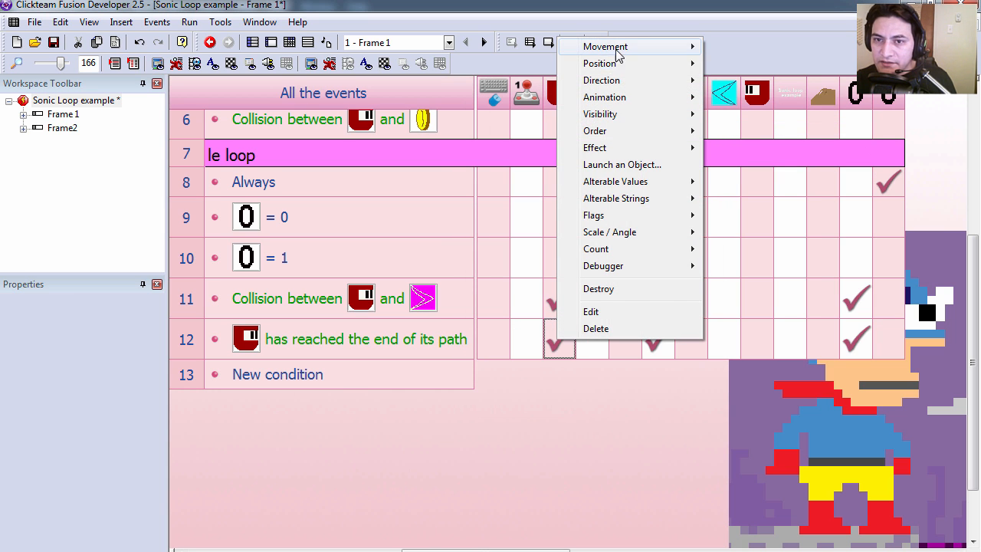
{"action": "mouse_move", "coordinate": [606, 46]}
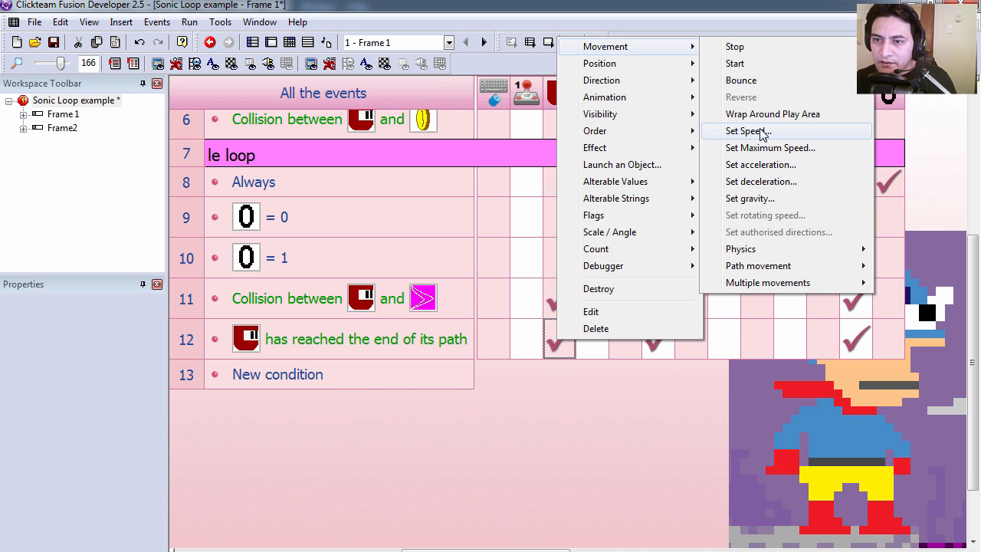
{"action": "mouse_move", "coordinate": [783, 170]}
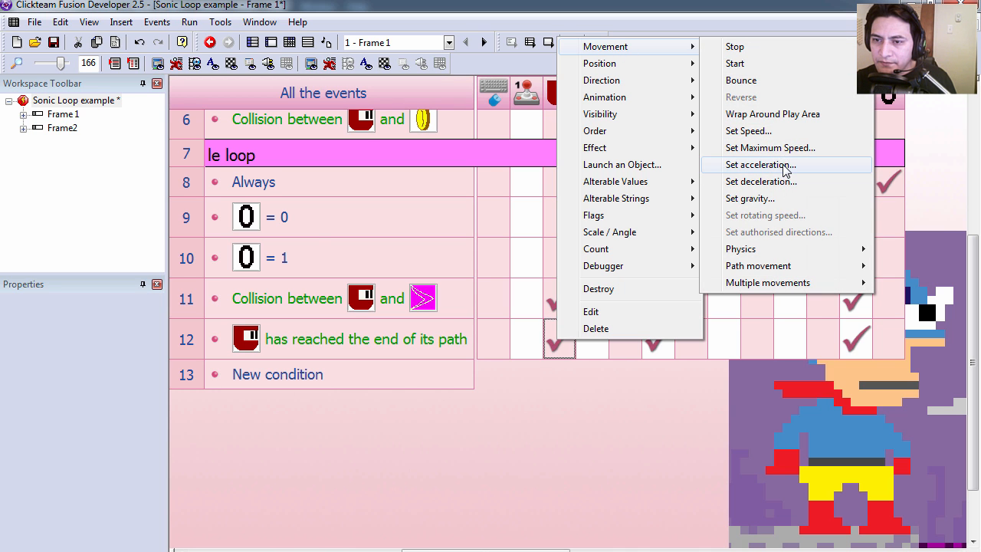
{"action": "left_click", "coordinate": [760, 165]}
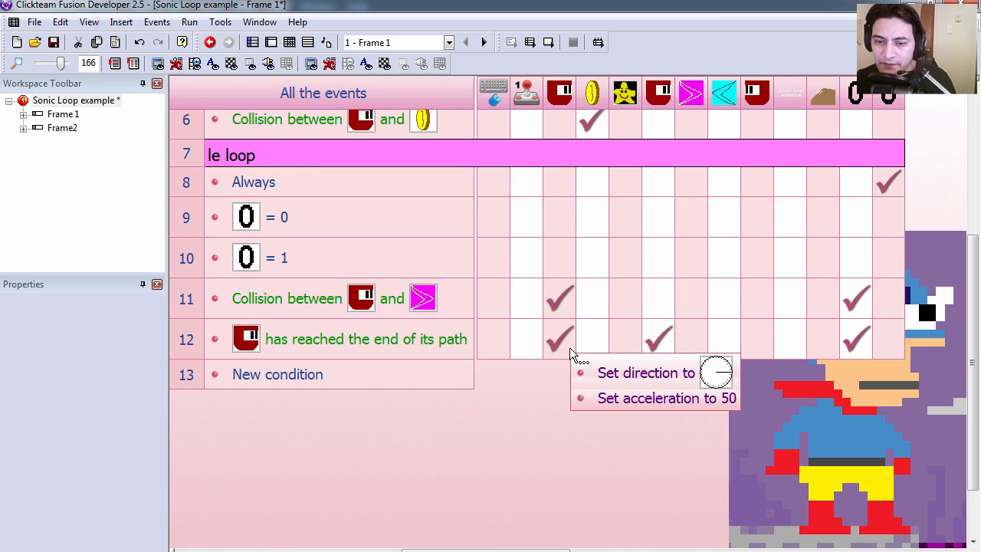
- Add a Set Speed action for the object, then test-run and close the game
{"action": "right_click", "coordinate": [560, 339]}
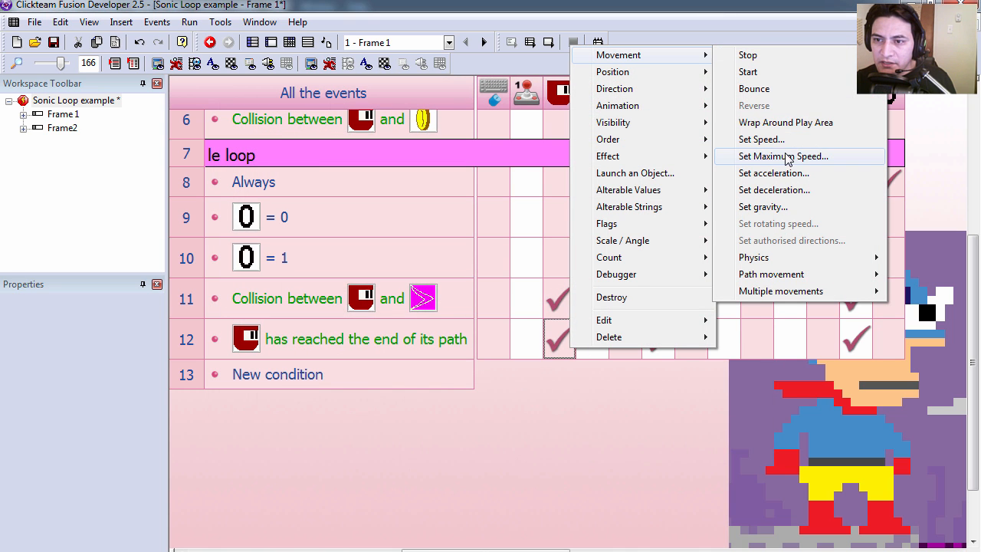
{"action": "left_click", "coordinate": [783, 156]}
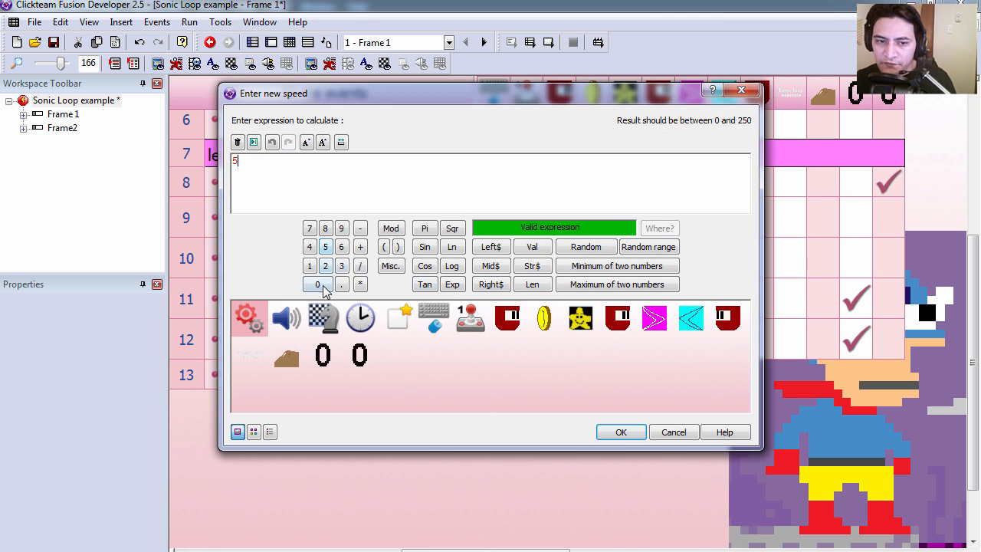
{"action": "left_click", "coordinate": [621, 431]}
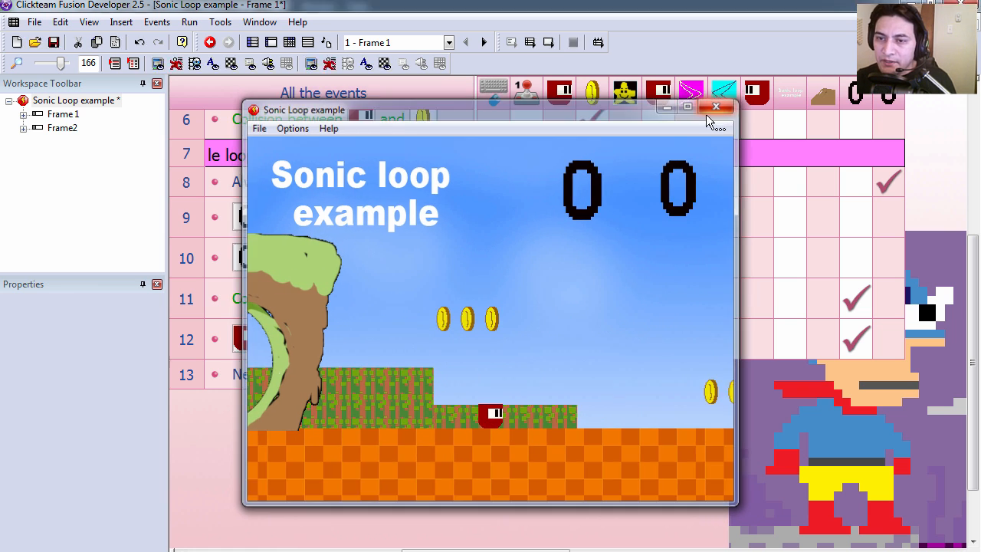
{"action": "left_click", "coordinate": [716, 107]}
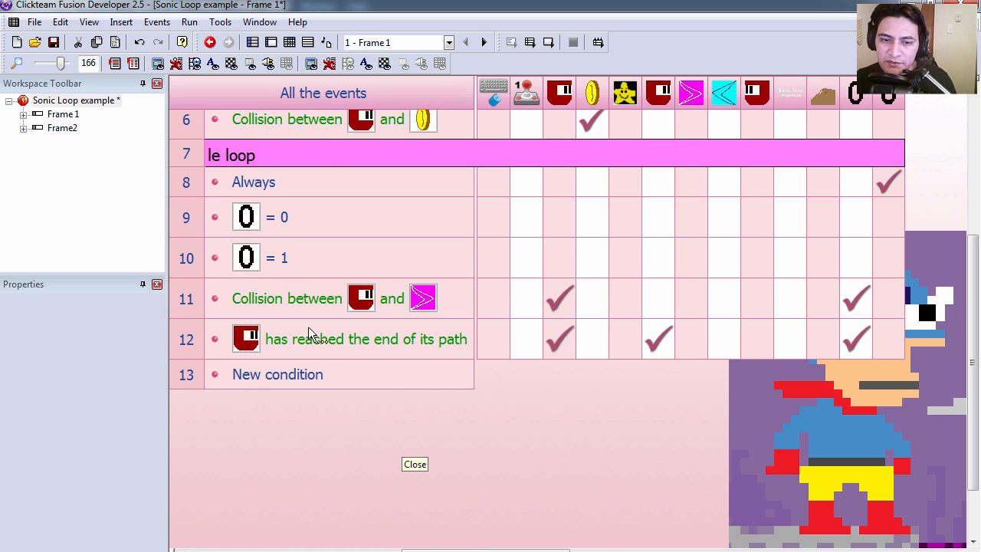
{"action": "double_click", "coordinate": [277, 374]}
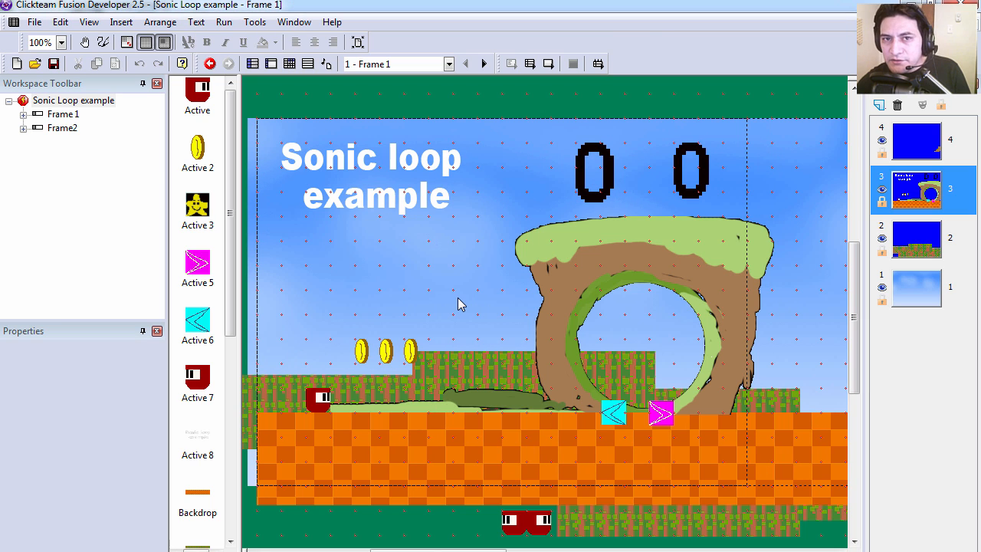
{"action": "mouse_move", "coordinate": [471, 304]}
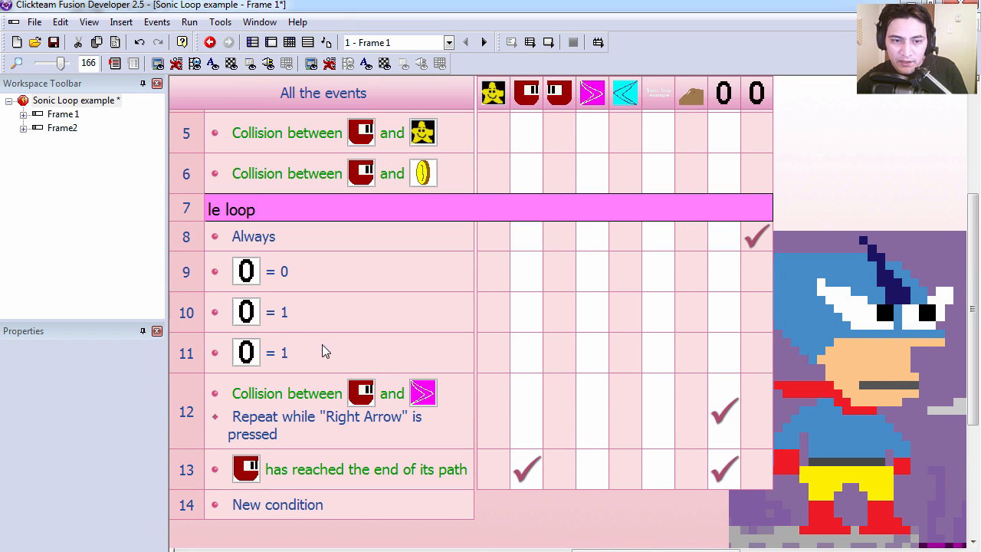
- Make event 11 compare the counter with 2 and edit its Center window position action on Active 7
{"action": "double_click", "coordinate": [246, 351]}
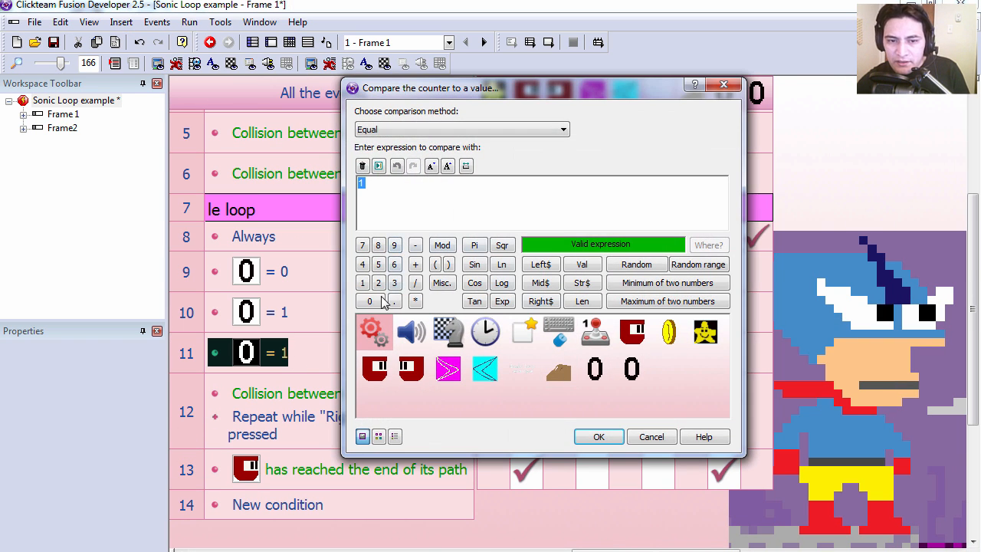
{"action": "left_click", "coordinate": [598, 436]}
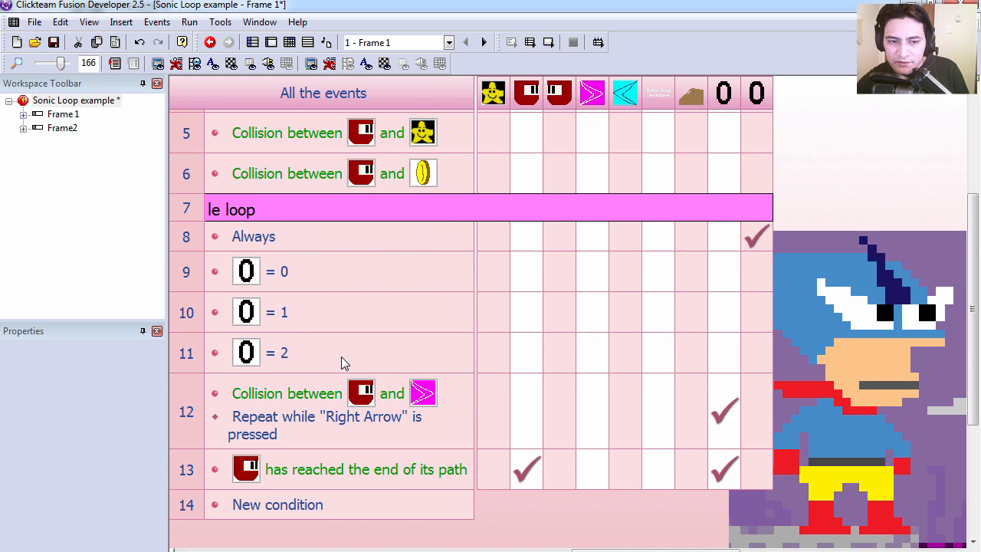
{"action": "scroll", "scroll_direction": "down", "scroll_amount": 3}
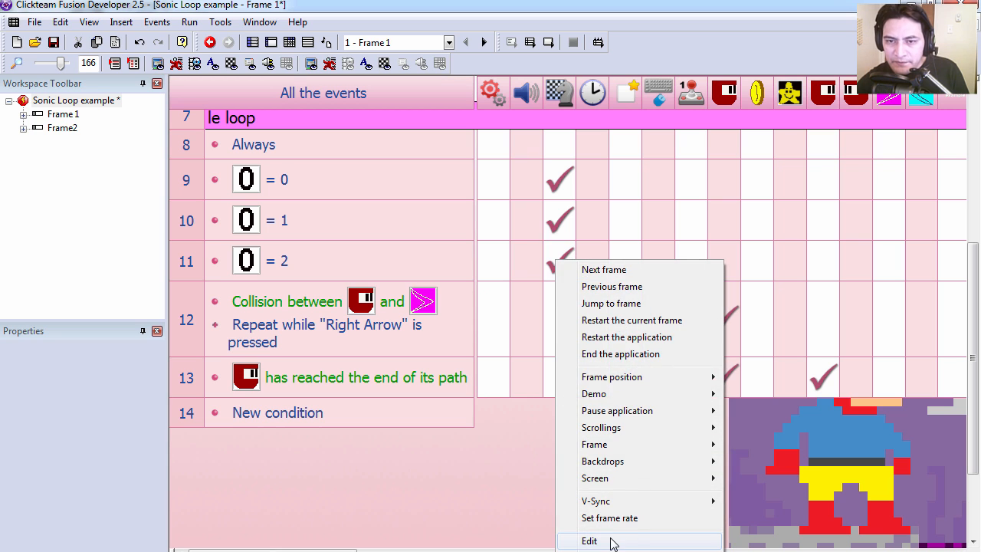
{"action": "left_click", "coordinate": [589, 540]}
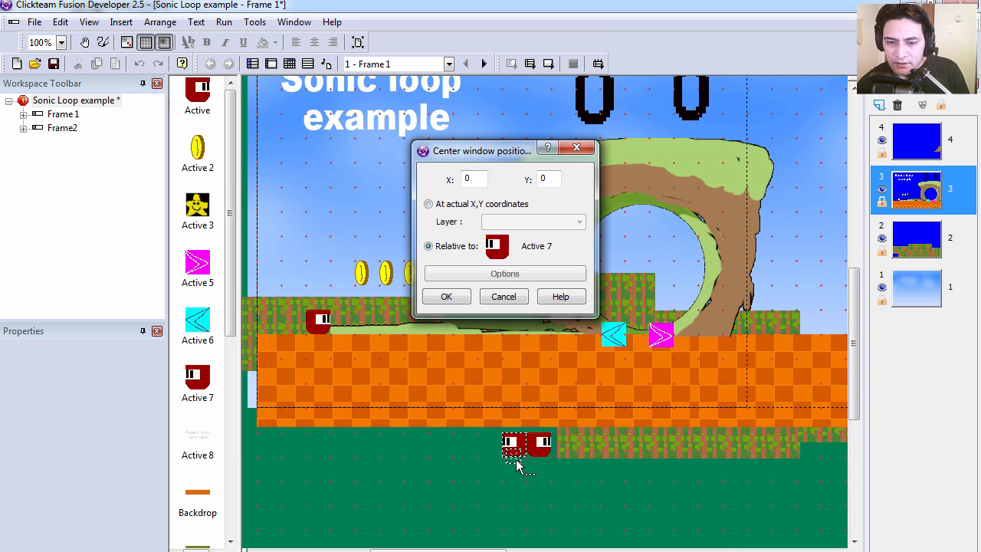
{"action": "mouse_move", "coordinate": [456, 320]}
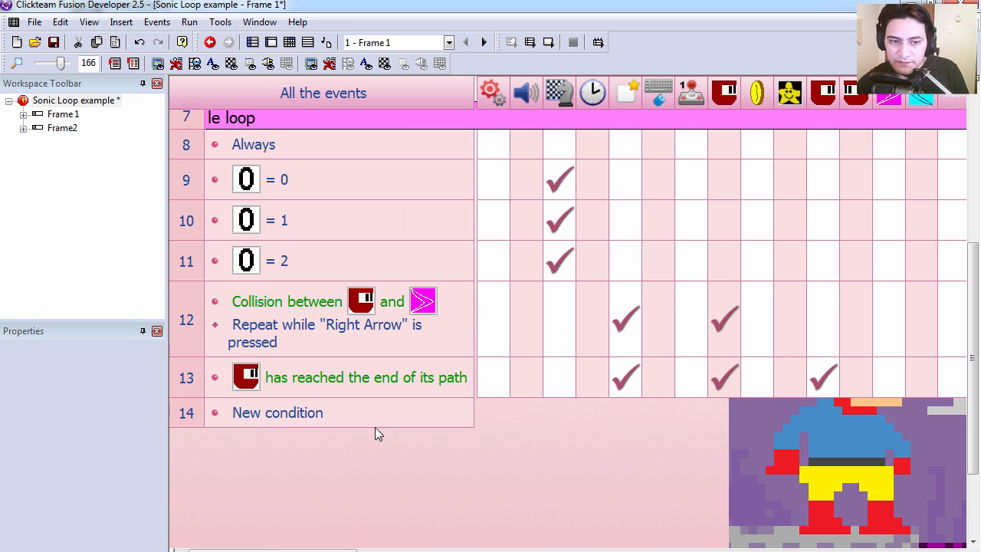
- Make duplicated event 13 respond to the Left Arrow key instead
{"action": "scroll", "scroll_direction": "down", "scroll_amount": 3}
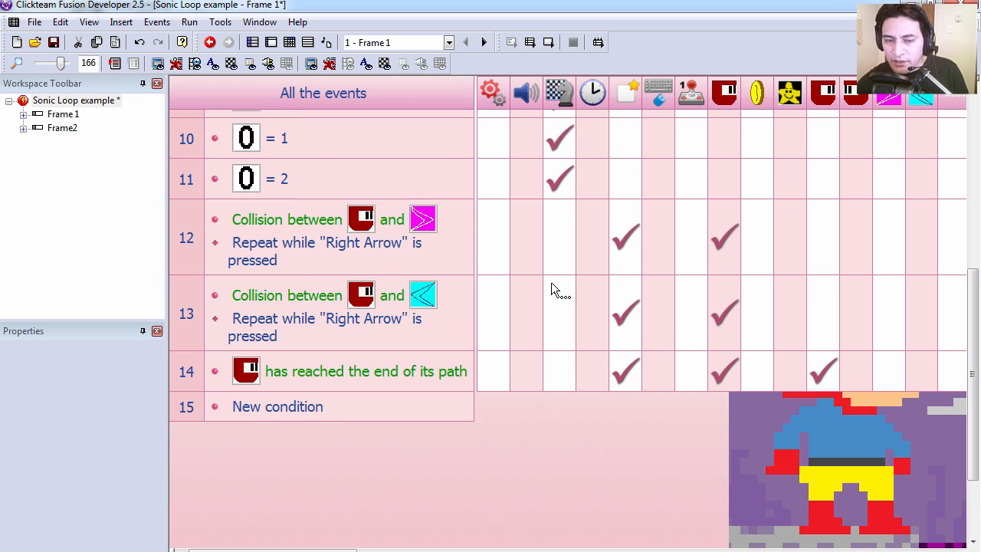
{"action": "mouse_move", "coordinate": [423, 295]}
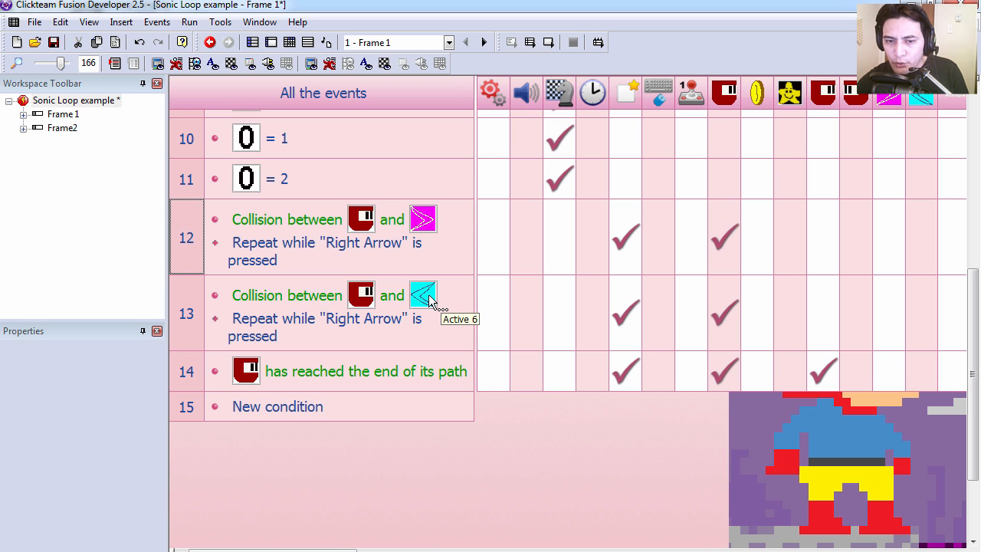
{"action": "double_click", "coordinate": [322, 318]}
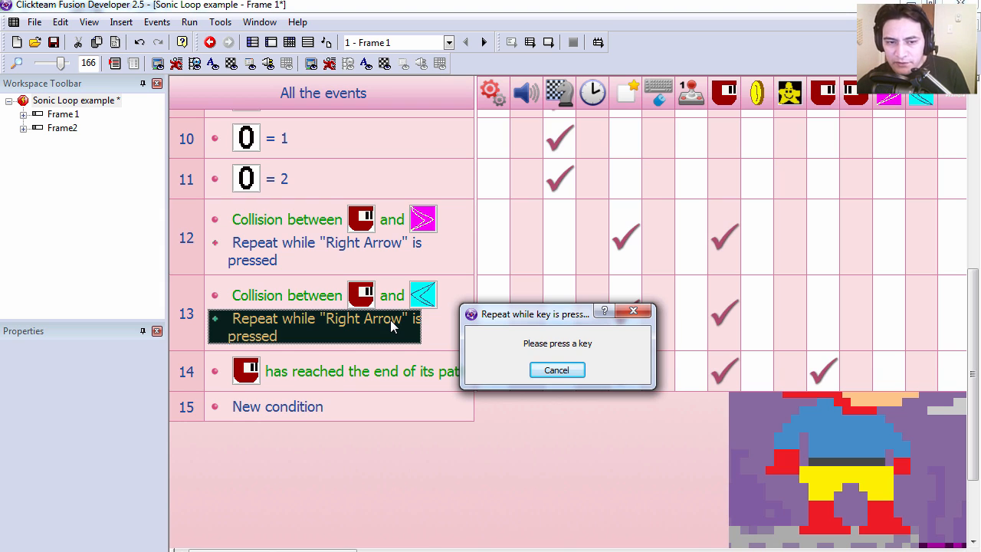
{"action": "key", "text": "Left"}
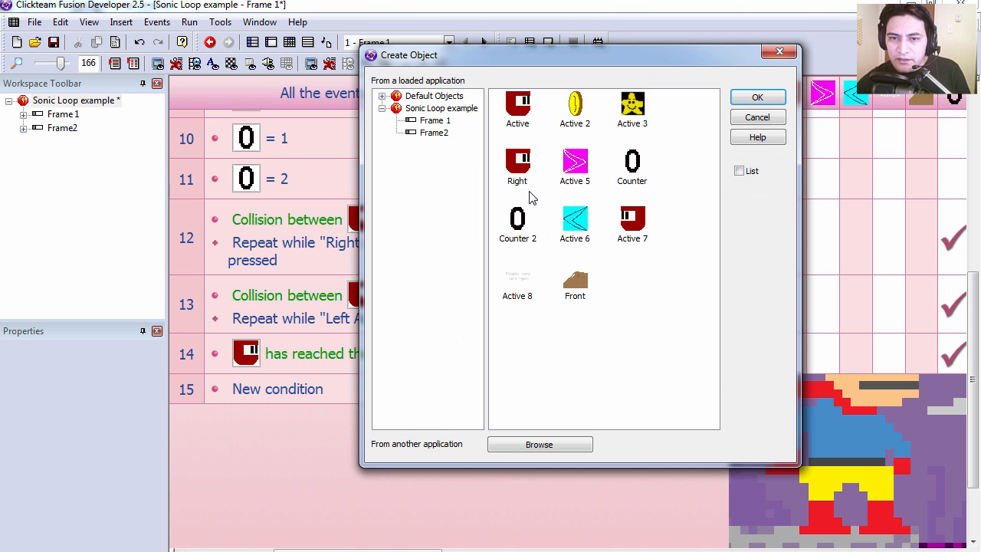
{"action": "mouse_move", "coordinate": [518, 165]}
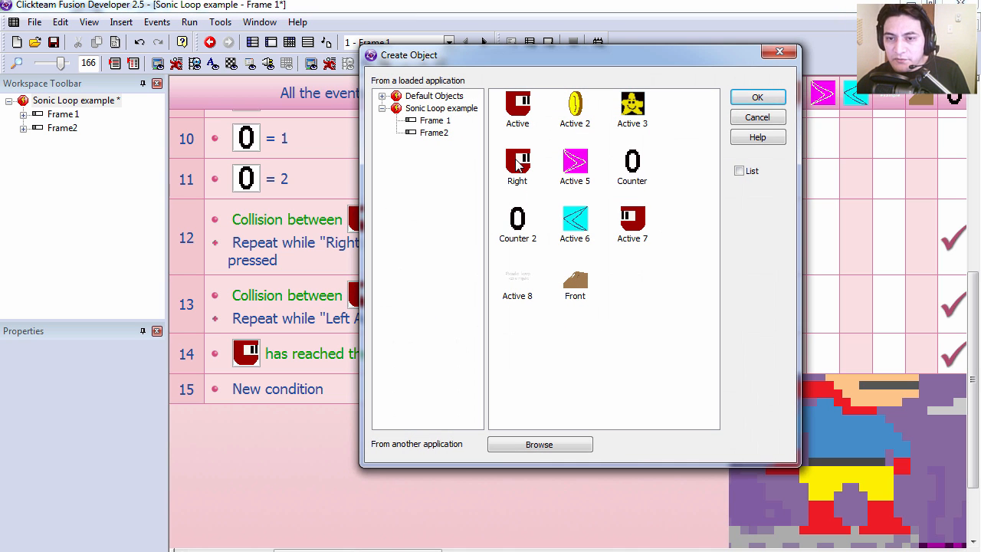
{"action": "mouse_move", "coordinate": [636, 234]}
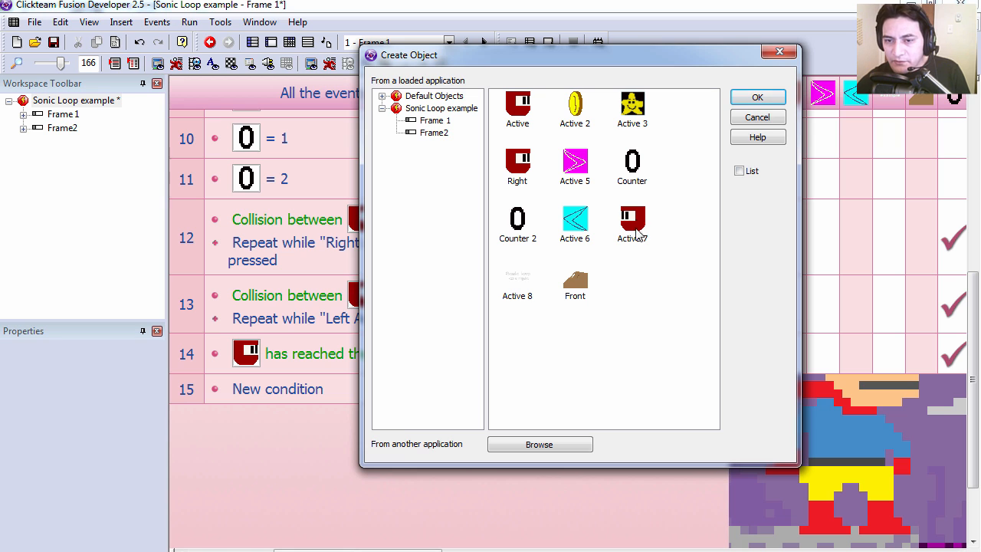
- Have event 13 create Active 7 renamed 'Left' at a set position and set the counter
{"action": "left_click", "coordinate": [757, 116]}
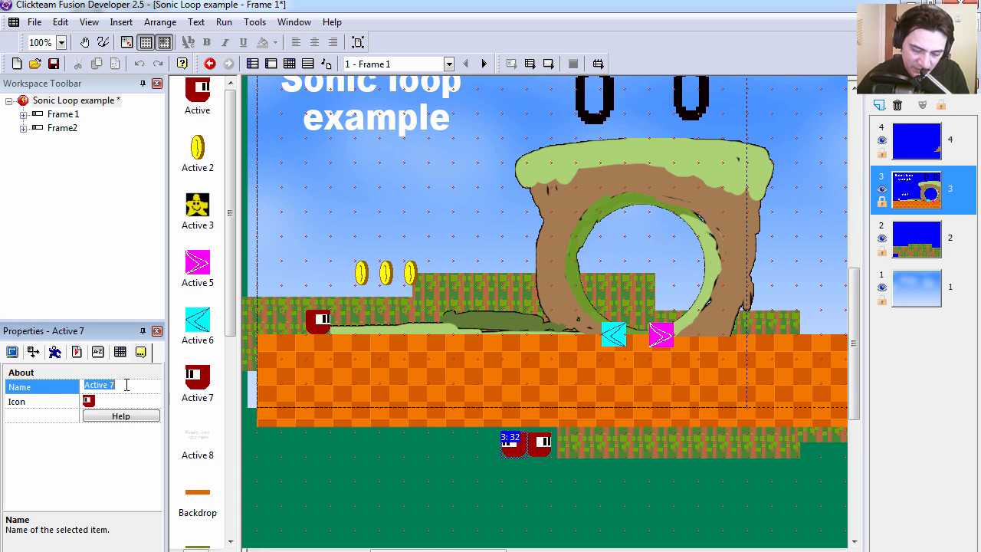
{"action": "type", "text": "Left"}
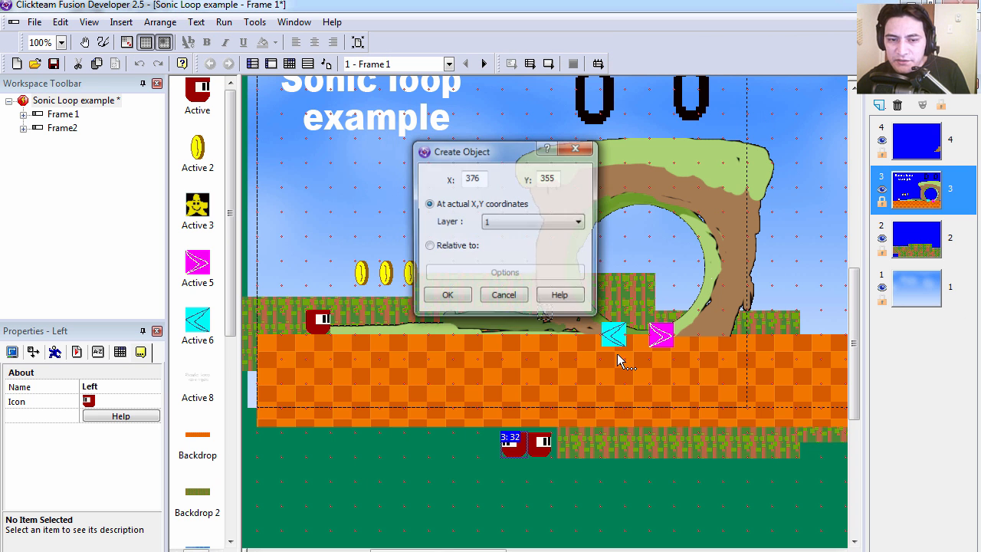
{"action": "left_click", "coordinate": [430, 245]}
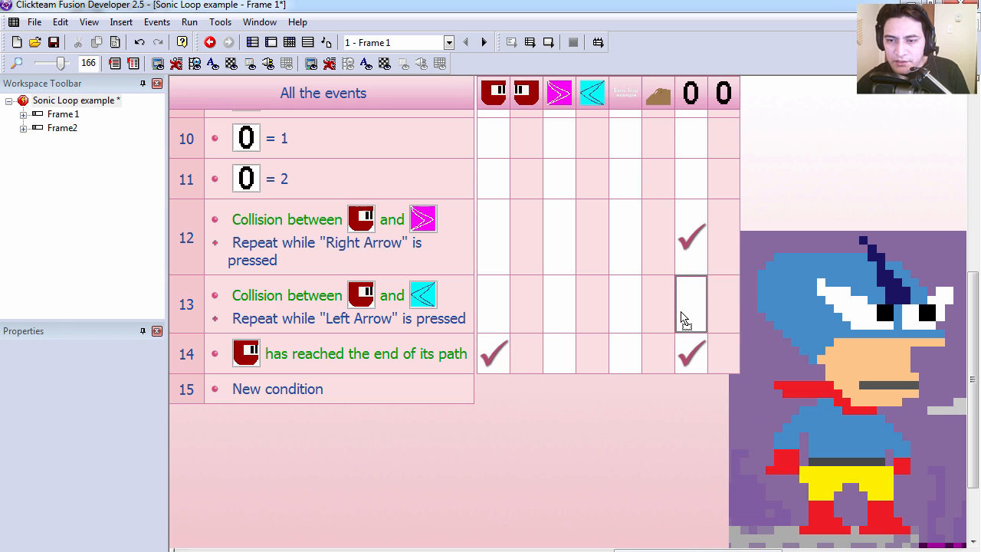
{"action": "double_click", "coordinate": [691, 305]}
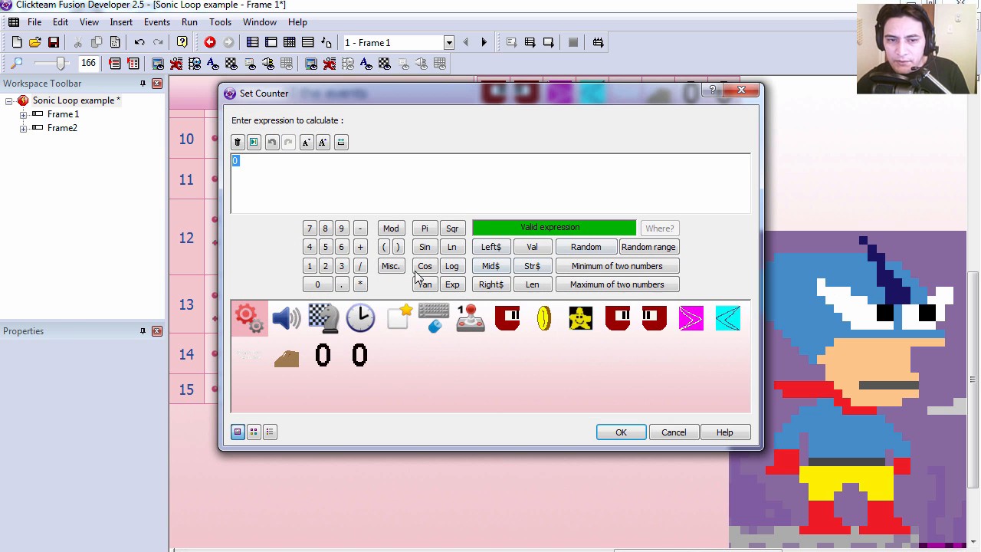
{"action": "left_click", "coordinate": [620, 431]}
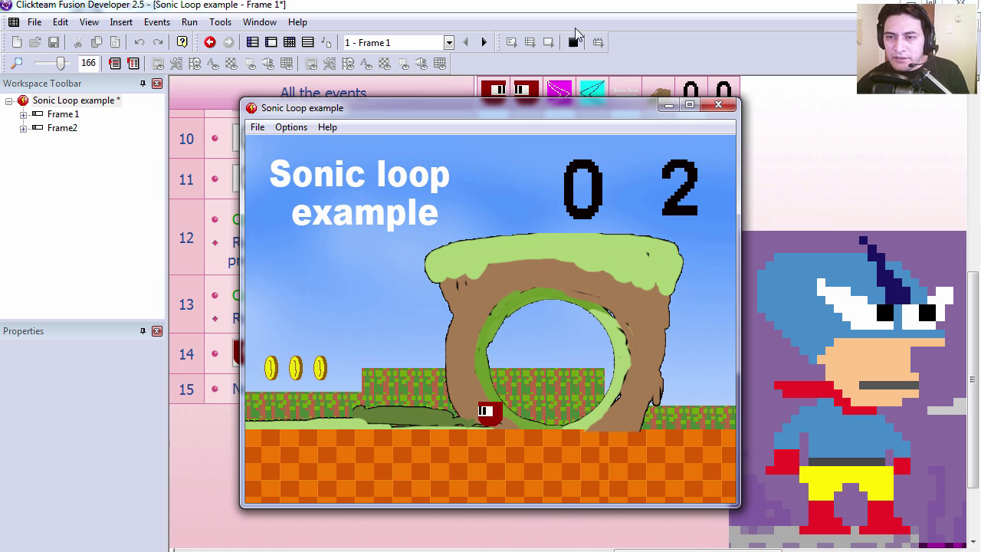
- Test-run the Sonic loop example and stop the preview
{"action": "left_click", "coordinate": [719, 104]}
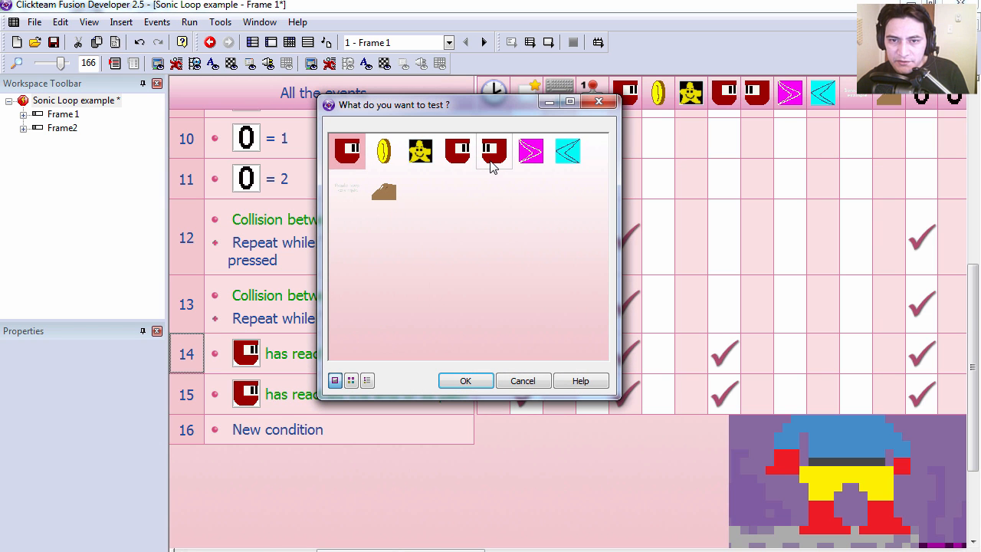
{"action": "mouse_move", "coordinate": [494, 153]}
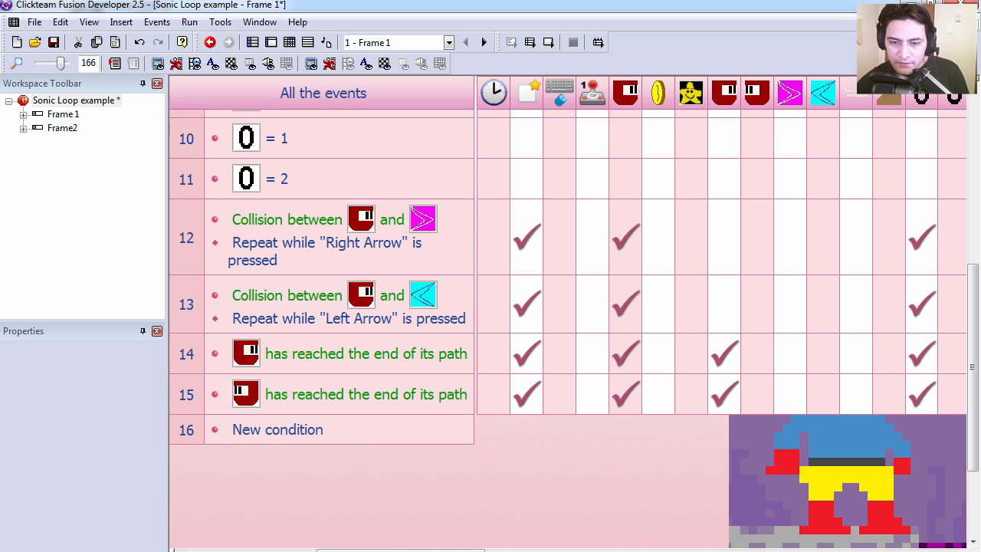
- Have event 15 create the player relative to Left and set its direction
{"action": "right_click", "coordinate": [526, 394]}
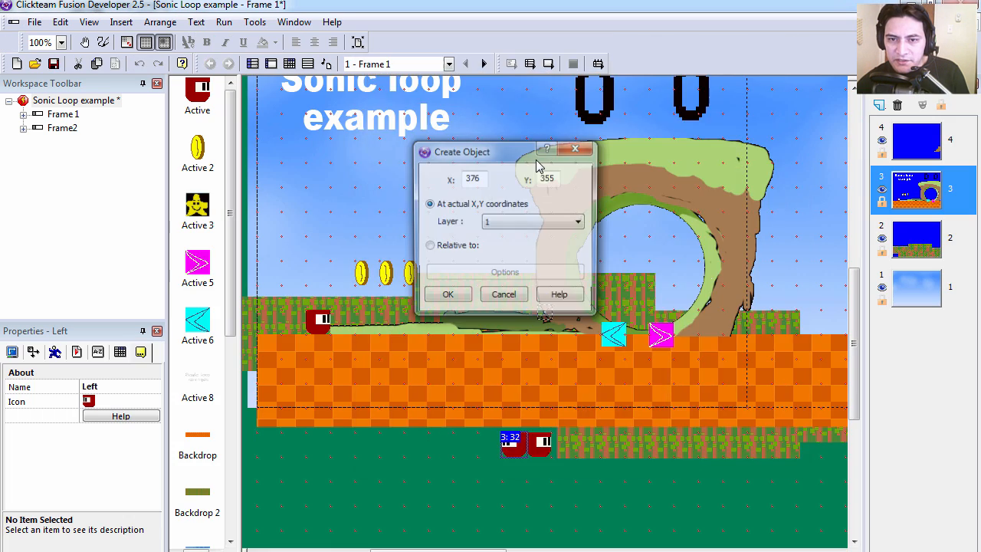
{"action": "left_click", "coordinate": [429, 245]}
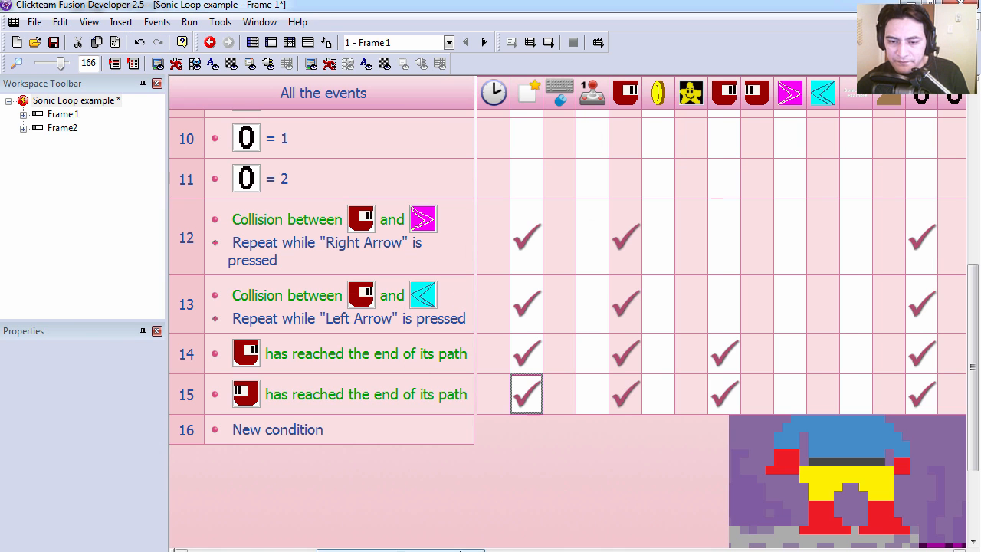
{"action": "right_click", "coordinate": [560, 395]}
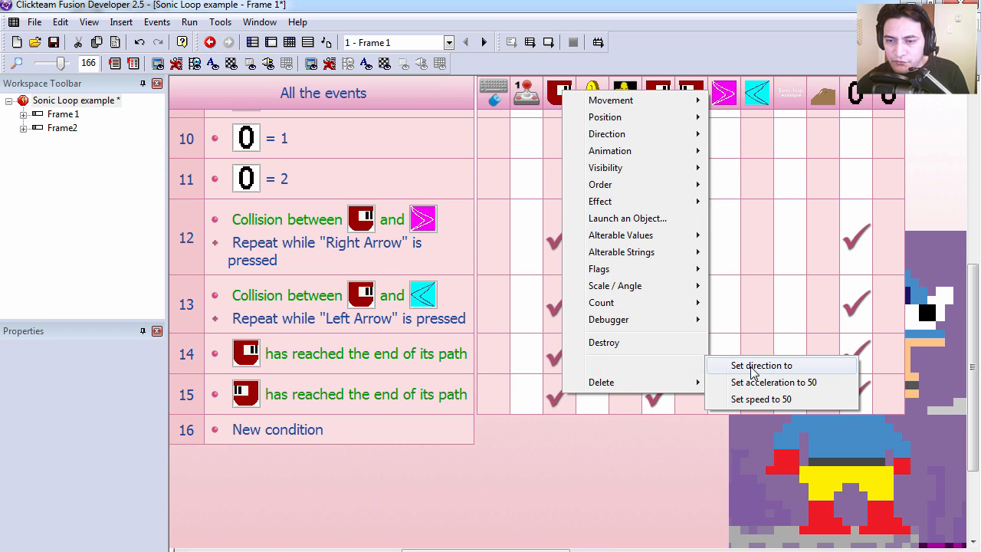
{"action": "left_click", "coordinate": [759, 365]}
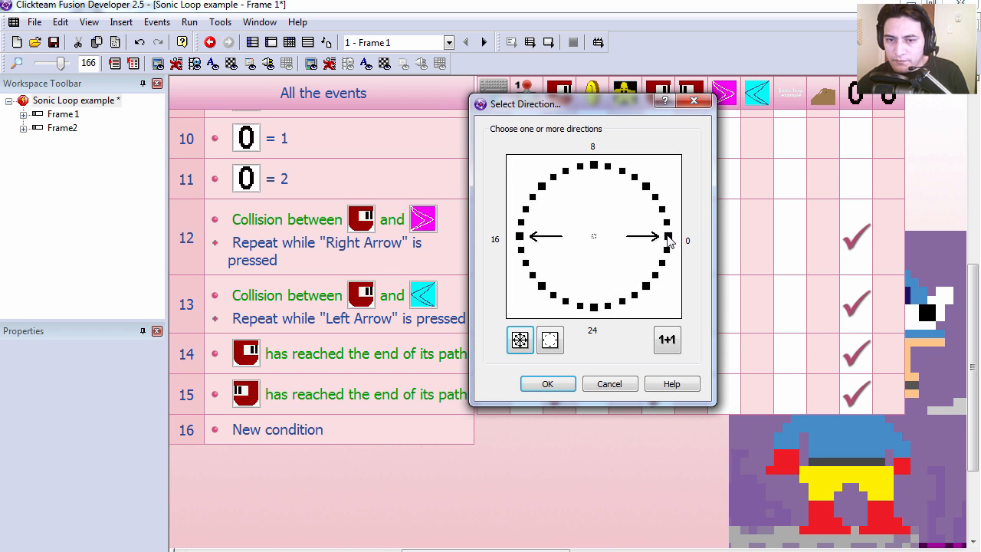
{"action": "left_click", "coordinate": [548, 383]}
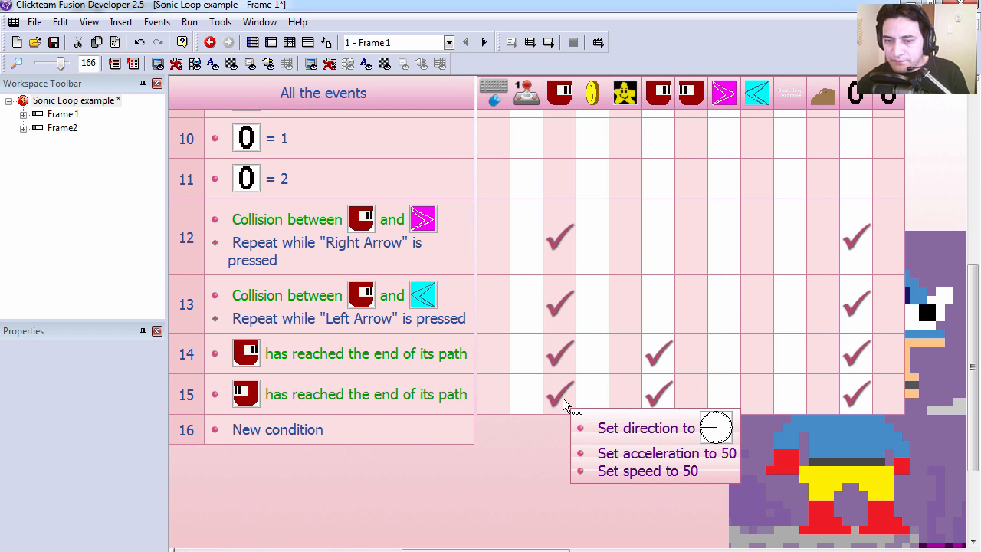
- Add the remaining movement action and a Destroy for the Left loop in event 15
{"action": "left_click", "coordinate": [558, 393]}
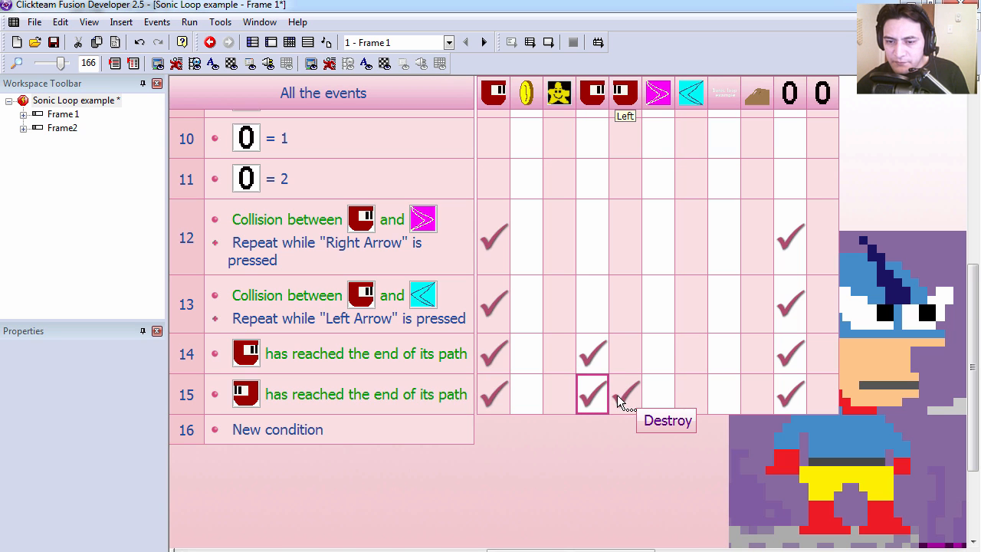
{"action": "left_click", "coordinate": [592, 394]}
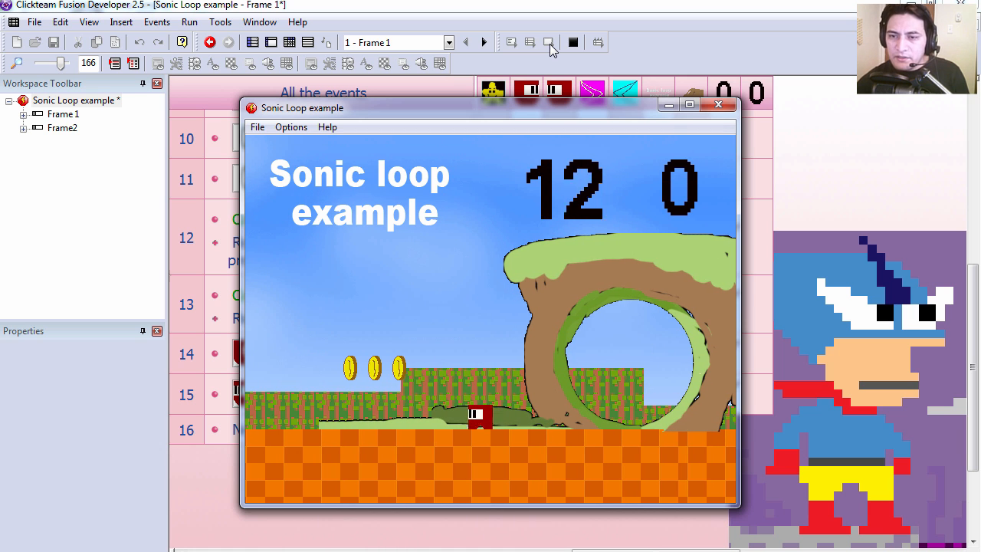
{"action": "left_click", "coordinate": [718, 105]}
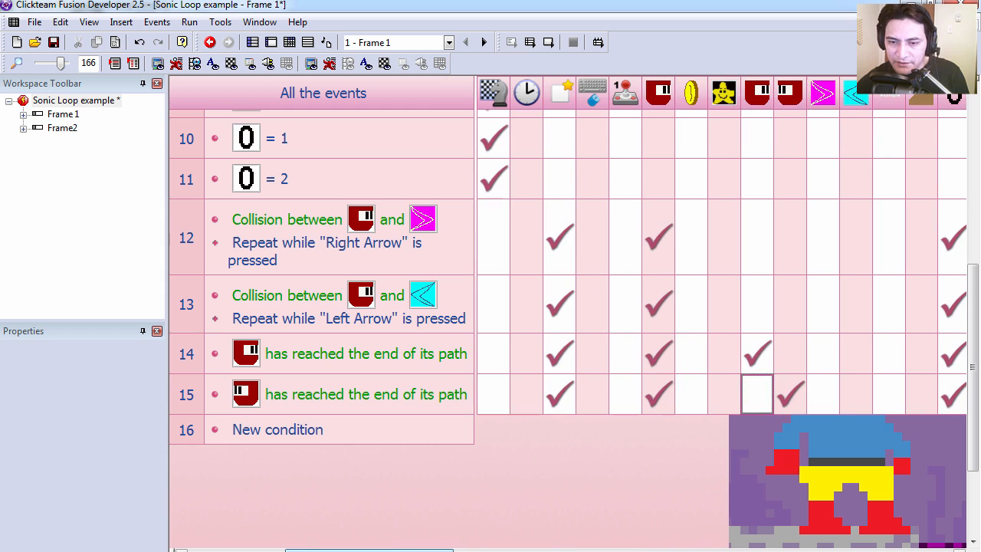
{"action": "mouse_move", "coordinate": [657, 394]}
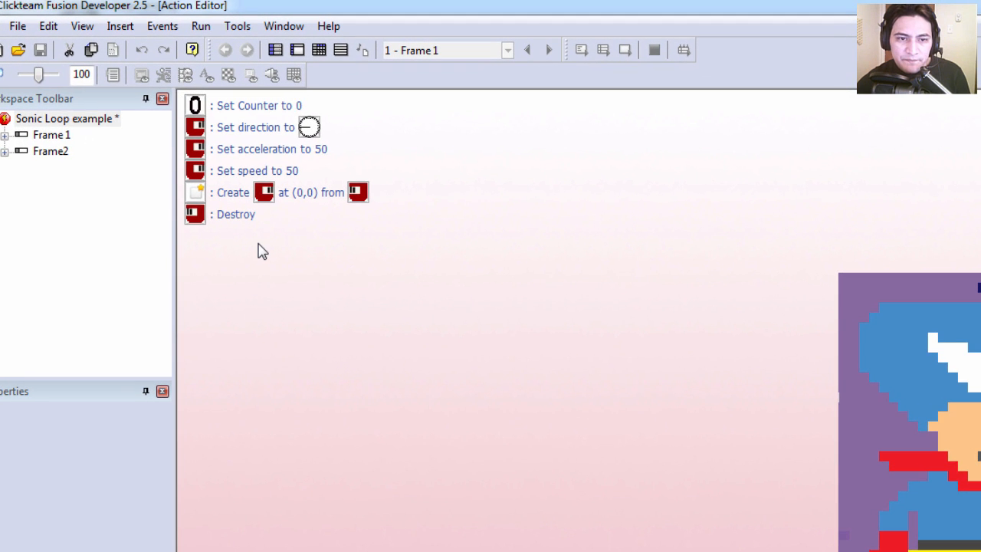
{"action": "mouse_move", "coordinate": [239, 199]}
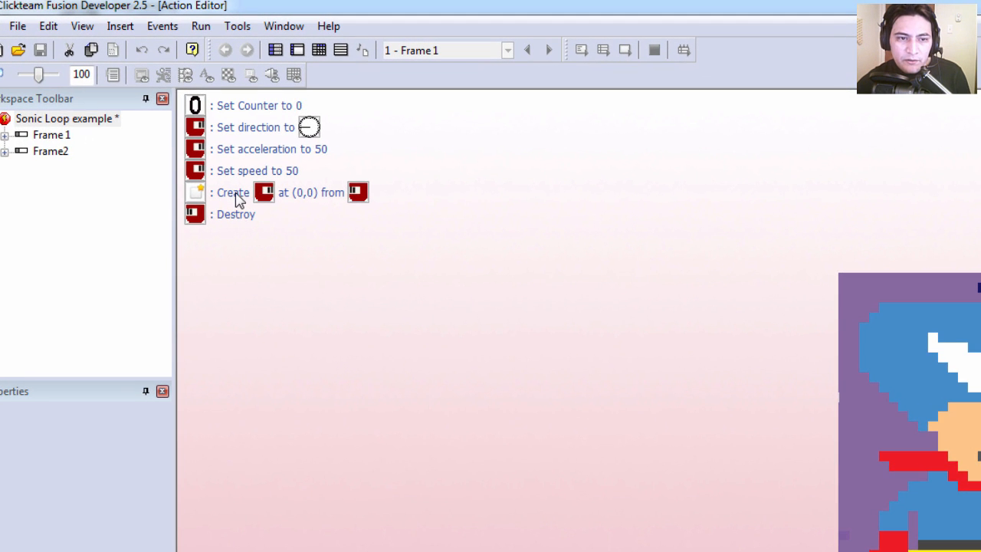
{"action": "mouse_move", "coordinate": [307, 199]}
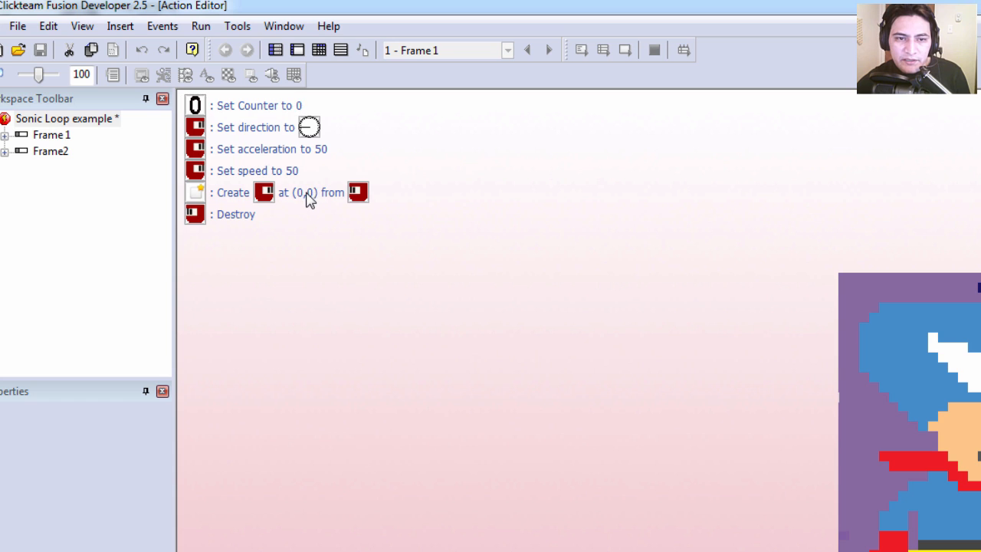
- Move event 15's Create action above its Set direction action in the Action Editor
{"action": "left_click", "coordinate": [261, 105]}
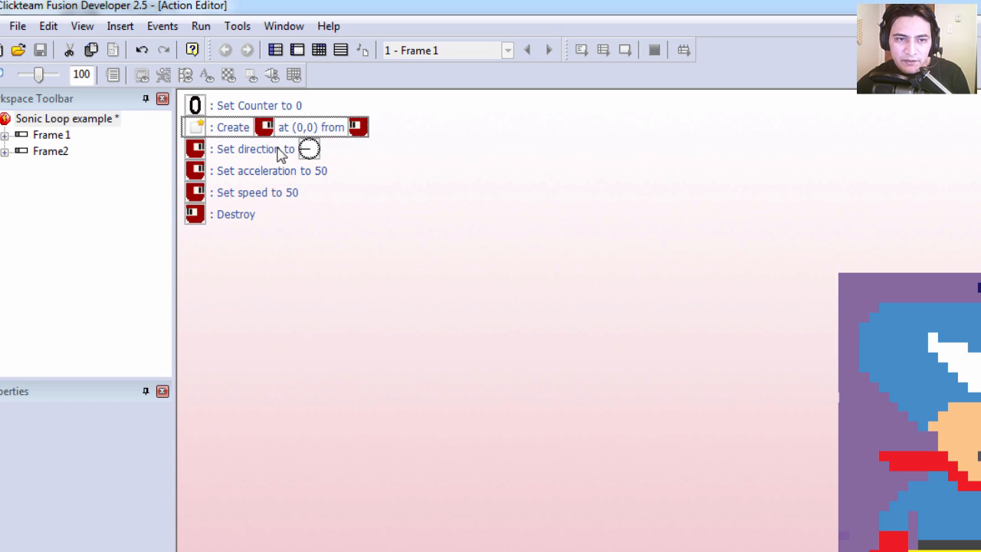
{"action": "mouse_move", "coordinate": [305, 149]}
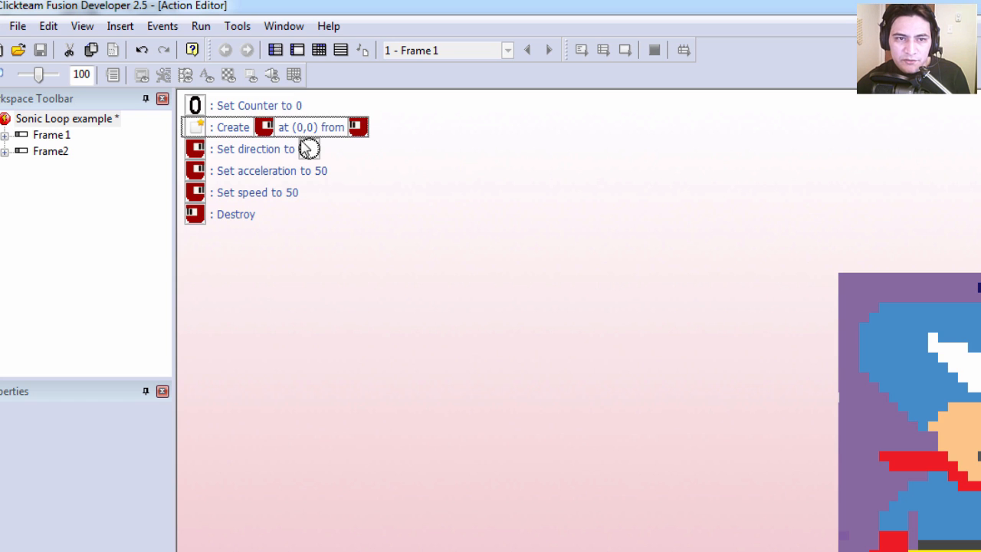
{"action": "mouse_move", "coordinate": [235, 222]}
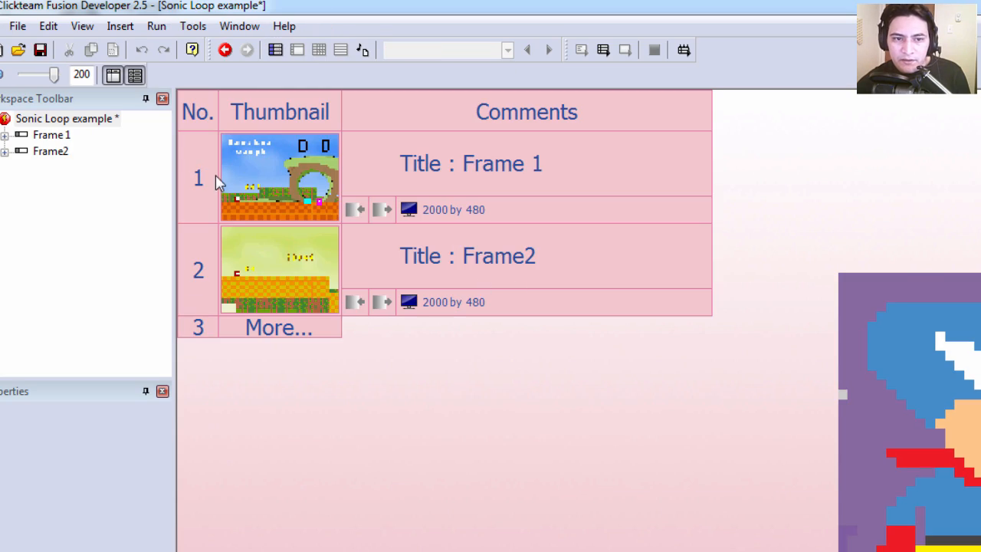
- Bring up Frame 1 in the Frame Editor, run the application, and stop the test
{"action": "left_click", "coordinate": [225, 49]}
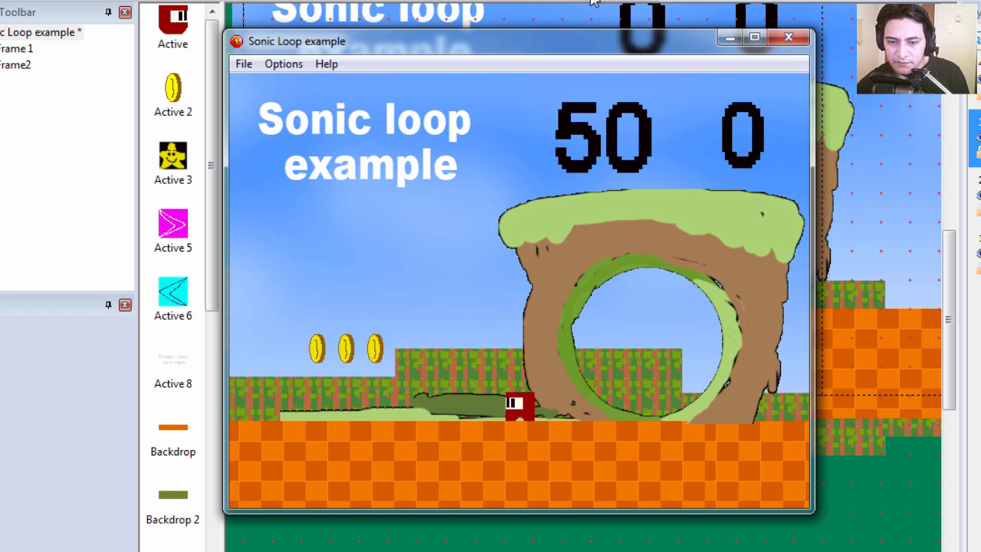
{"action": "left_click", "coordinate": [788, 37]}
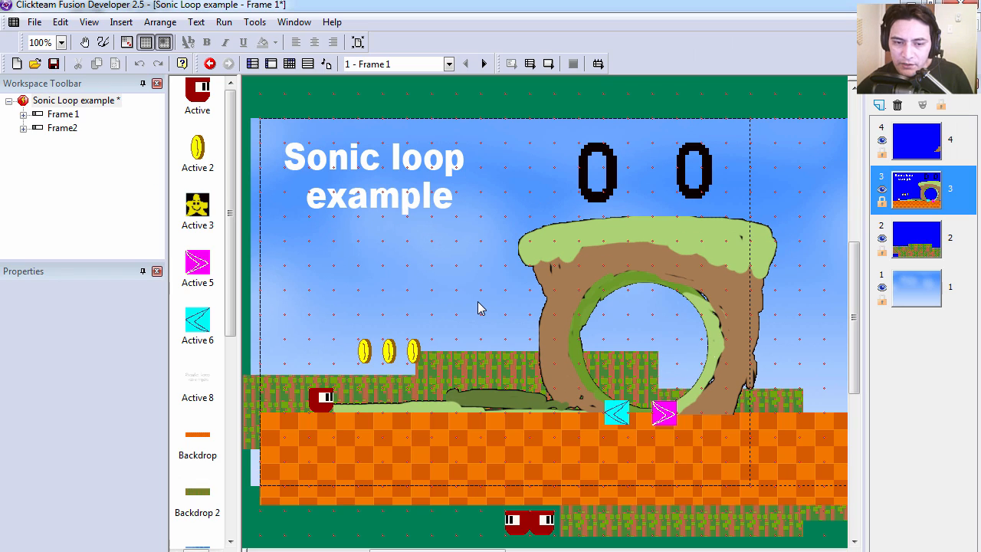
{"action": "mouse_move", "coordinate": [550, 77]}
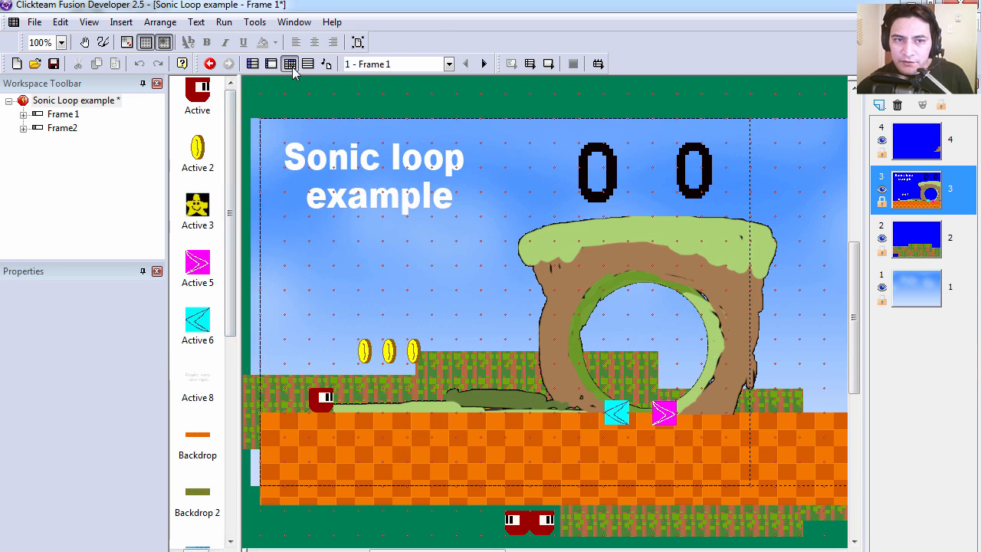
- Add a condition to event 12 requiring the counter to be greater or equal to 50
{"action": "left_click", "coordinate": [290, 63]}
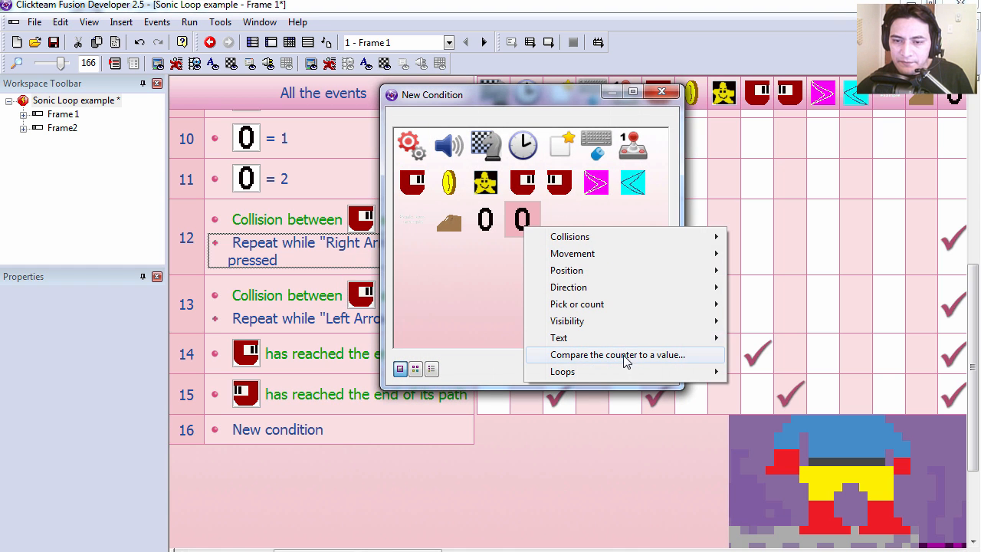
{"action": "left_click", "coordinate": [617, 354]}
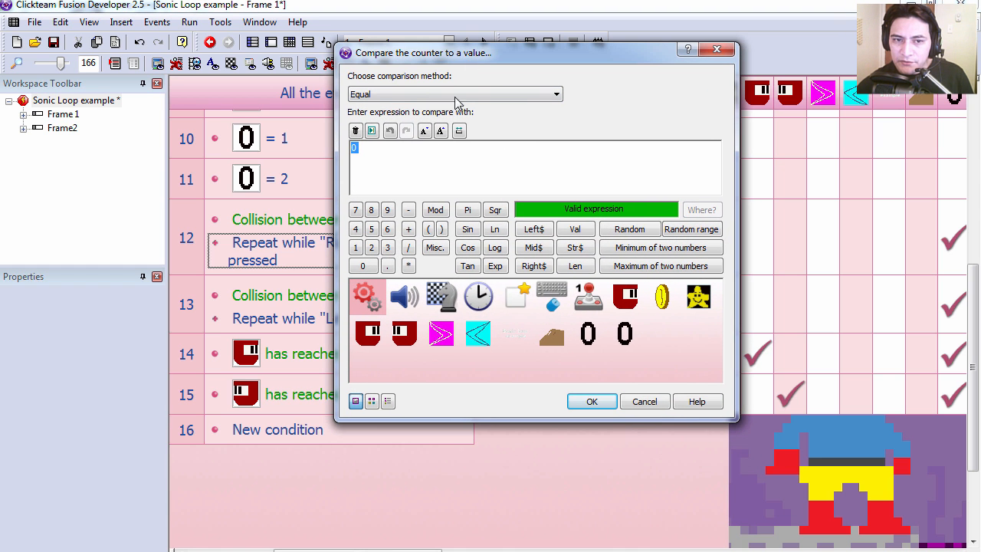
{"action": "type", "text": "50"}
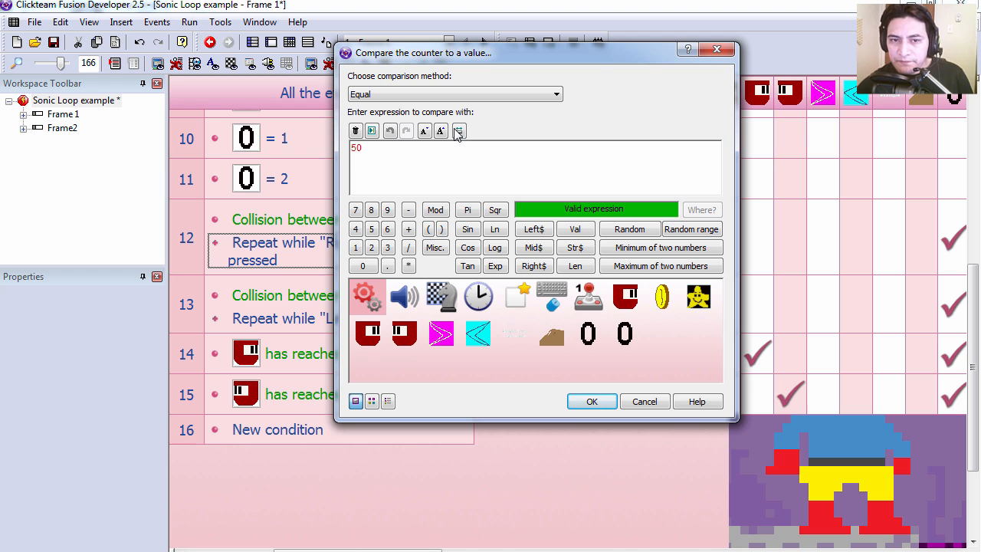
{"action": "left_click", "coordinate": [454, 94]}
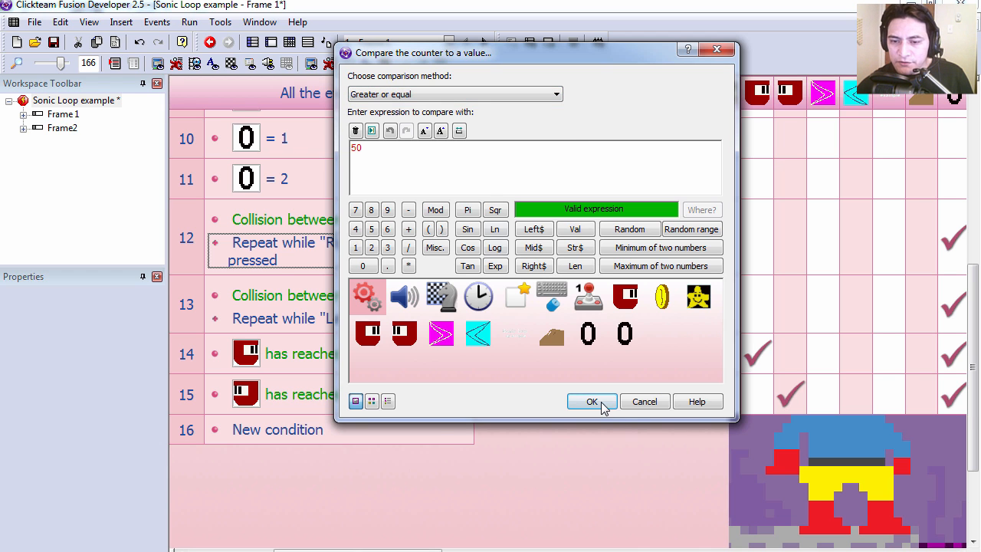
{"action": "left_click", "coordinate": [592, 401]}
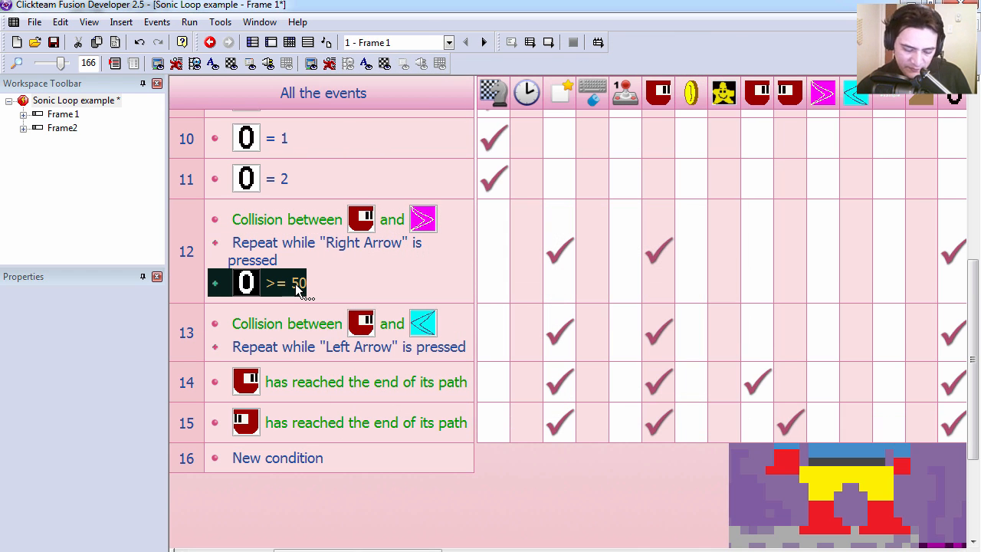
{"action": "left_click", "coordinate": [349, 346]}
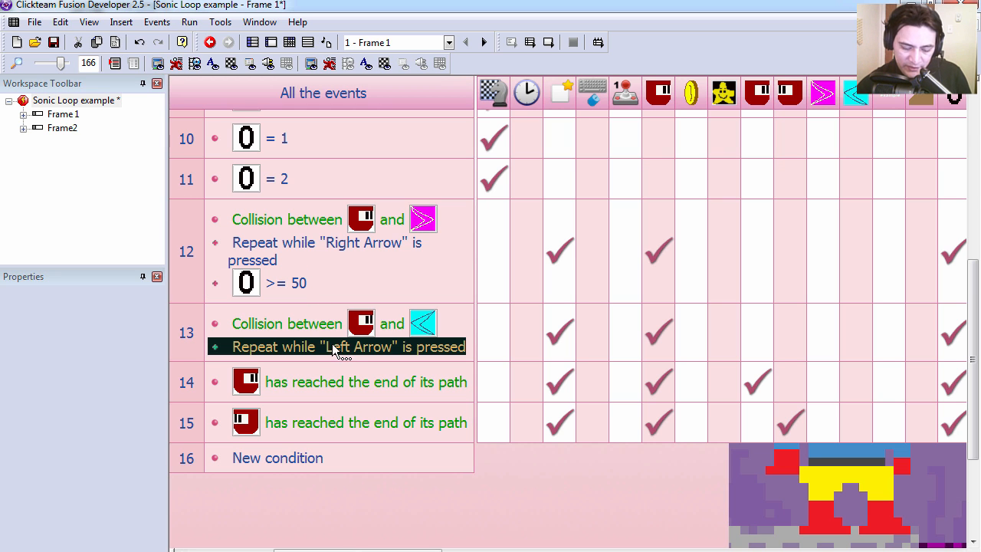